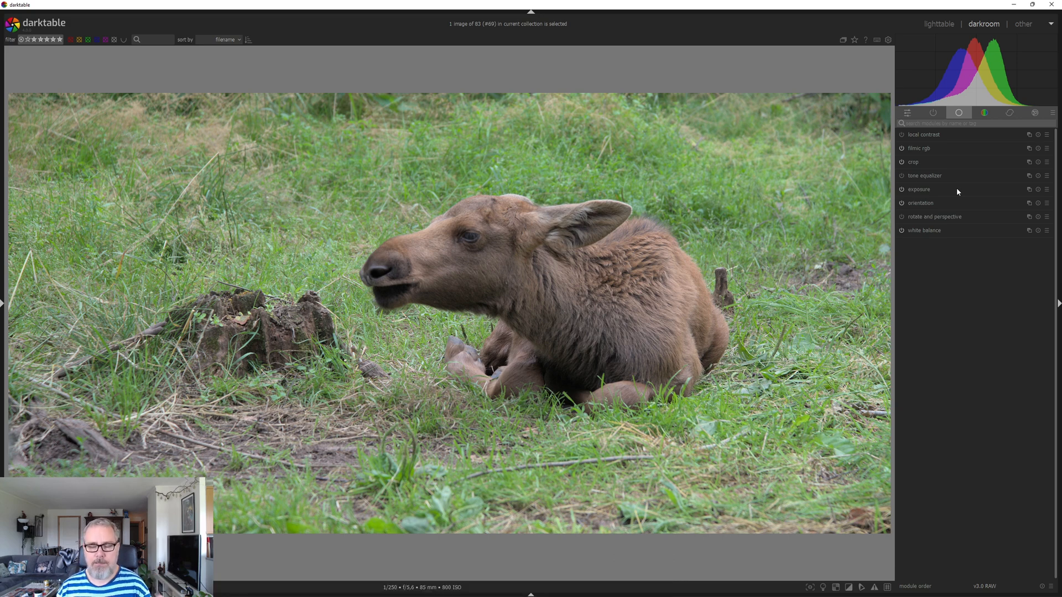
# Raise exposure from +0.50 EV to about +1.03 EV to brighten the calf photo
pyautogui.click(919, 189)
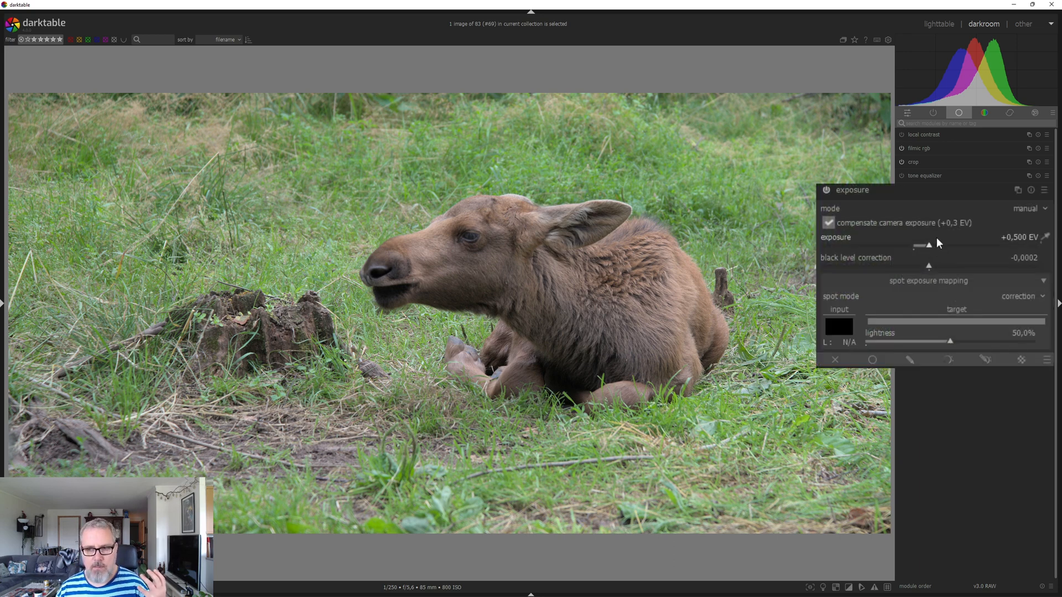
pyautogui.moveTo(928, 245); pyautogui.dragTo(941, 245)
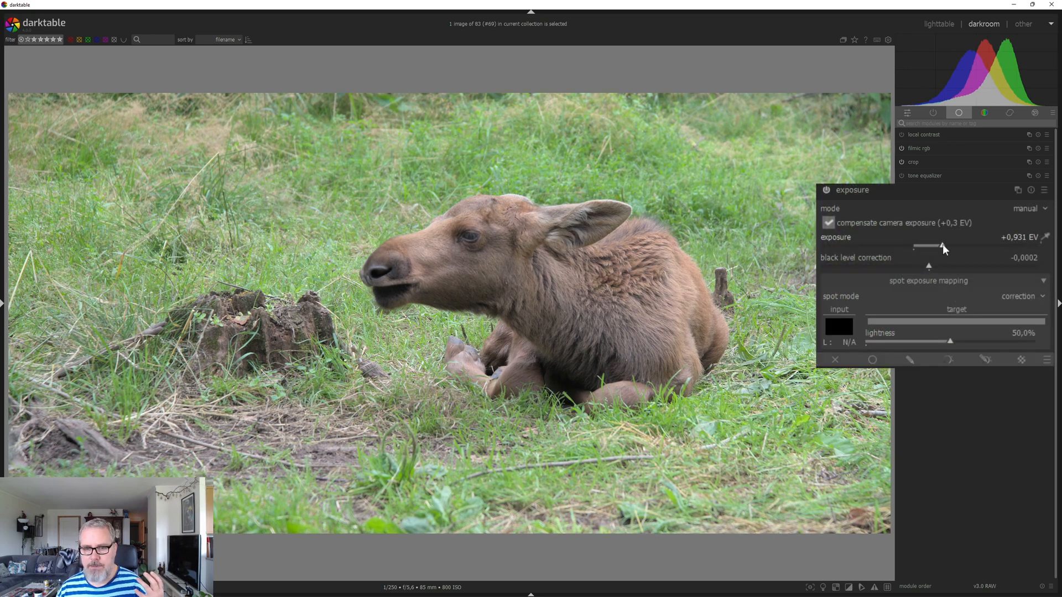
pyautogui.moveTo(938, 246); pyautogui.dragTo(947, 245)
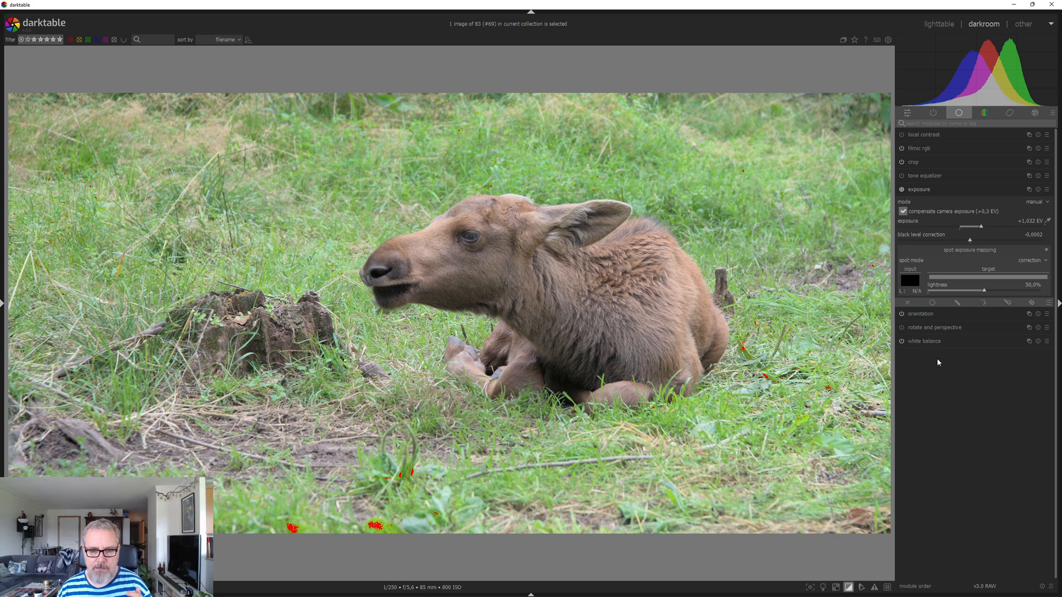
pyautogui.moveTo(951, 193)
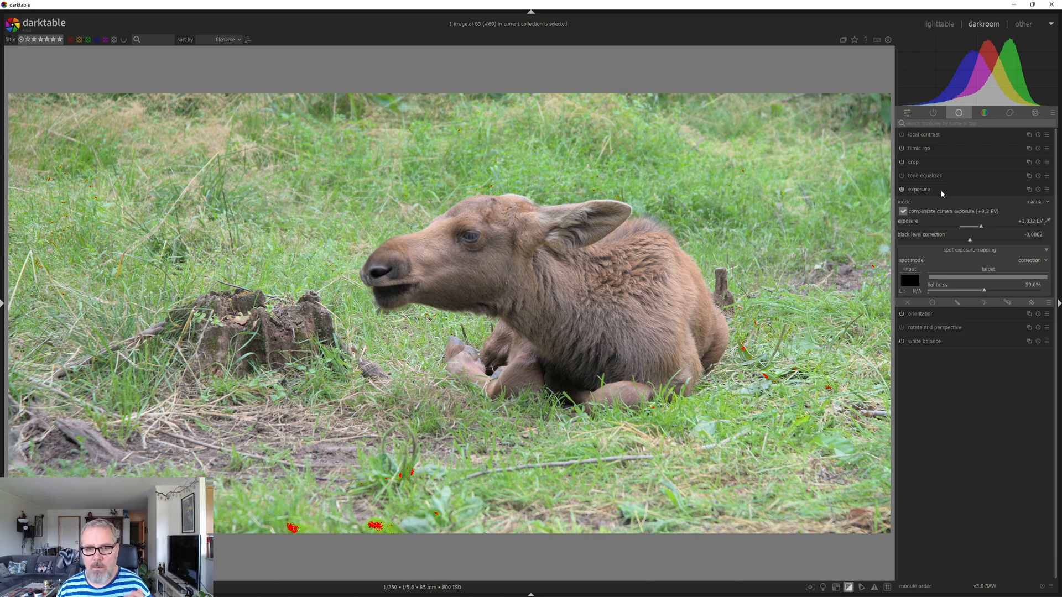
pyautogui.click(918, 189)
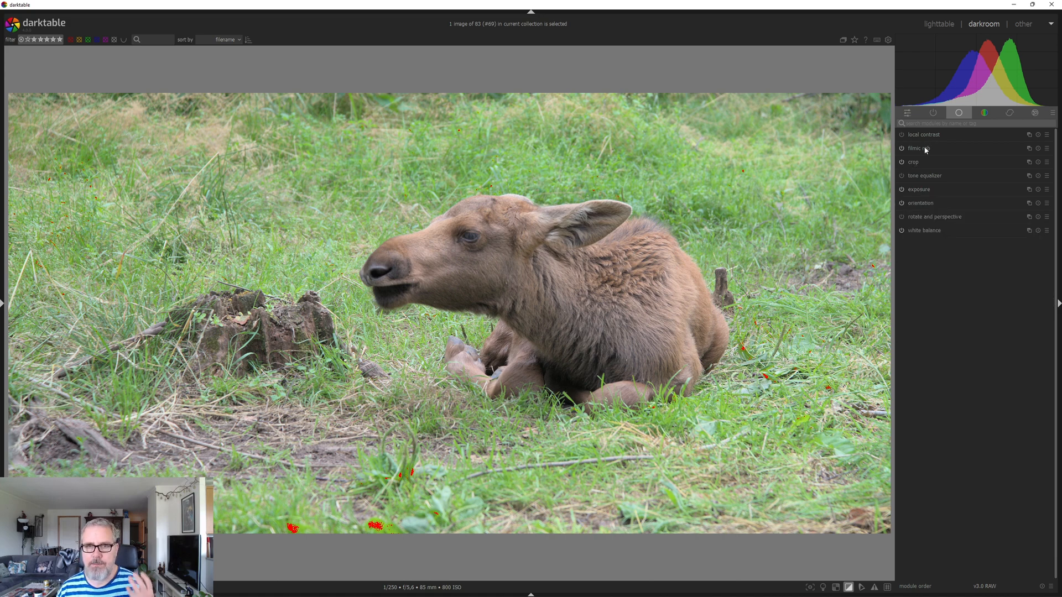
# In filmic rgb scene settings, settle white relative exposure near 3.15 EV after checking clipping
pyautogui.click(914, 148)
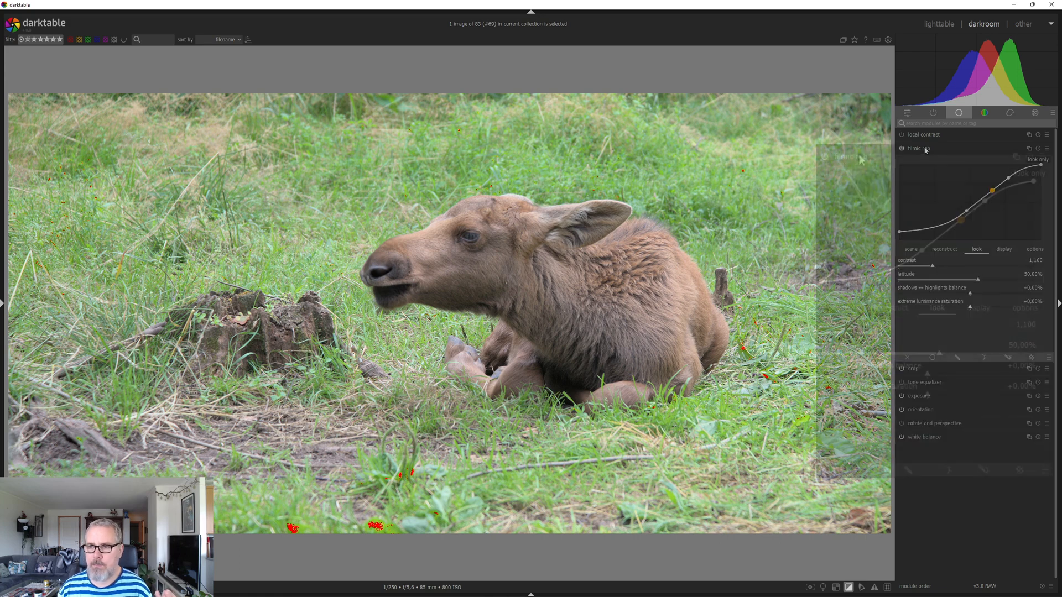
pyautogui.click(924, 148)
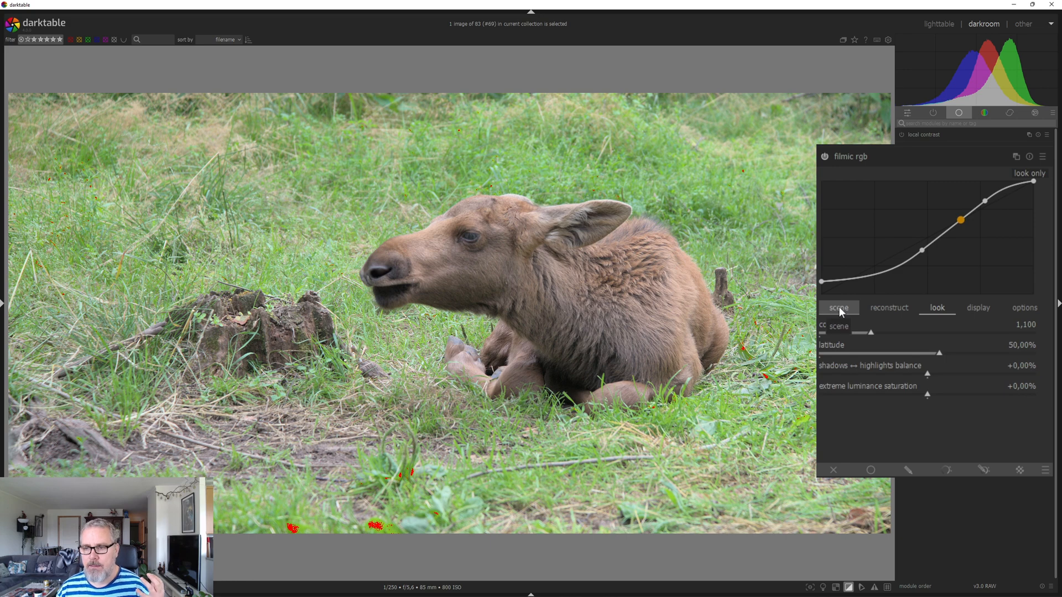
pyautogui.click(837, 307)
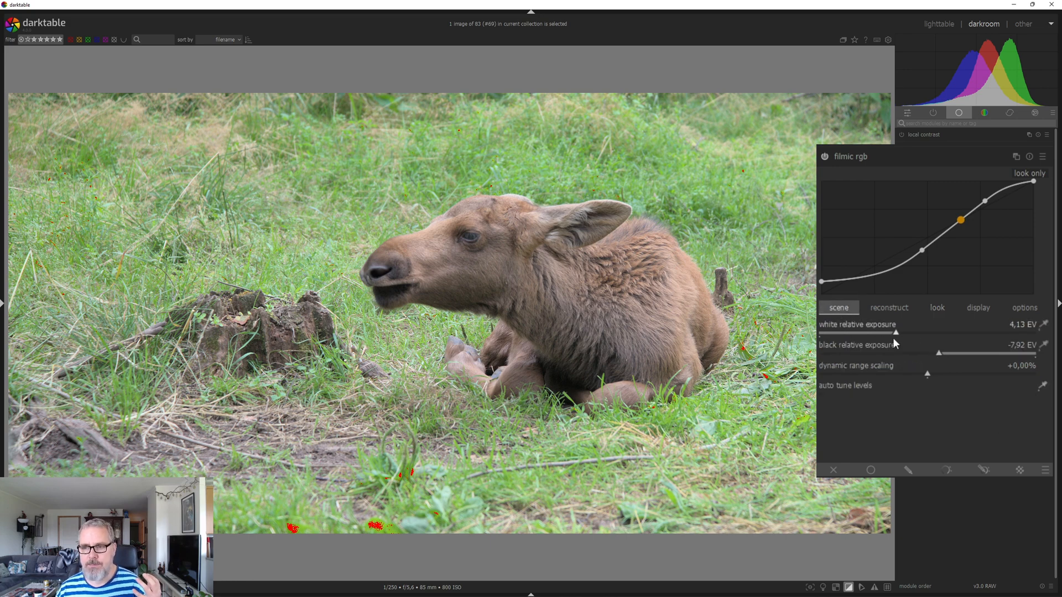
pyautogui.moveTo(900, 332); pyautogui.dragTo(892, 332)
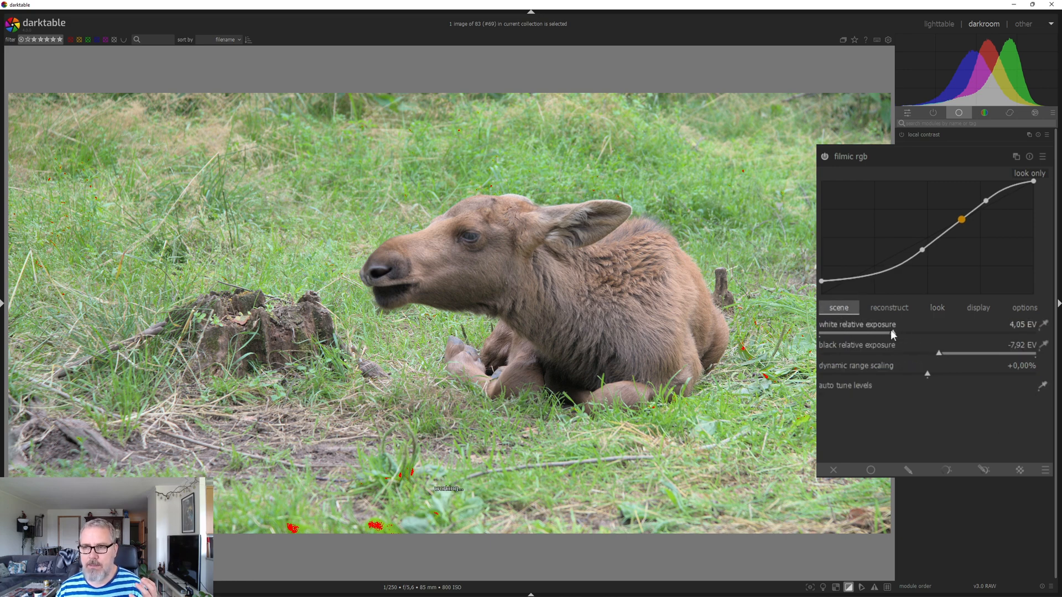
pyautogui.moveTo(893, 333); pyautogui.dragTo(949, 333)
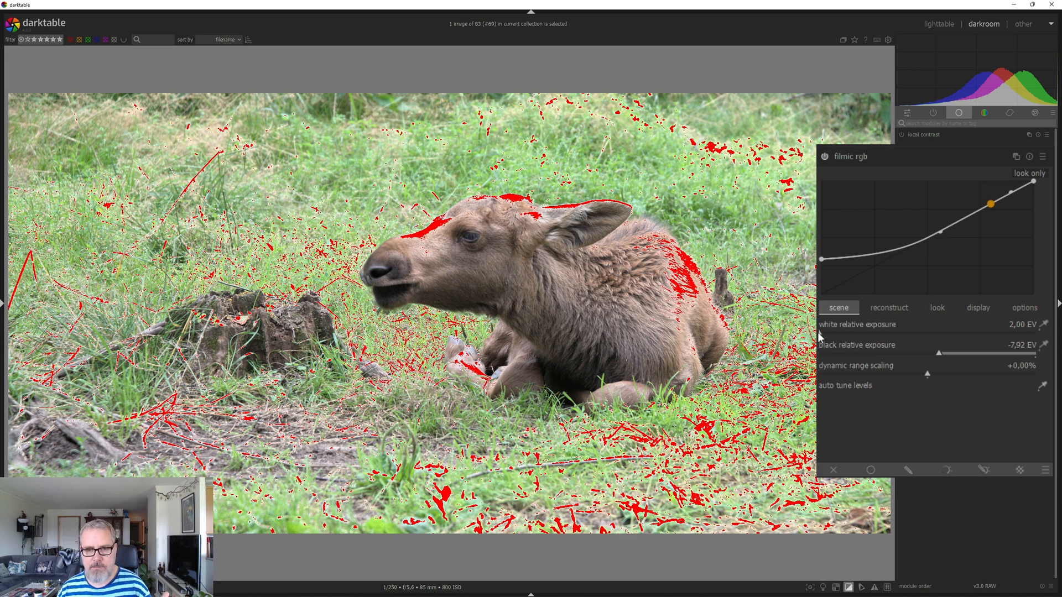
pyautogui.moveTo(837, 338)
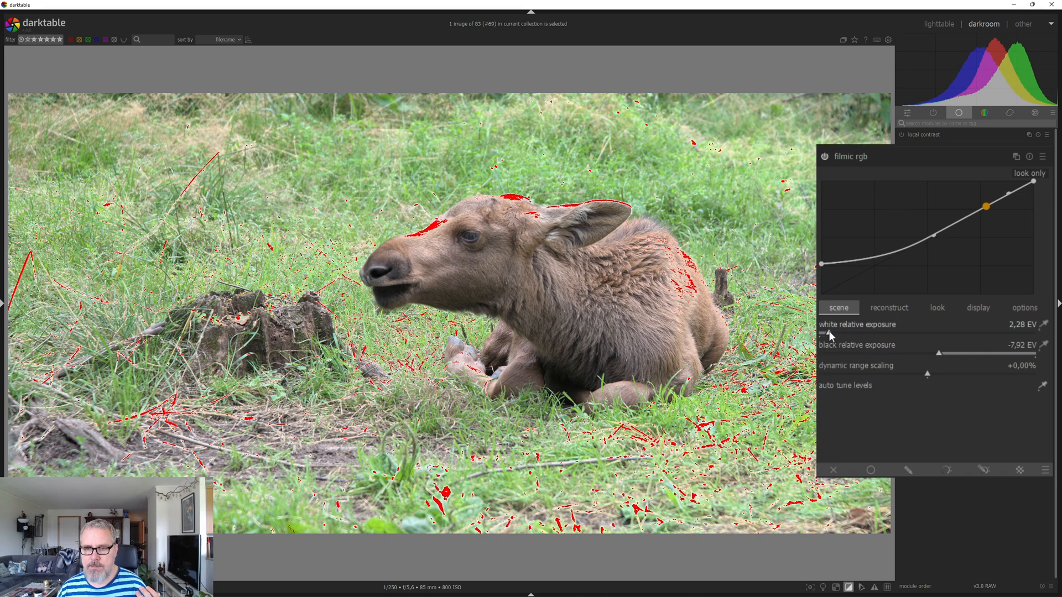
pyautogui.moveTo(830, 332); pyautogui.dragTo(852, 333)
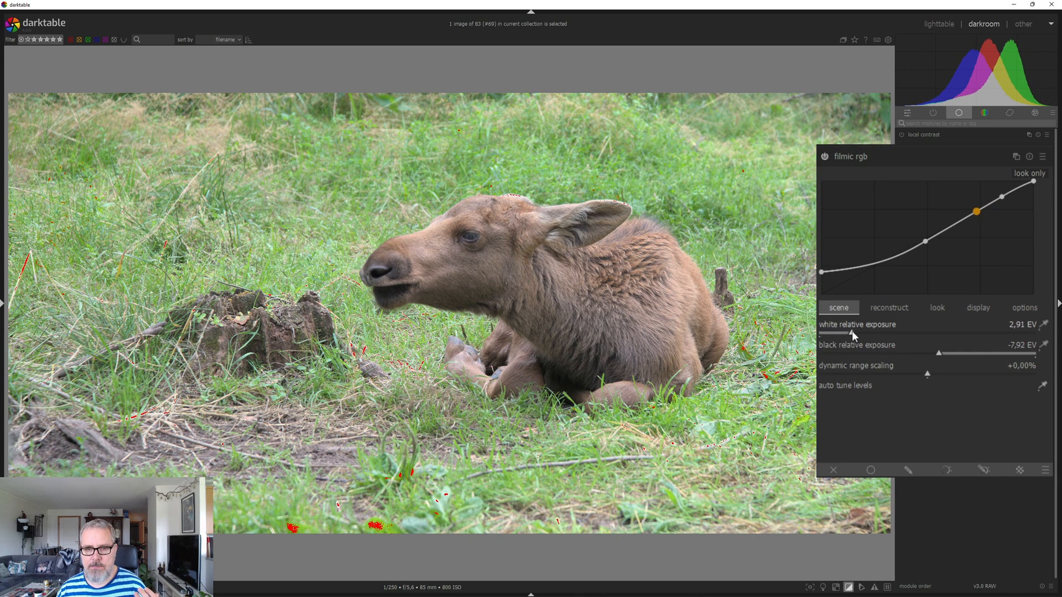
pyautogui.moveTo(850, 334); pyautogui.dragTo(861, 334)
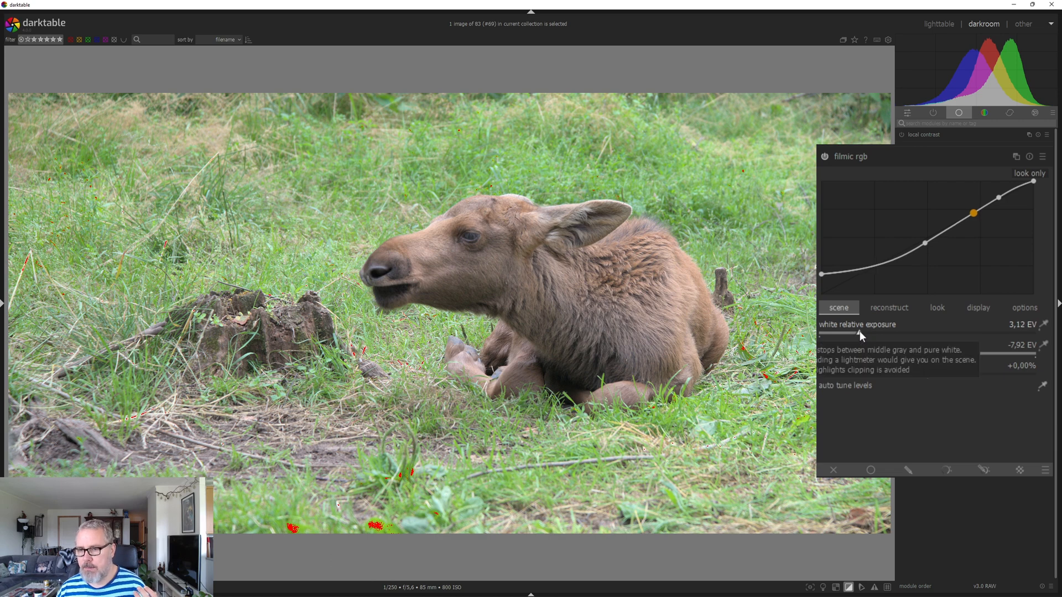
pyautogui.moveTo(839, 332); pyautogui.dragTo(846, 333)
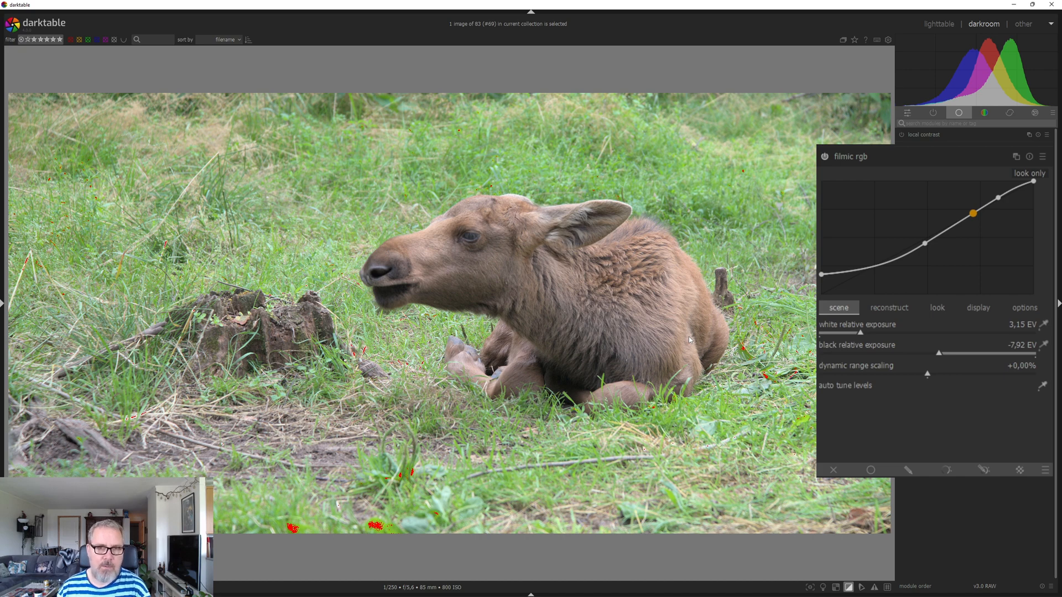
pyautogui.moveTo(686, 343)
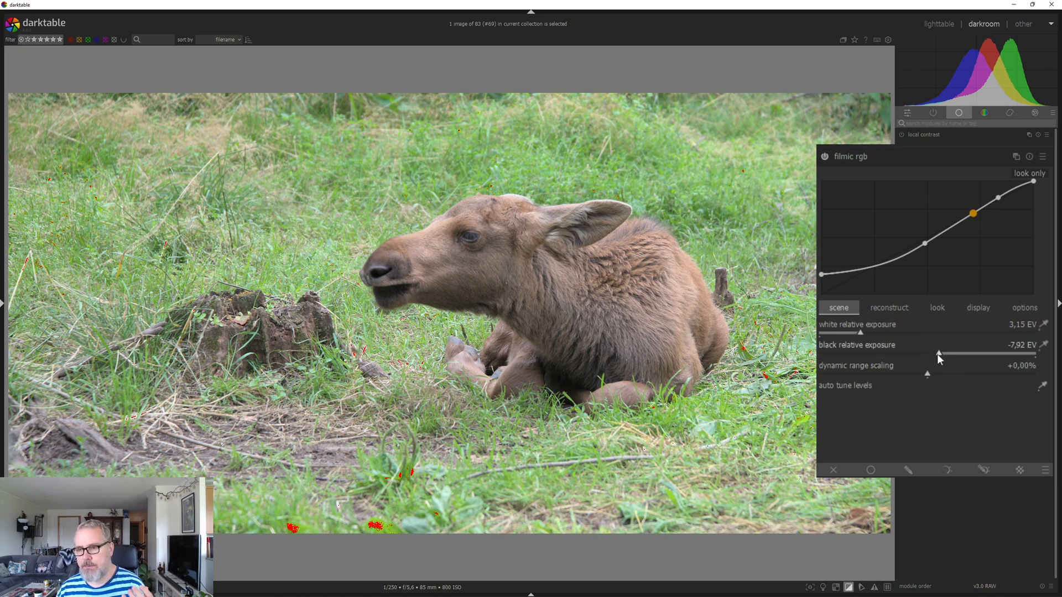
pyautogui.moveTo(941, 355)
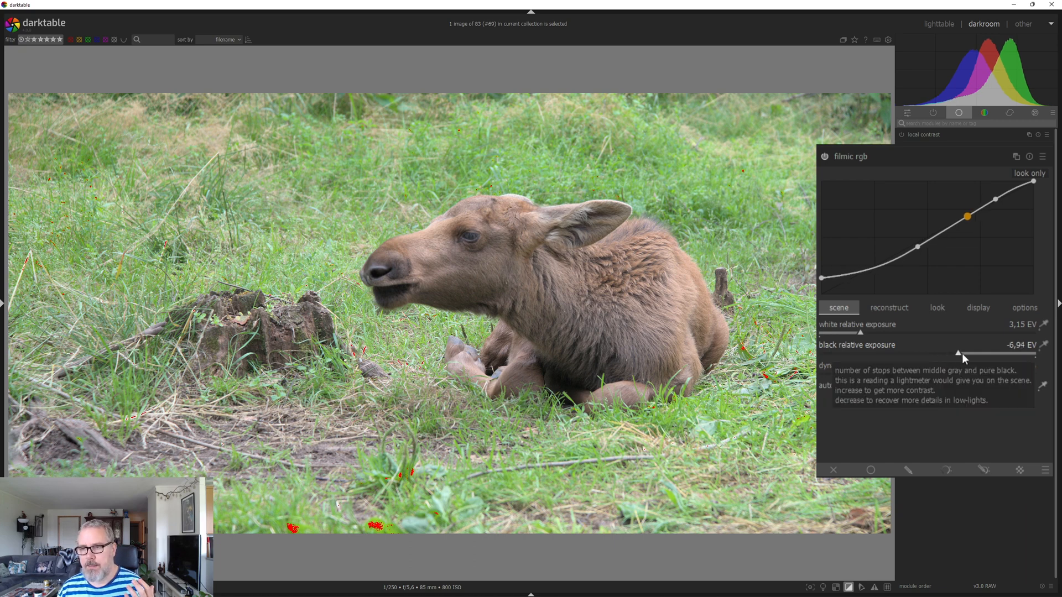
# Set filmic black relative exposure to about −3.98 EV for more contrast
pyautogui.moveTo(957, 355); pyautogui.dragTo(1022, 355)
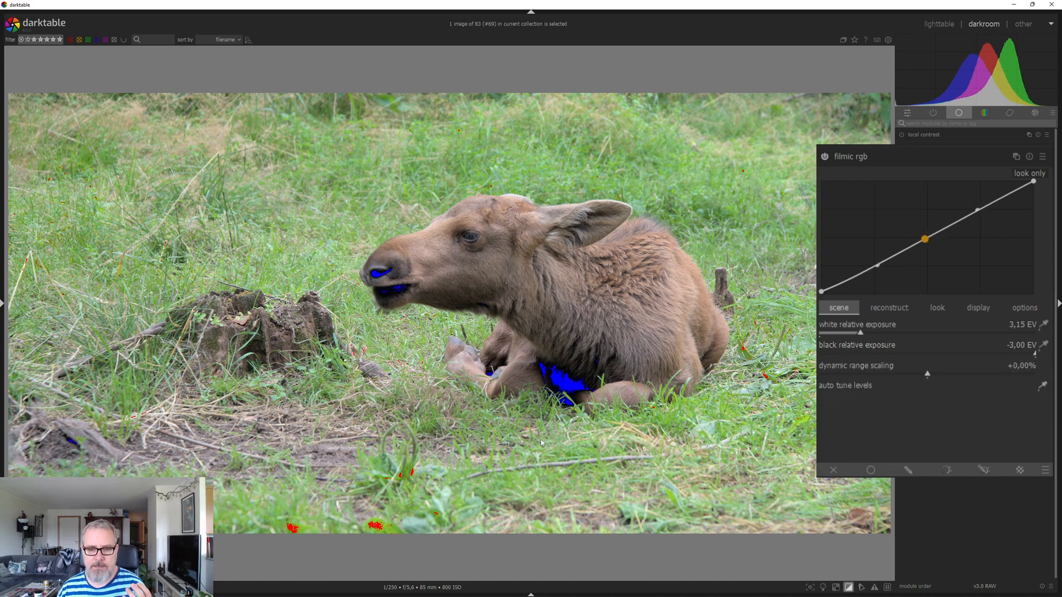
pyautogui.moveTo(427, 297)
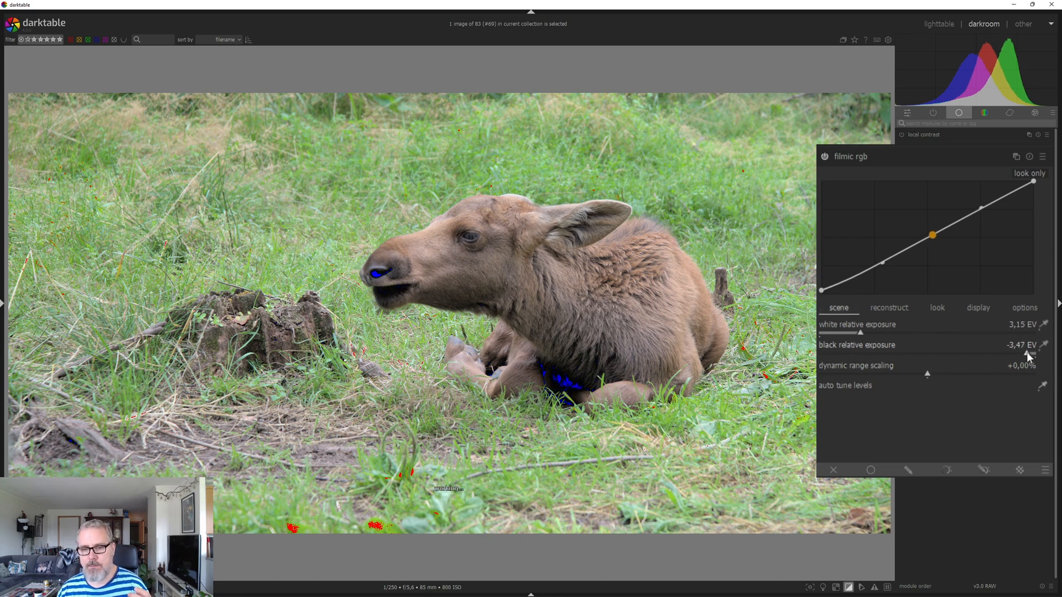
pyautogui.moveTo(1030, 354); pyautogui.dragTo(1016, 354)
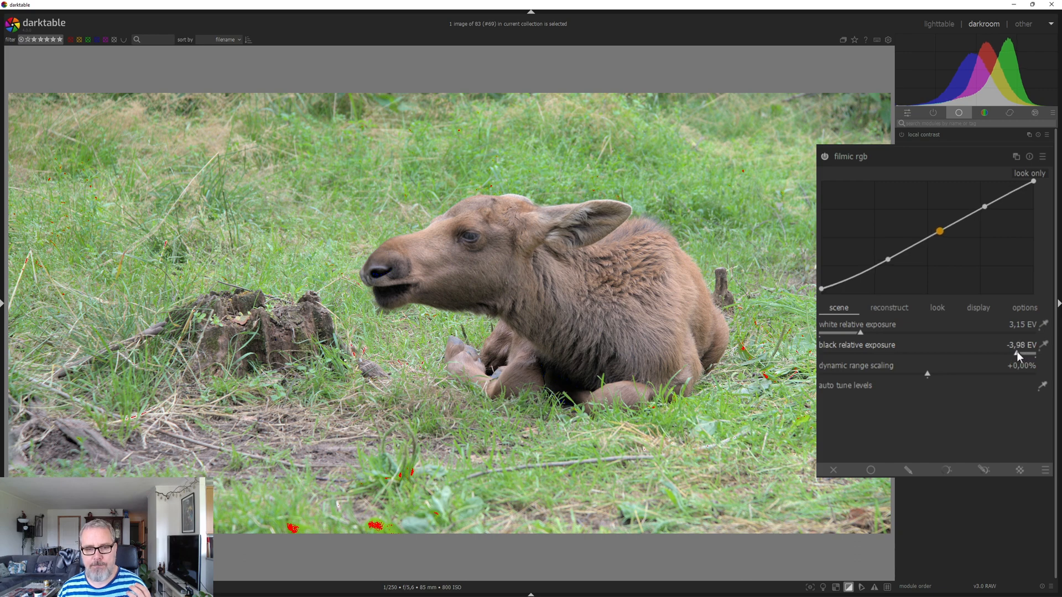
pyautogui.moveTo(1019, 354)
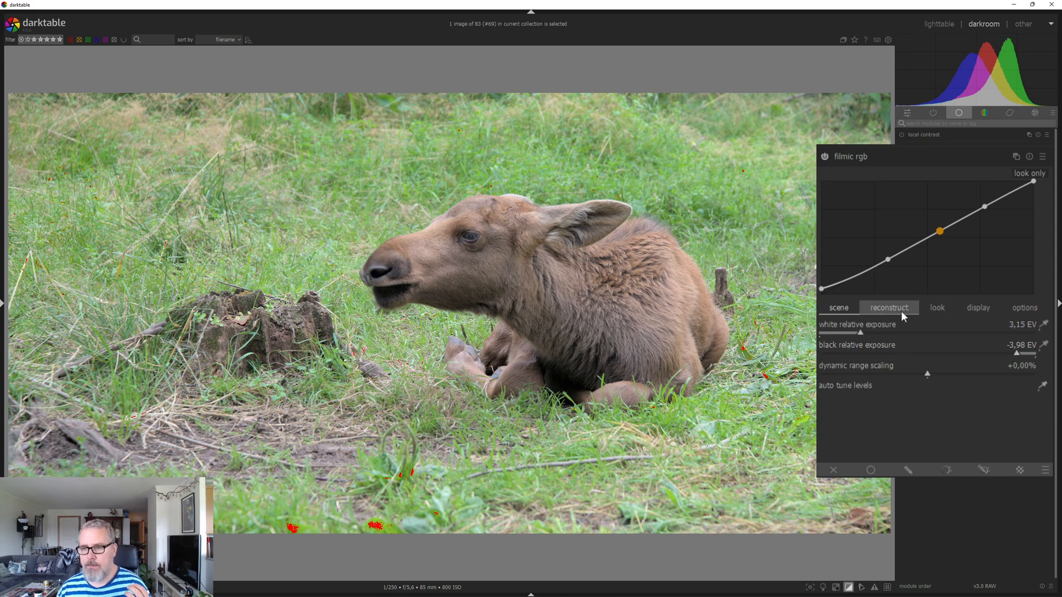
# In filmic rgb look settings, raise contrast from 1.100 to about 1.33
pyautogui.click(937, 307)
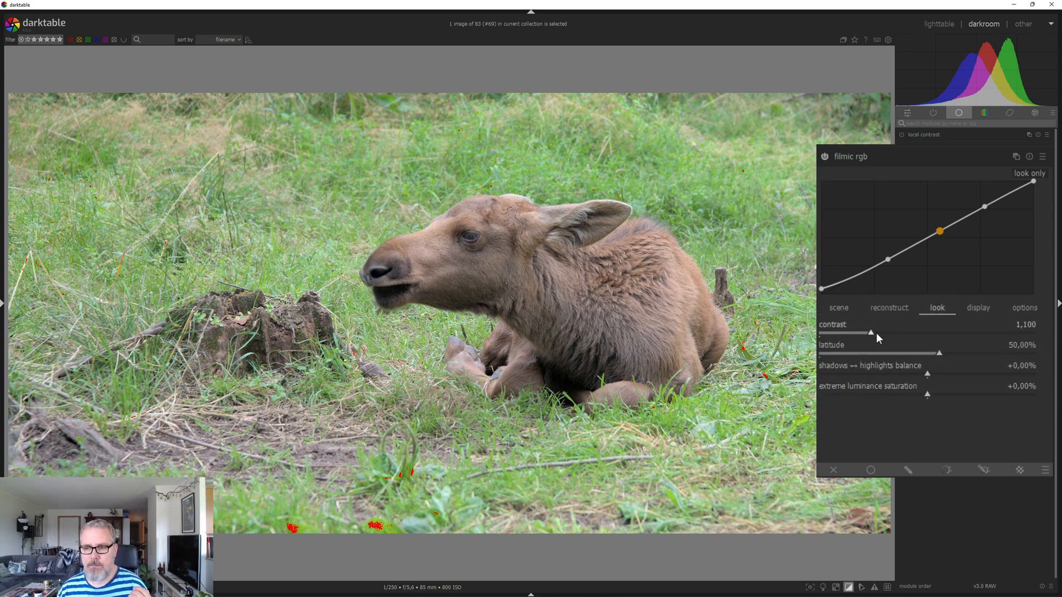
pyautogui.moveTo(870, 333); pyautogui.dragTo(883, 333)
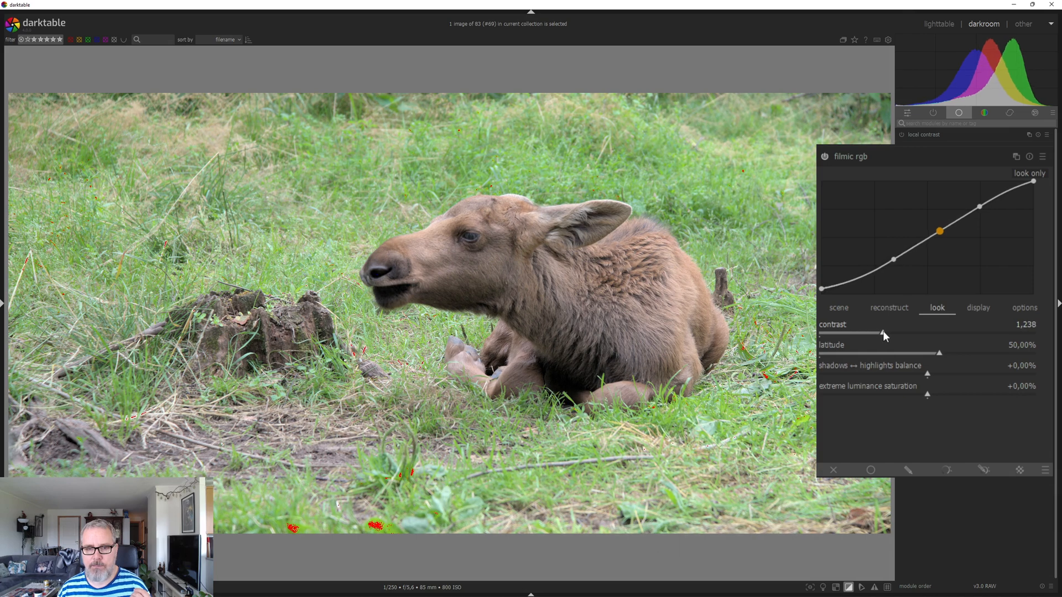
pyautogui.moveTo(883, 334); pyautogui.dragTo(892, 334)
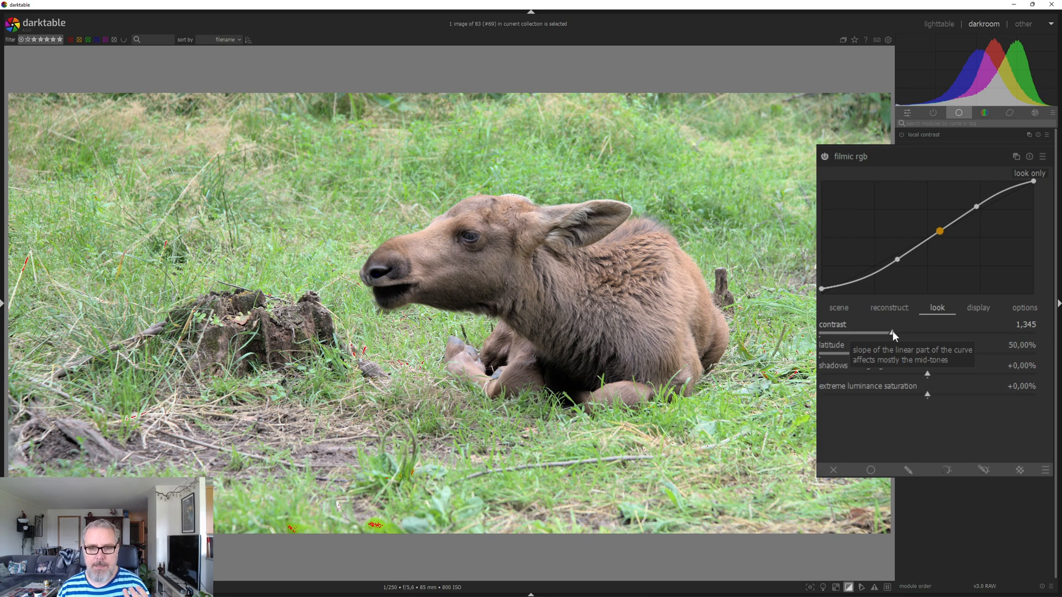
pyautogui.moveTo(893, 334); pyautogui.dragTo(890, 333)
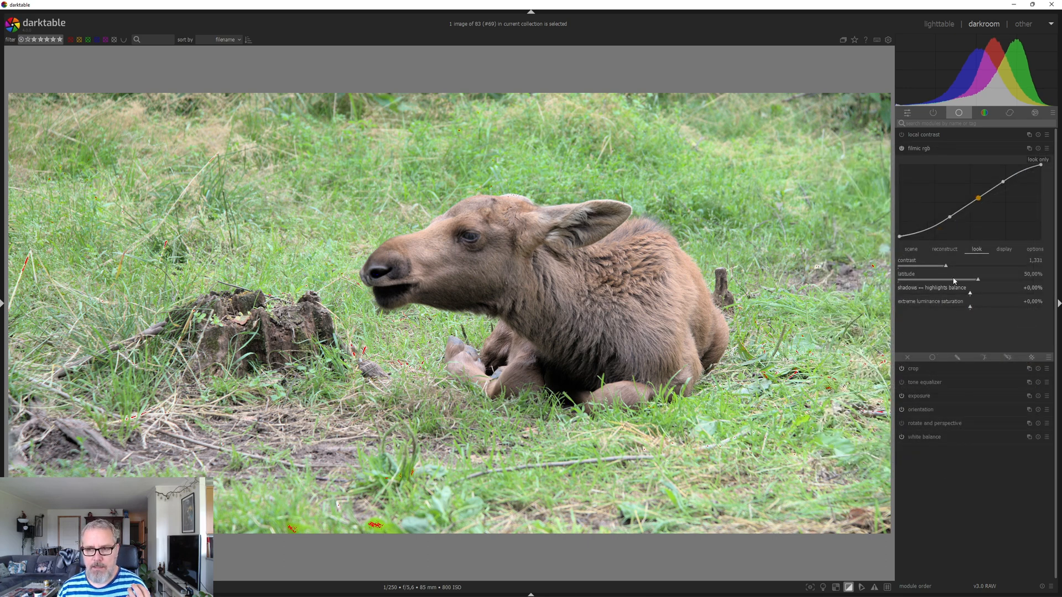
pyautogui.click(919, 147)
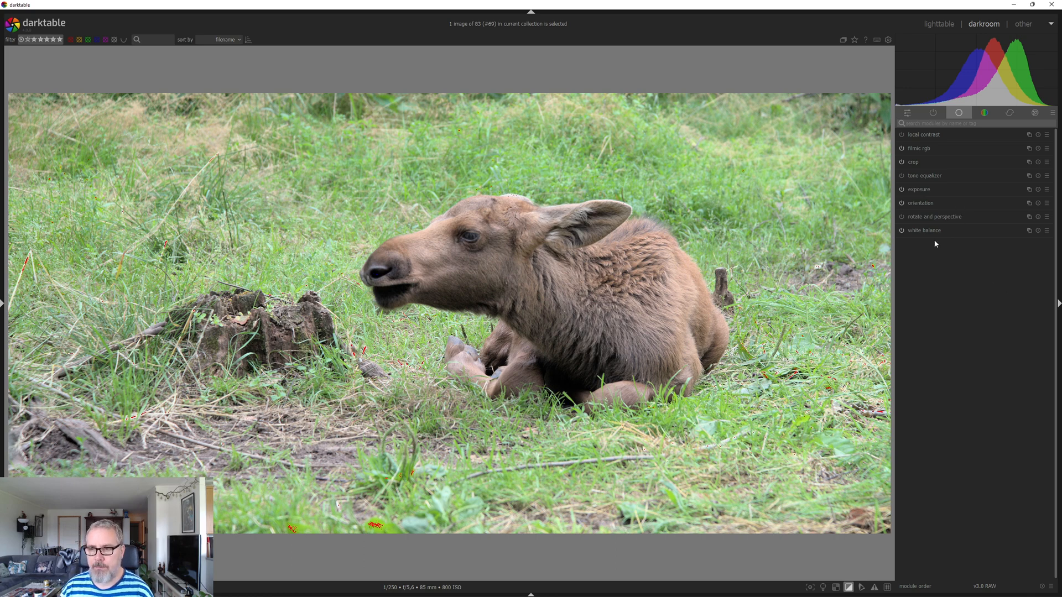
pyautogui.moveTo(970, 190)
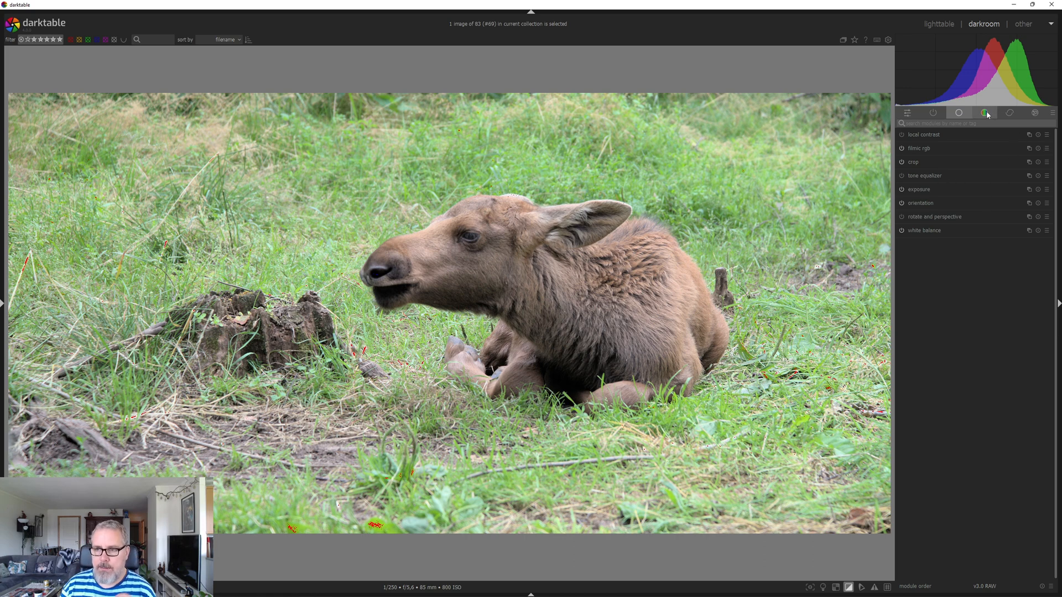
pyautogui.click(984, 113)
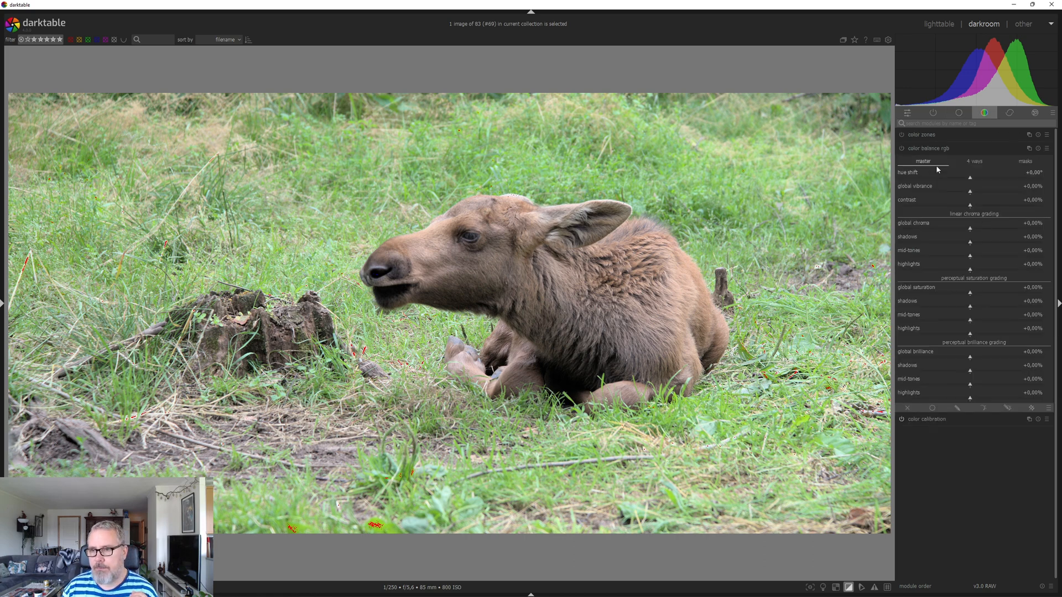
pyautogui.click(926, 161)
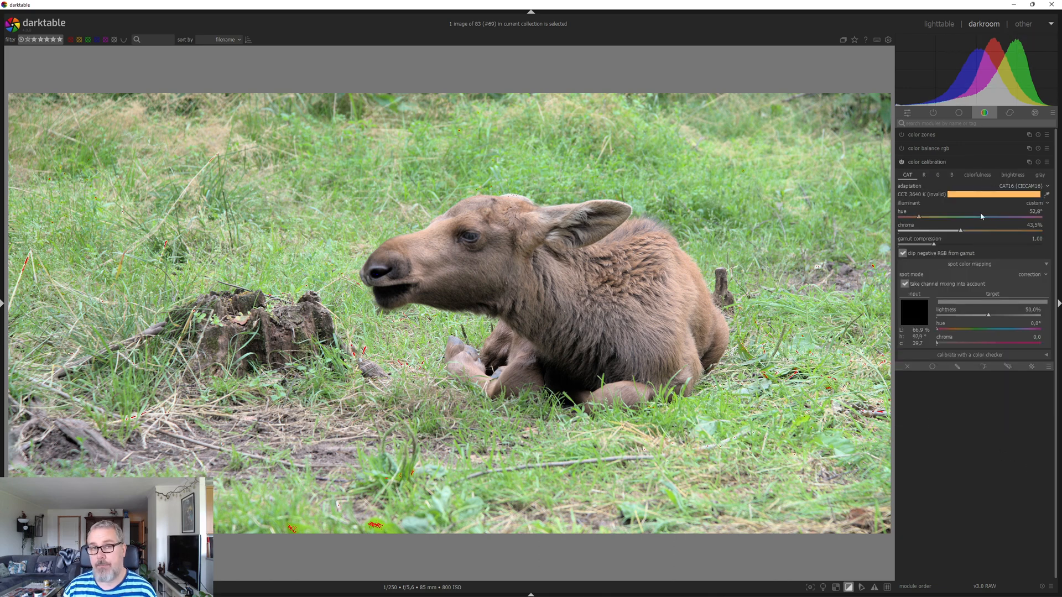
pyautogui.moveTo(929, 201)
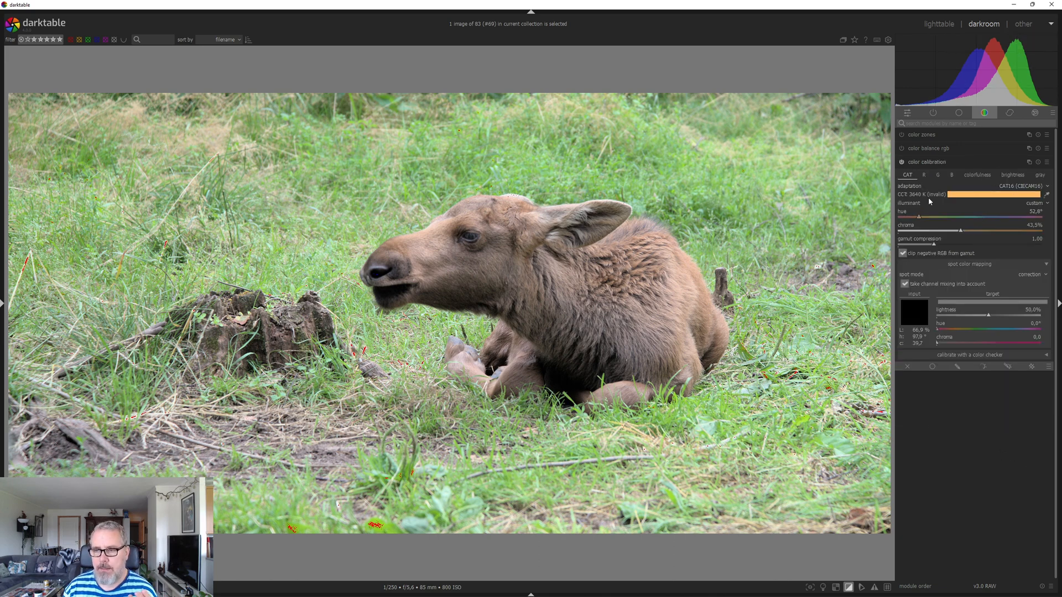
pyautogui.moveTo(934, 191)
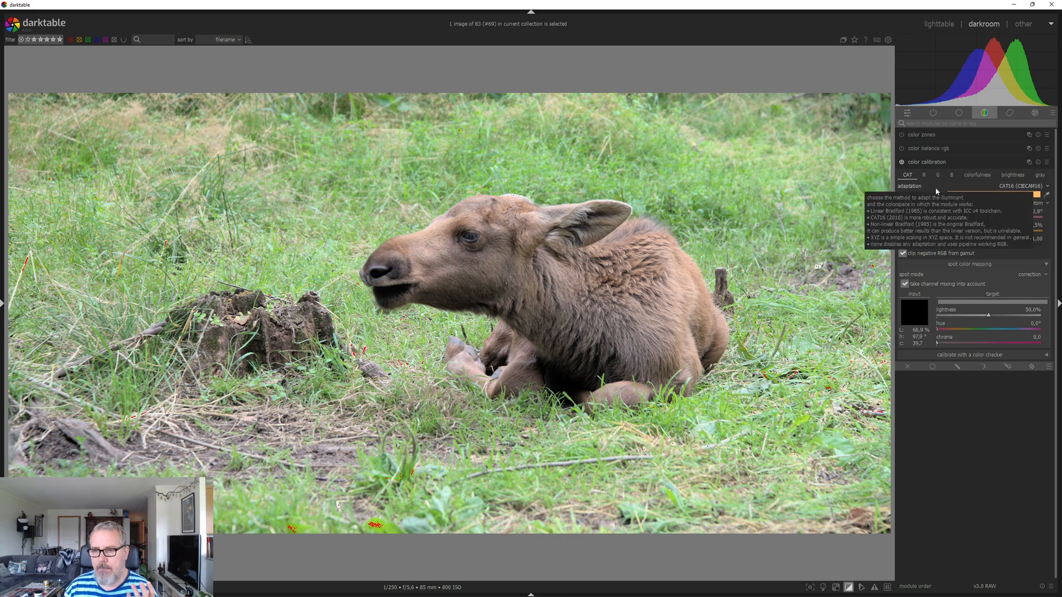
pyautogui.click(977, 175)
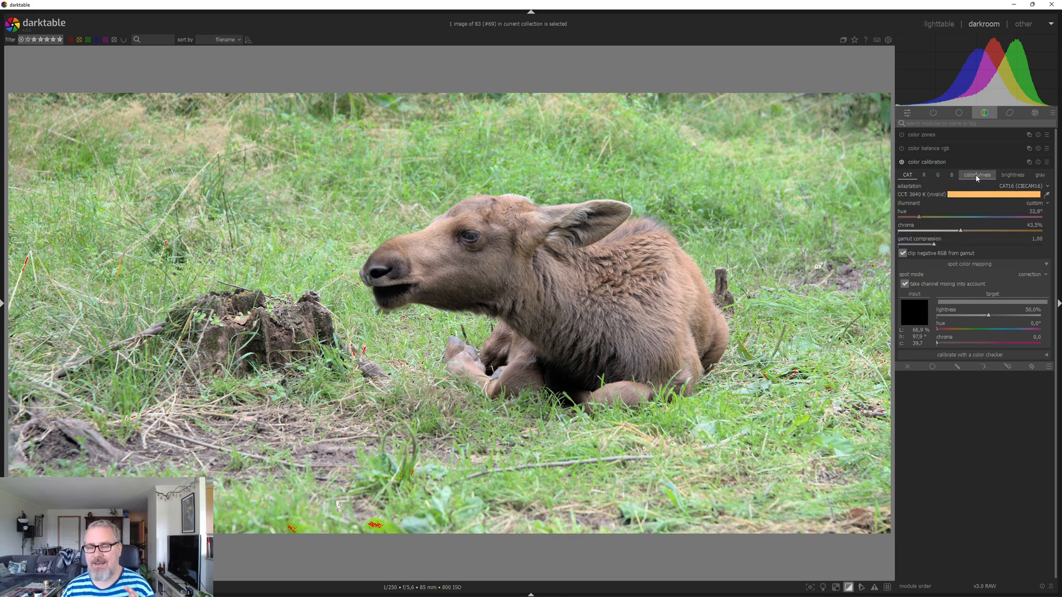
pyautogui.moveTo(976, 175)
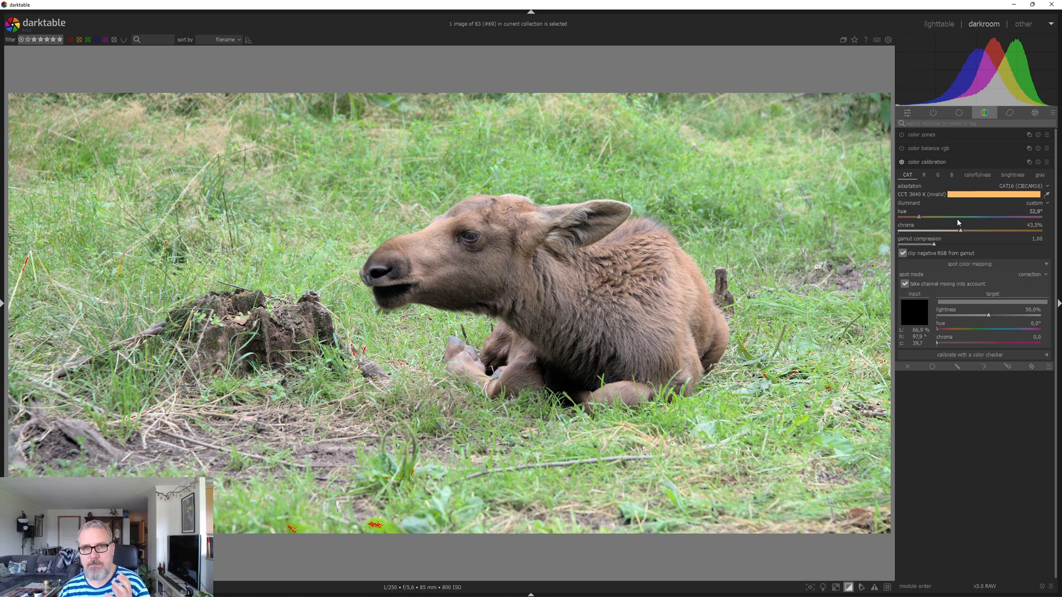
pyautogui.moveTo(958, 219)
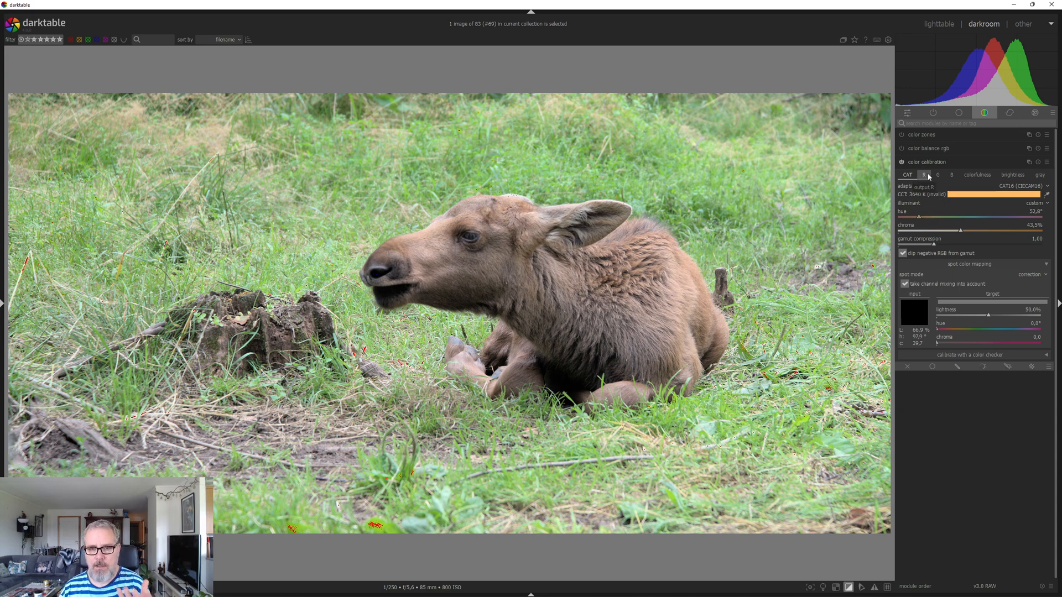
pyautogui.click(938, 175)
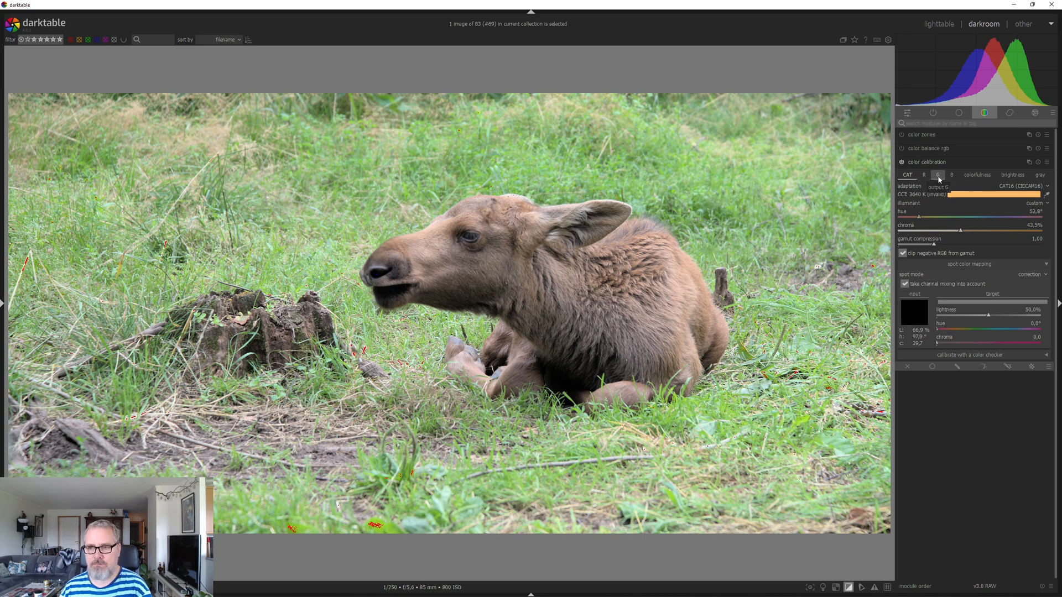
pyautogui.click(951, 175)
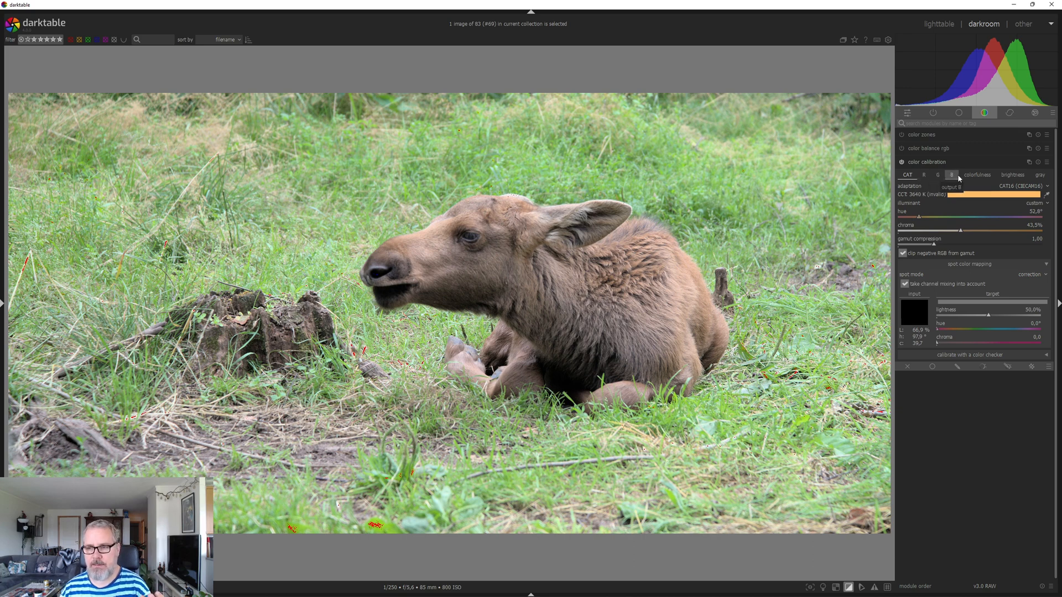
pyautogui.click(976, 174)
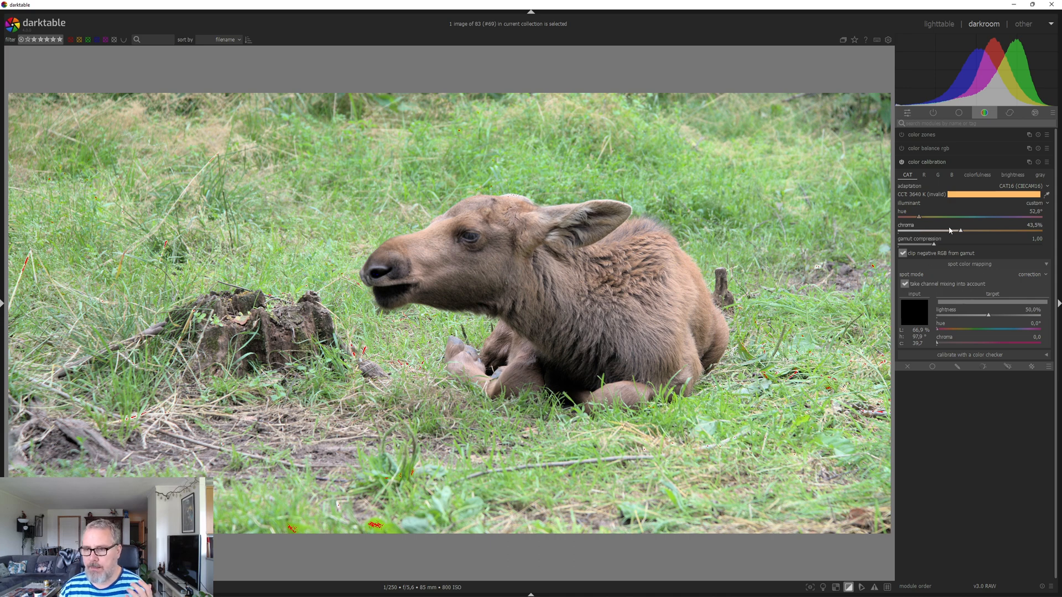
pyautogui.moveTo(1010, 207)
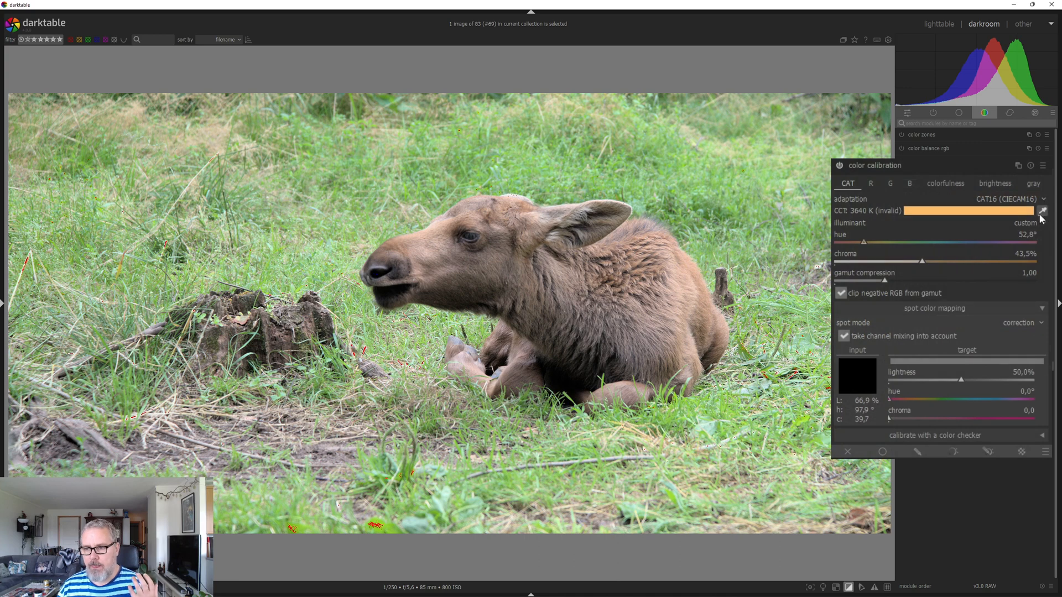
pyautogui.moveTo(1042, 212)
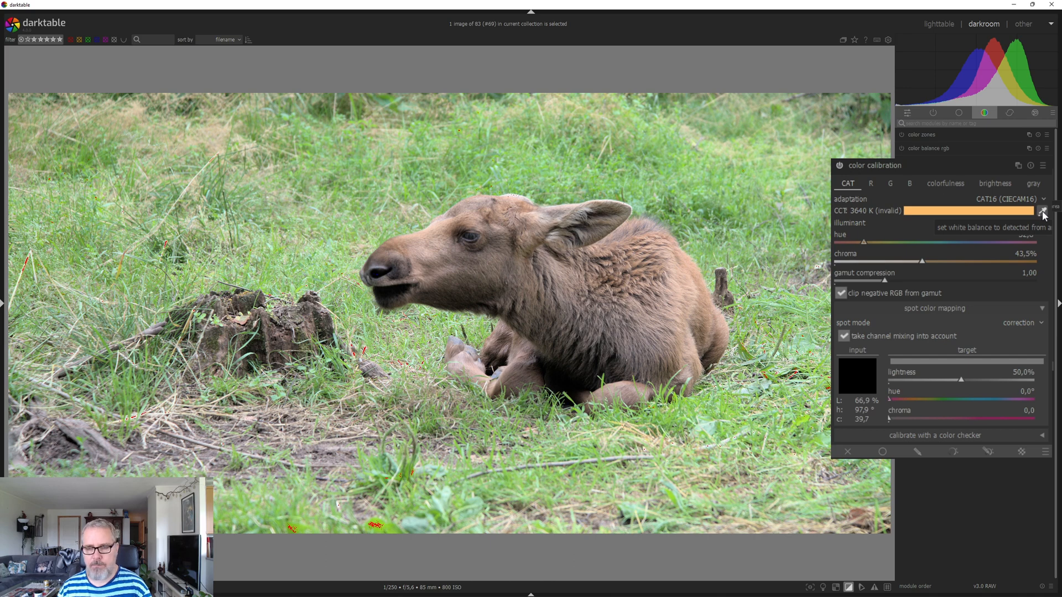
# Pick white balance from the photo, then tune illuminant hue to ~74° and chroma to ~47%
pyautogui.click(1041, 210)
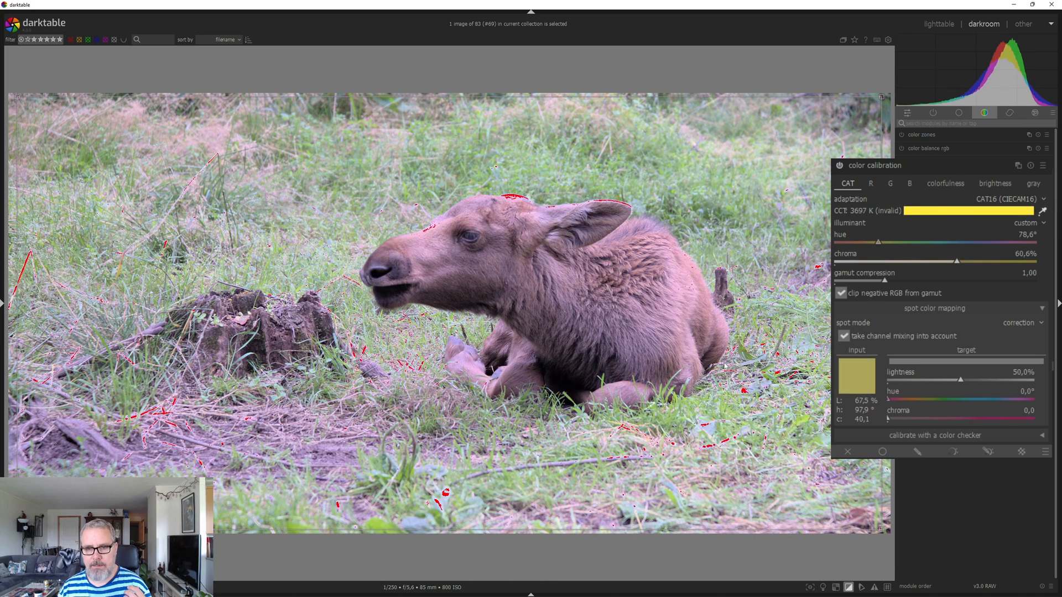
pyautogui.moveTo(303, 258)
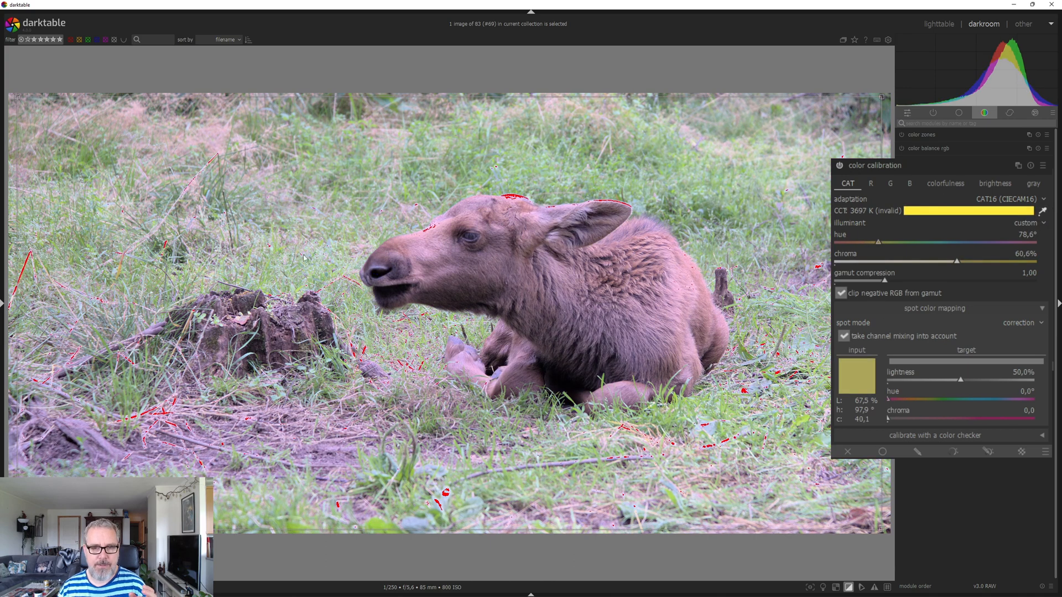
pyautogui.moveTo(618, 339)
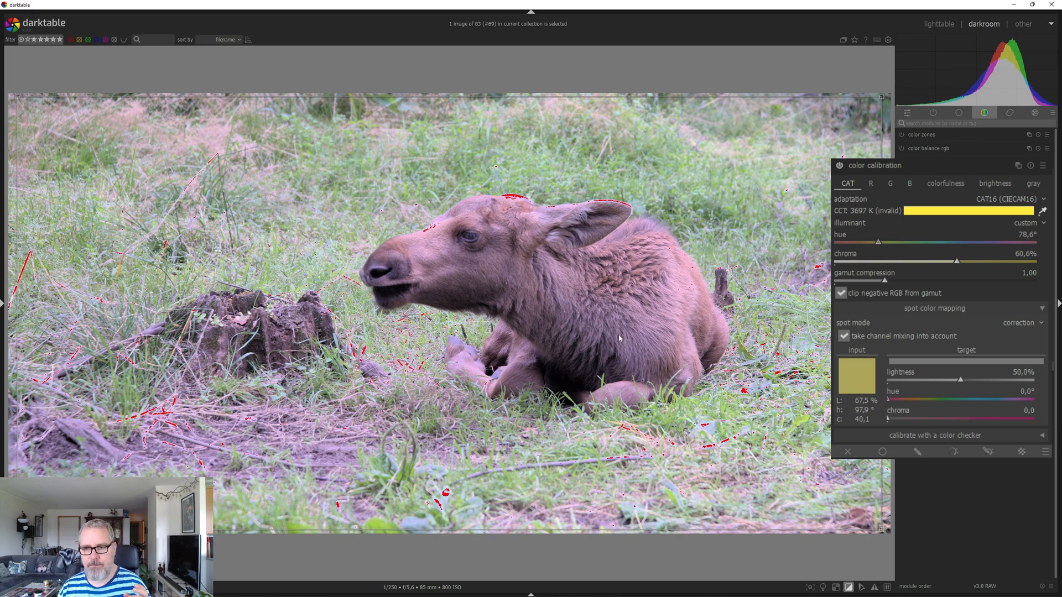
pyautogui.moveTo(636, 321)
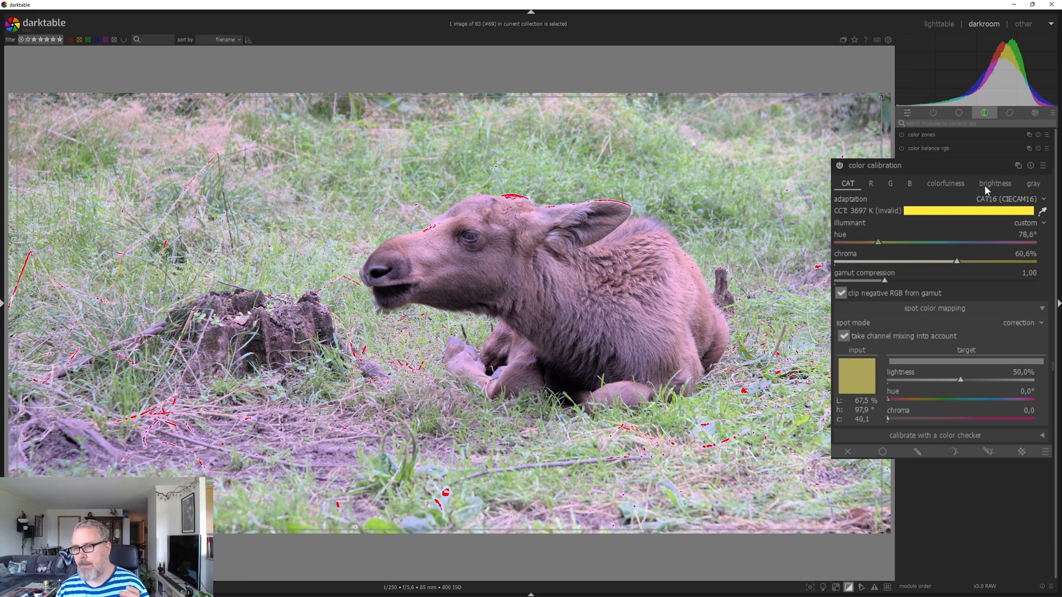
pyautogui.moveTo(894, 242); pyautogui.dragTo(879, 242)
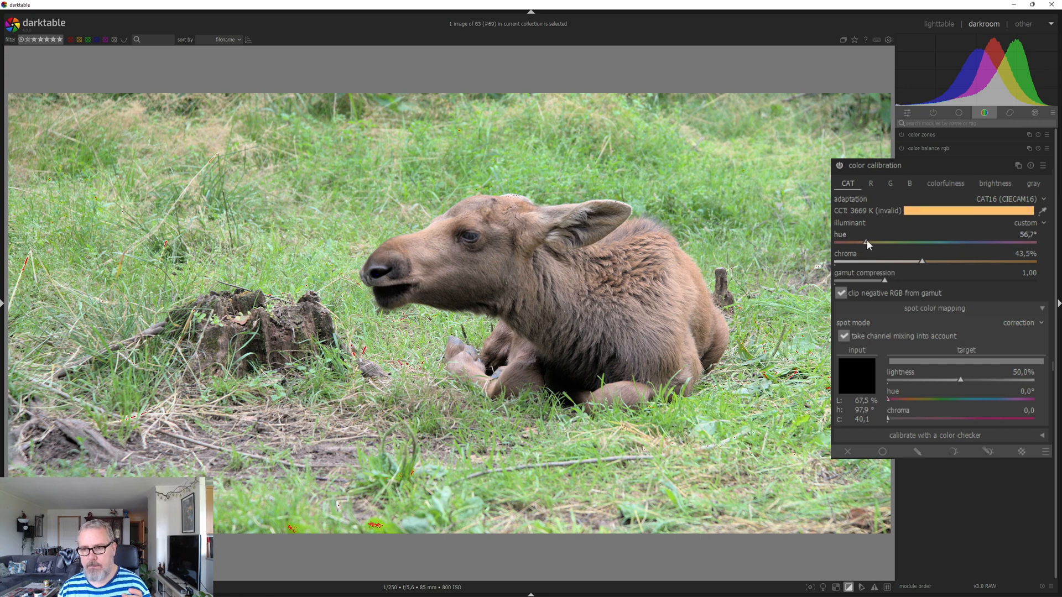
pyautogui.moveTo(922, 261); pyautogui.dragTo(930, 261)
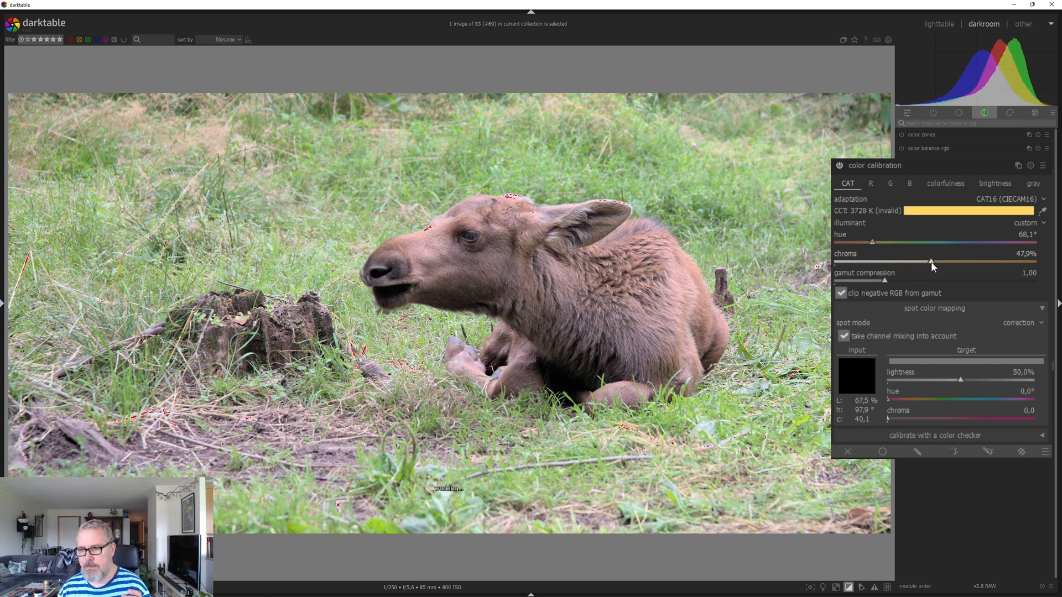
pyautogui.moveTo(930, 261); pyautogui.dragTo(938, 261)
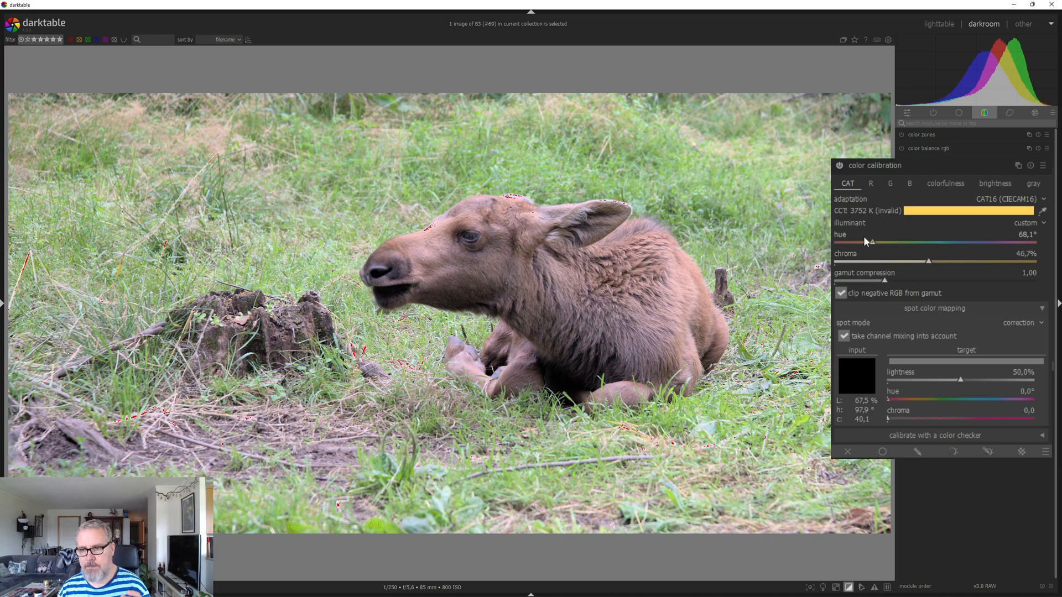
pyautogui.moveTo(871, 243); pyautogui.dragTo(874, 242)
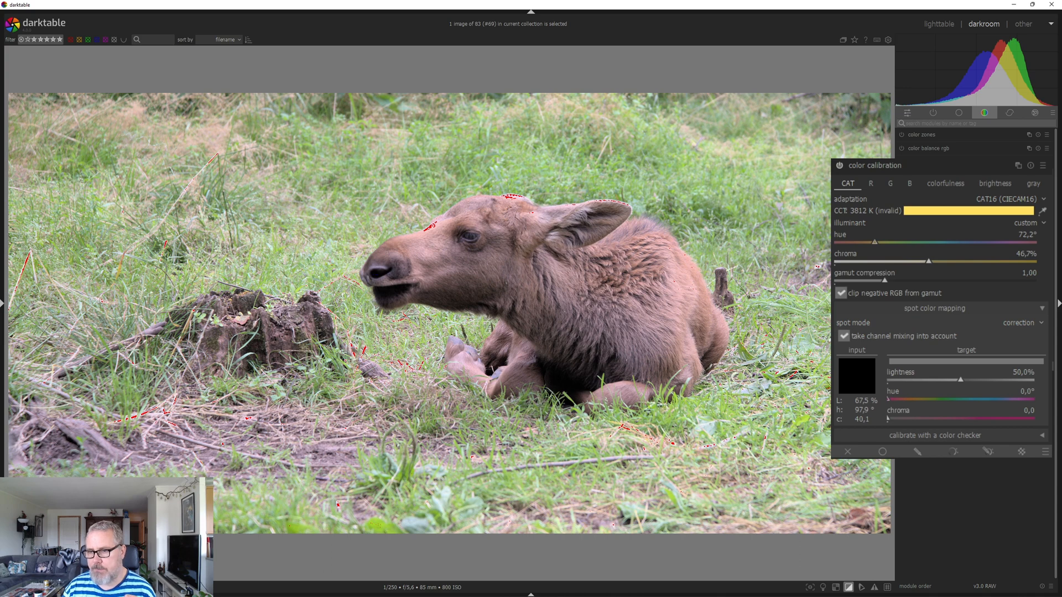
pyautogui.moveTo(894, 242); pyautogui.dragTo(876, 242)
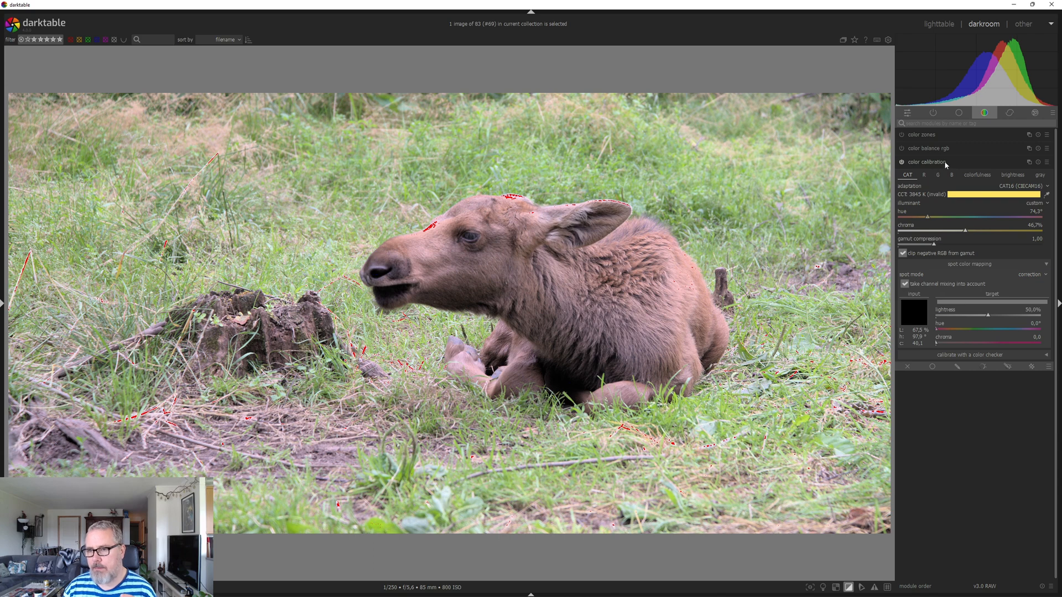
# Collapse color calibration and expand the color balance rgb module, all values at zero
pyautogui.click(927, 162)
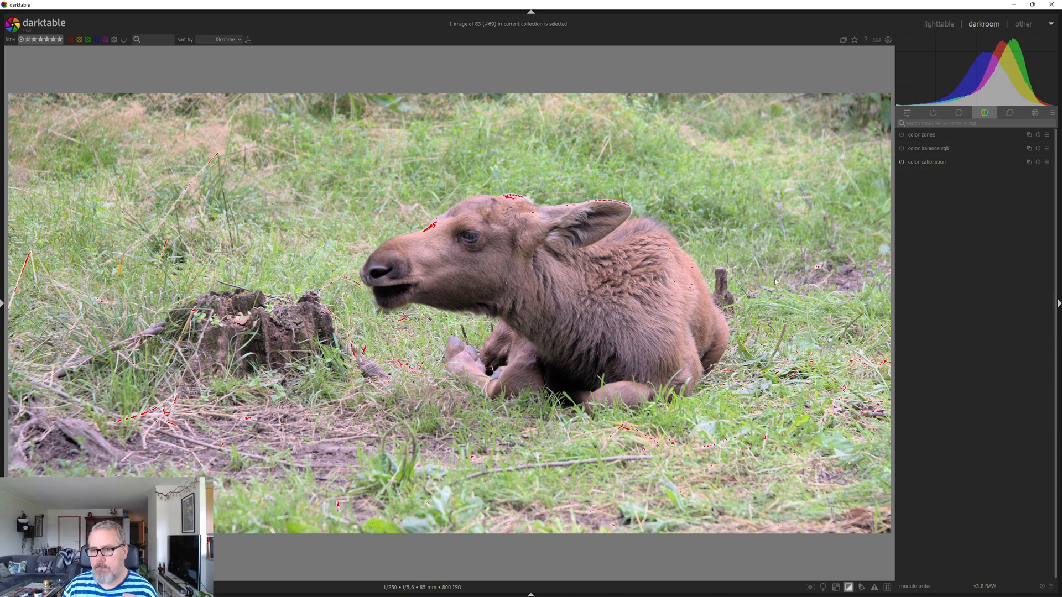
pyautogui.moveTo(944, 161)
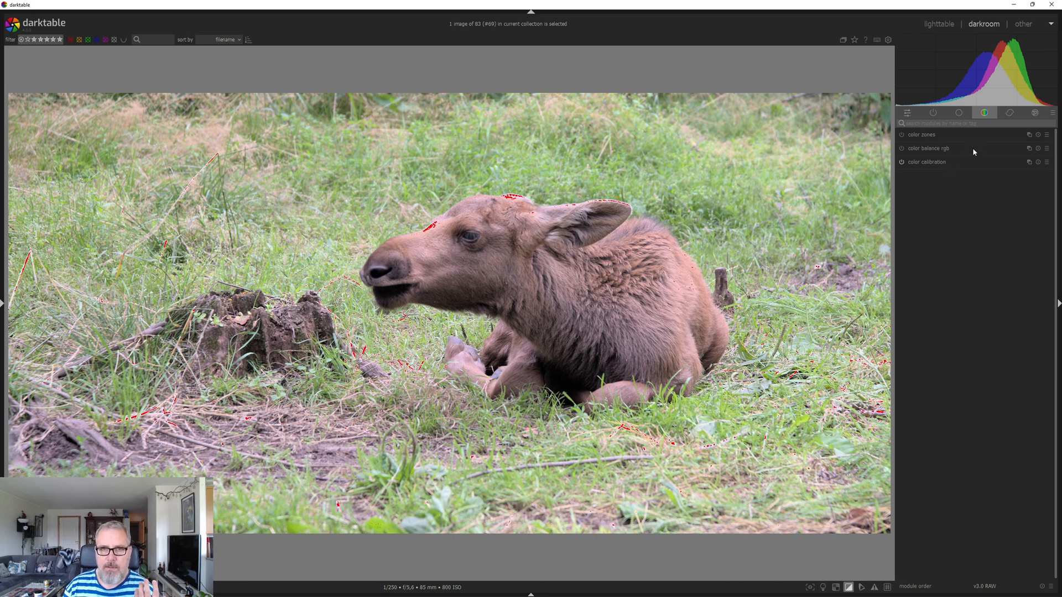
pyautogui.click(927, 148)
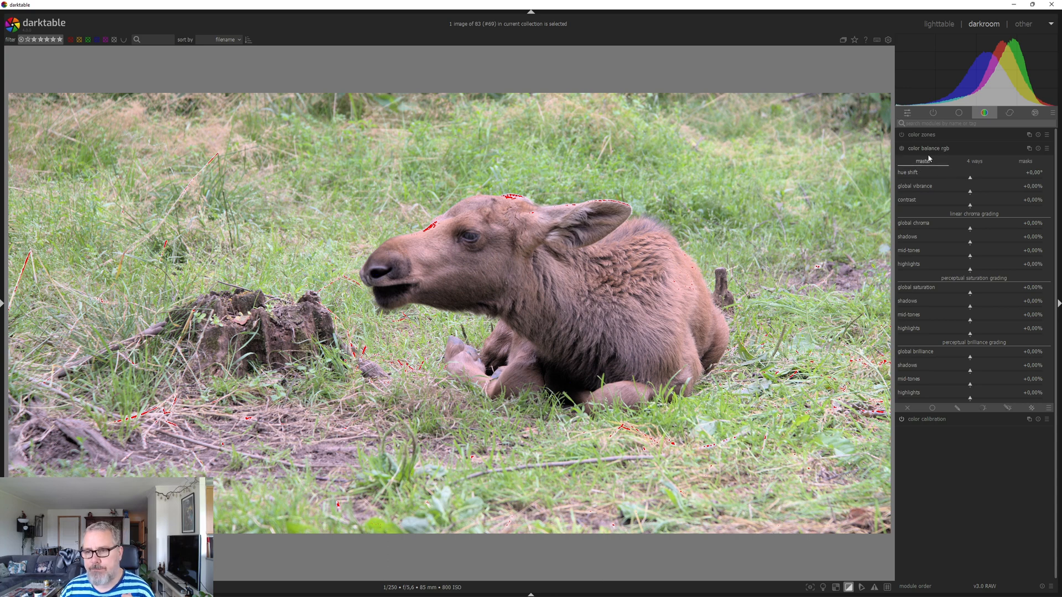
pyautogui.click(928, 148)
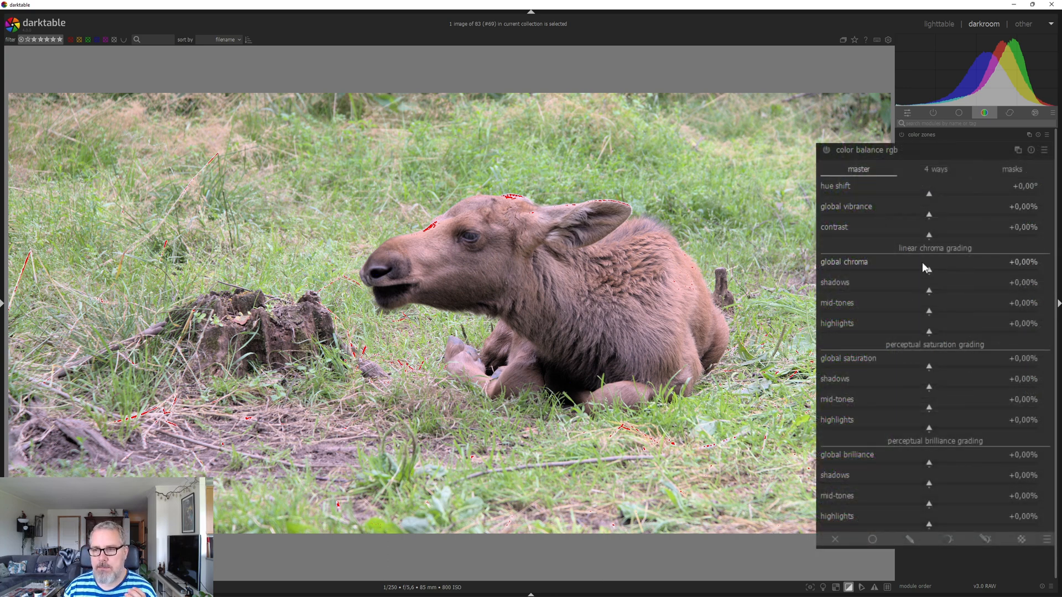
pyautogui.moveTo(906, 275)
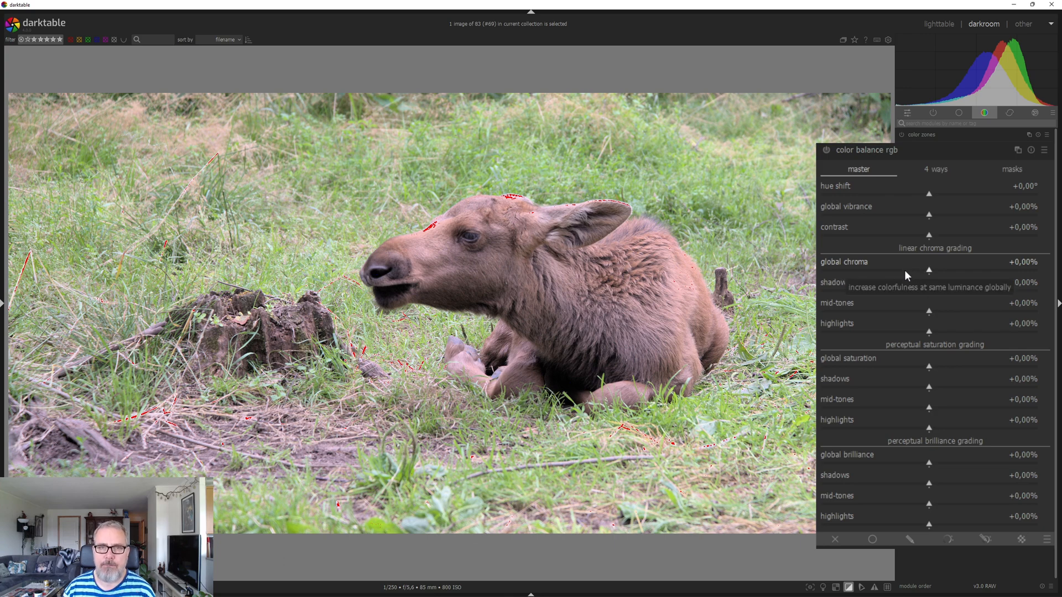
pyautogui.moveTo(907, 276)
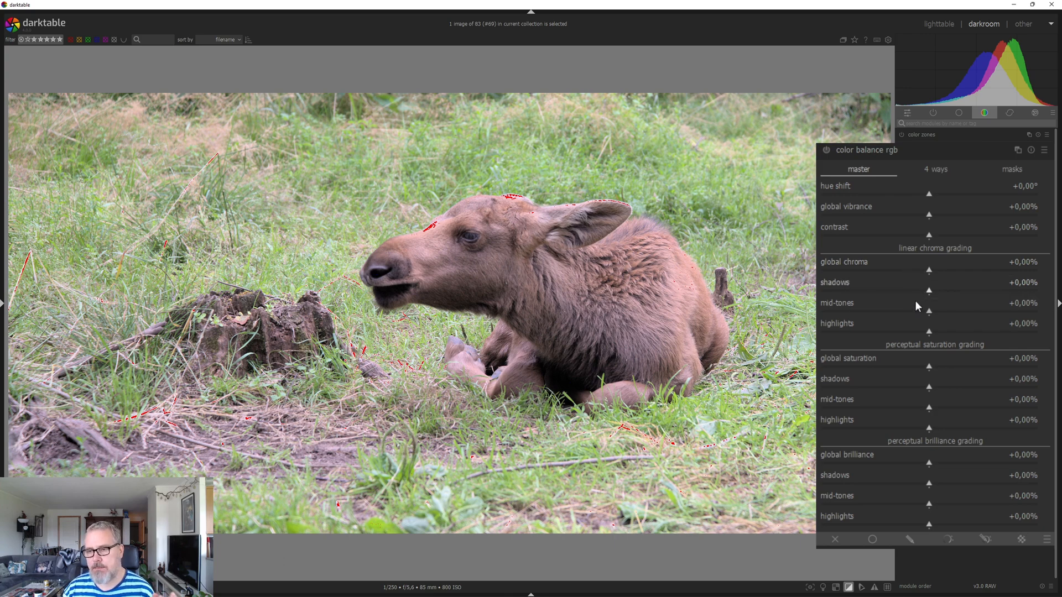
pyautogui.moveTo(935, 389)
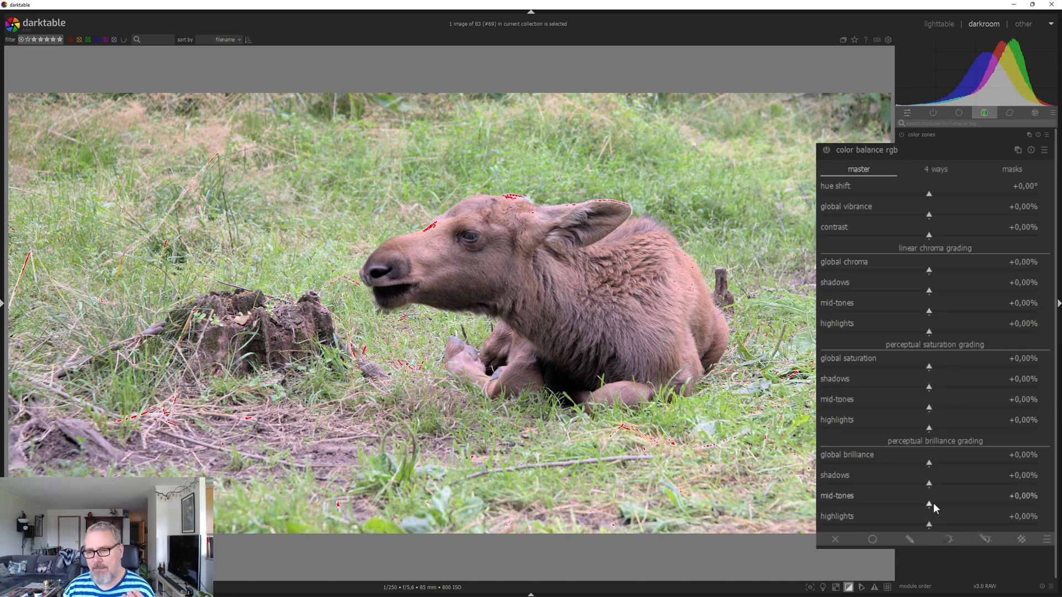
pyautogui.moveTo(903, 511)
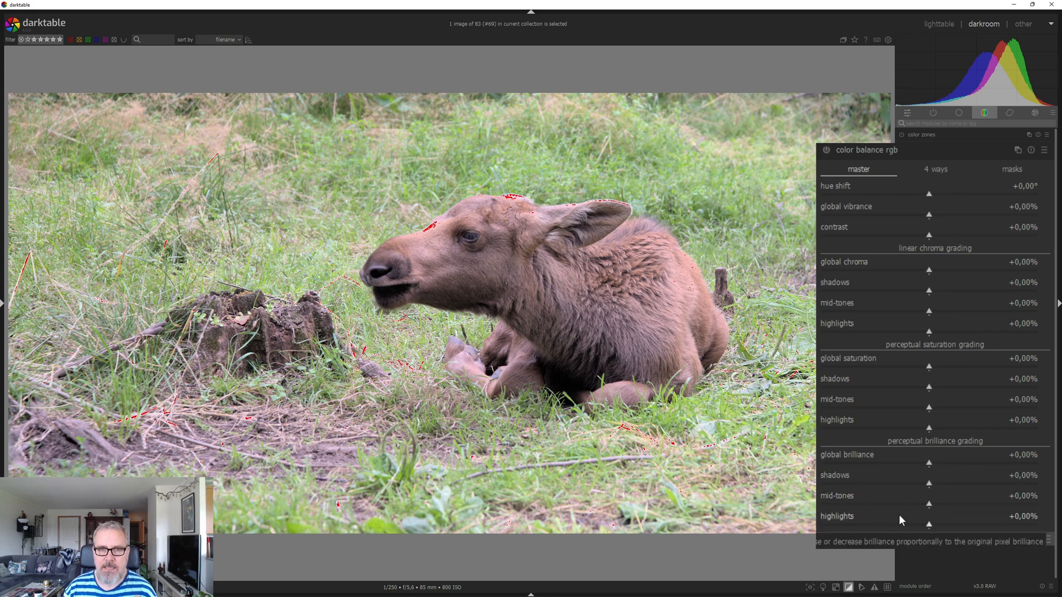
pyautogui.moveTo(964, 229)
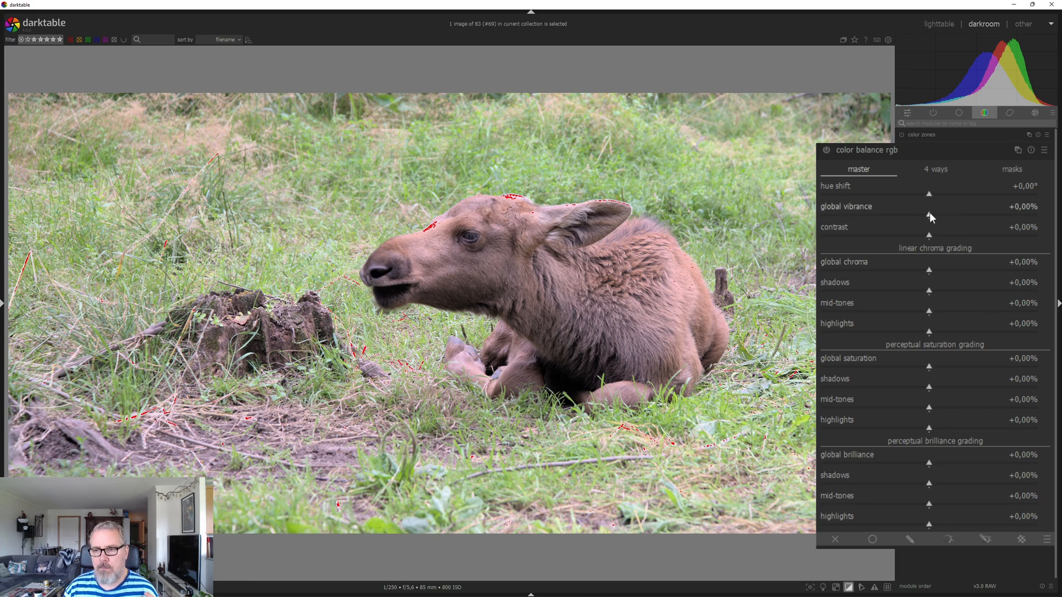
# Set global vibrance ~28%, hue shift −6.70° and global chroma about +14%
pyautogui.moveTo(928, 216); pyautogui.dragTo(987, 216)
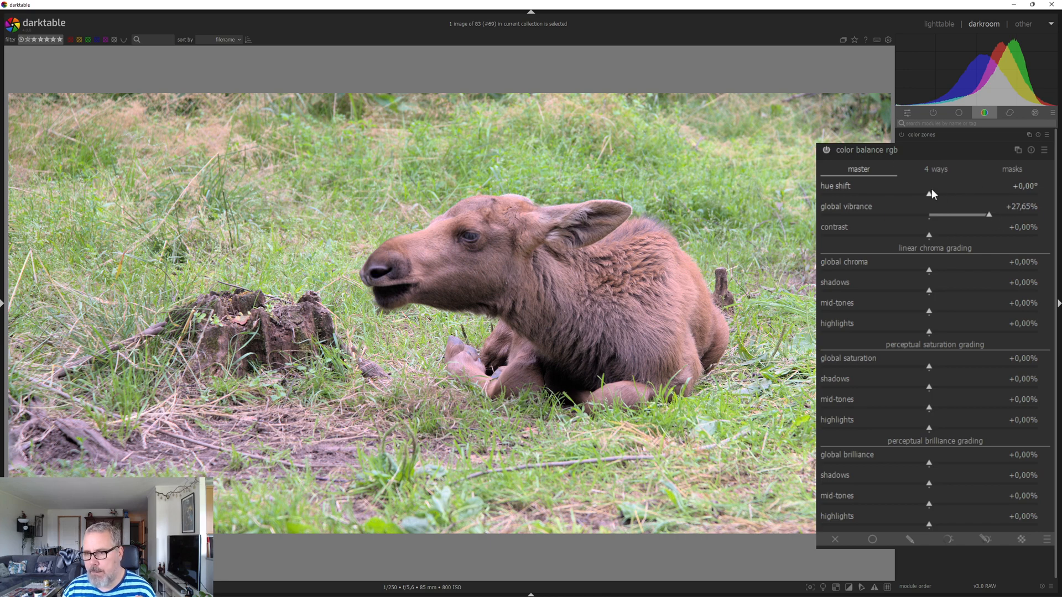
pyautogui.moveTo(930, 194); pyautogui.dragTo(924, 195)
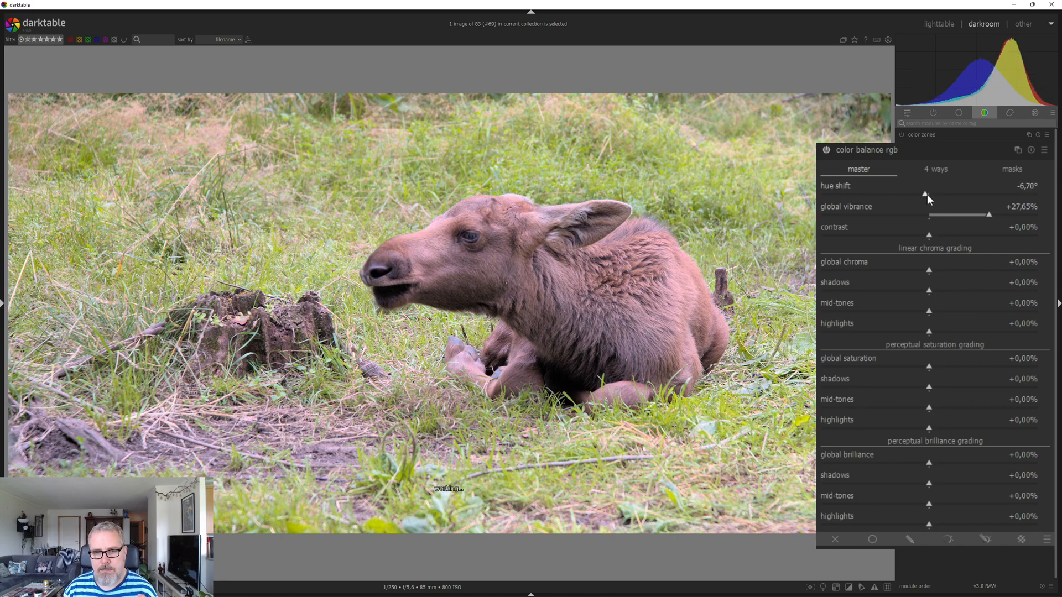
pyautogui.moveTo(925, 195); pyautogui.dragTo(931, 194)
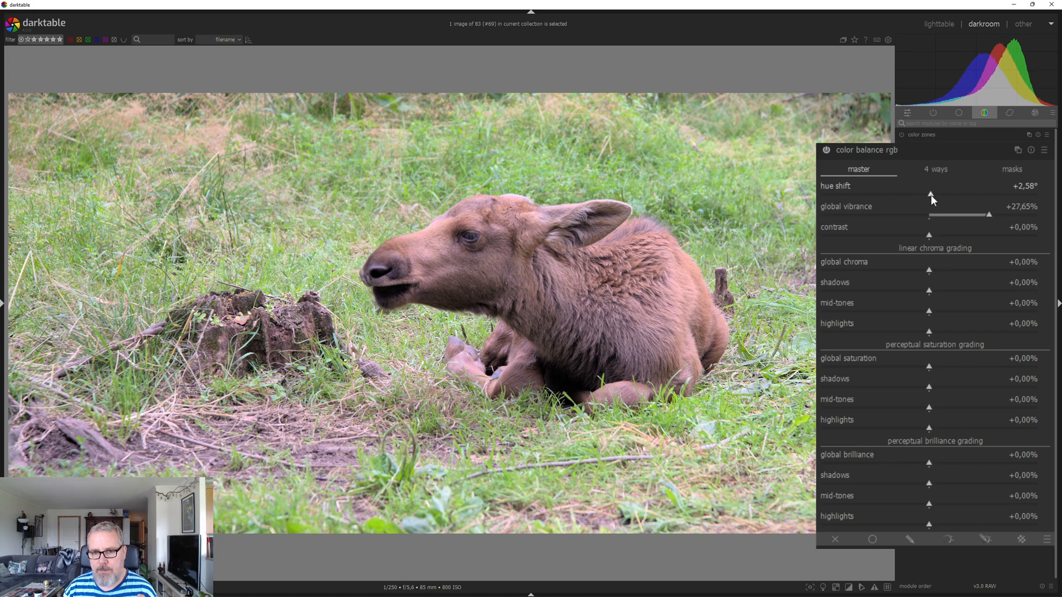
pyautogui.moveTo(930, 194); pyautogui.dragTo(924, 195)
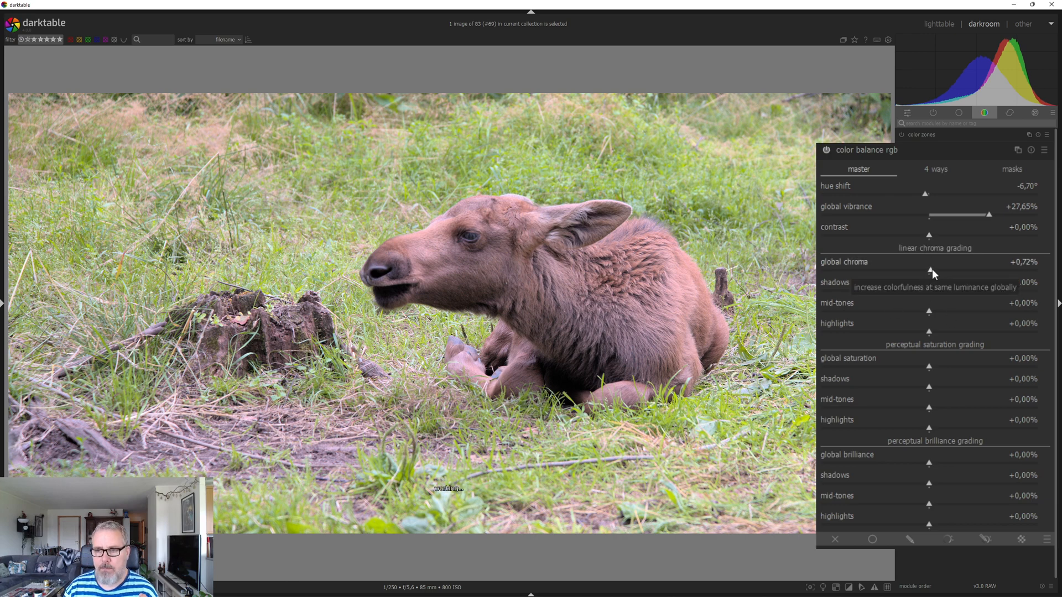
pyautogui.moveTo(930, 270); pyautogui.dragTo(972, 270)
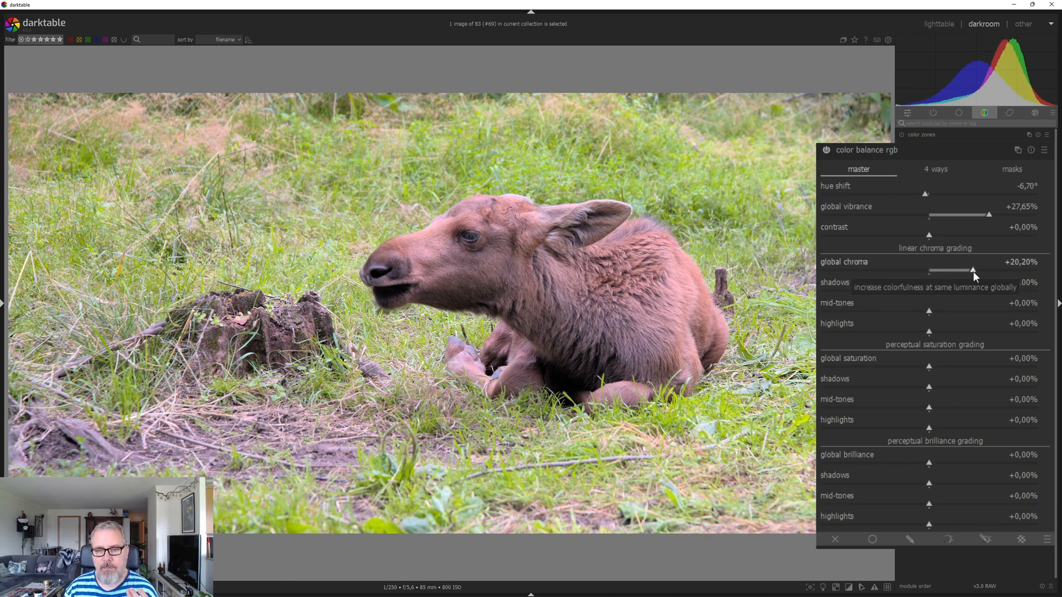
pyautogui.moveTo(973, 270); pyautogui.dragTo(966, 271)
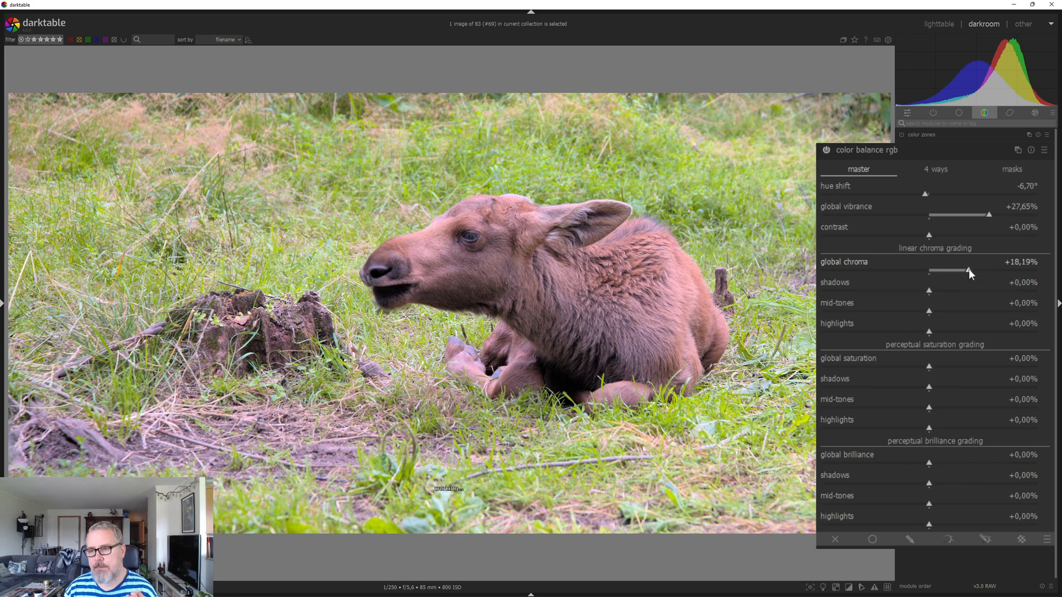
pyautogui.moveTo(969, 270); pyautogui.dragTo(957, 270)
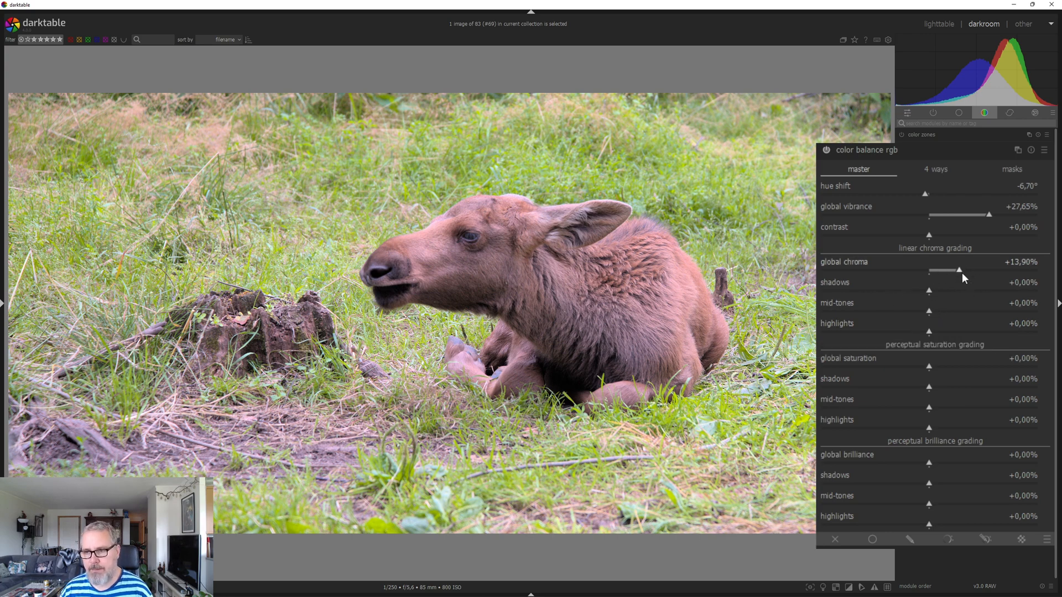
pyautogui.moveTo(928, 315)
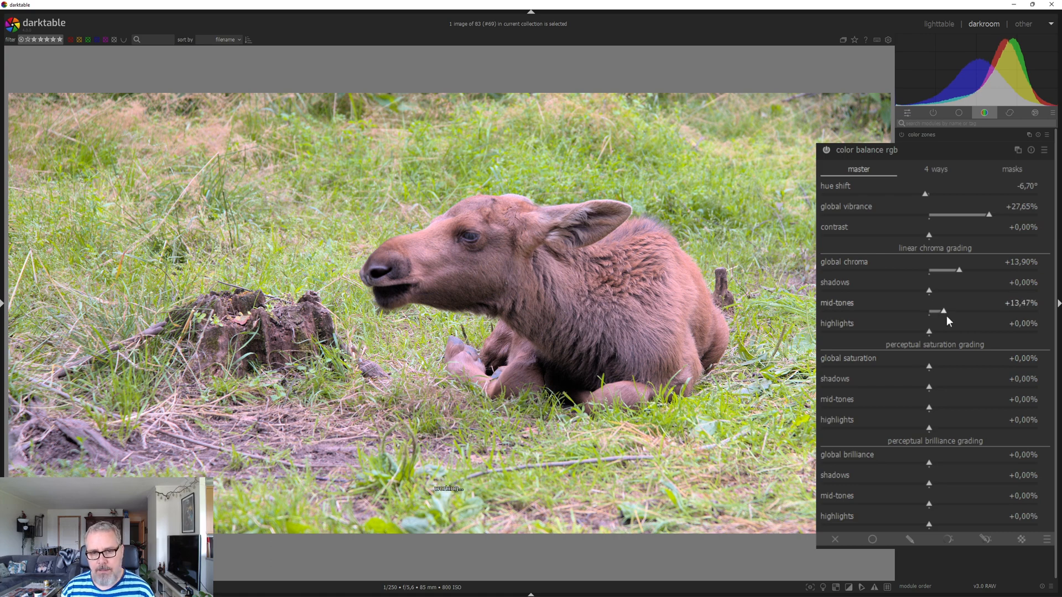
# Raise mid-tone chroma to ~12%, highlight chroma to ~21% and mid-tone saturation to ~16%
pyautogui.moveTo(943, 312); pyautogui.dragTo(940, 312)
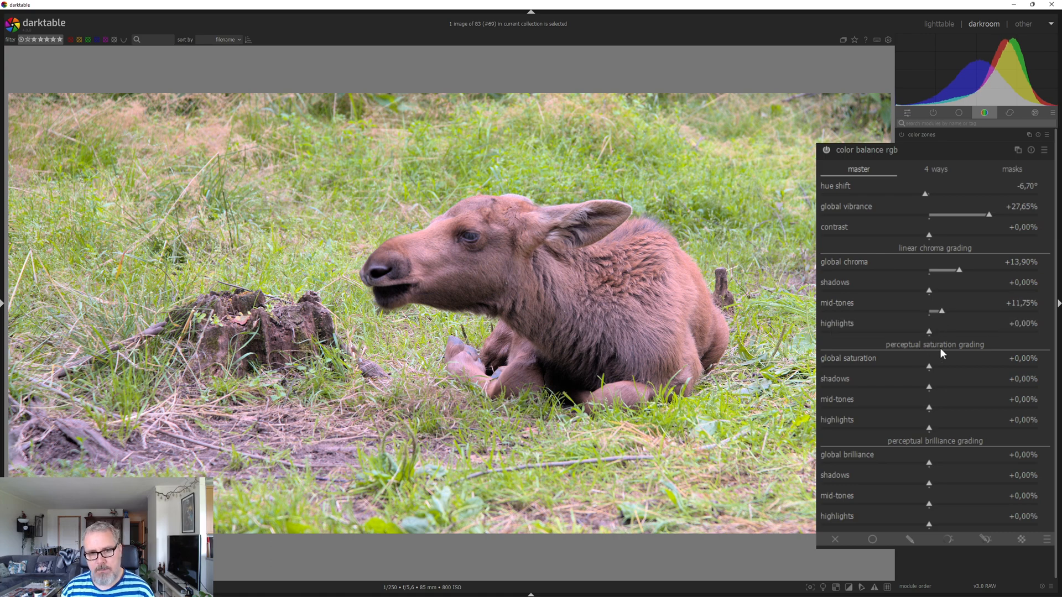
pyautogui.moveTo(929, 333); pyautogui.dragTo(975, 333)
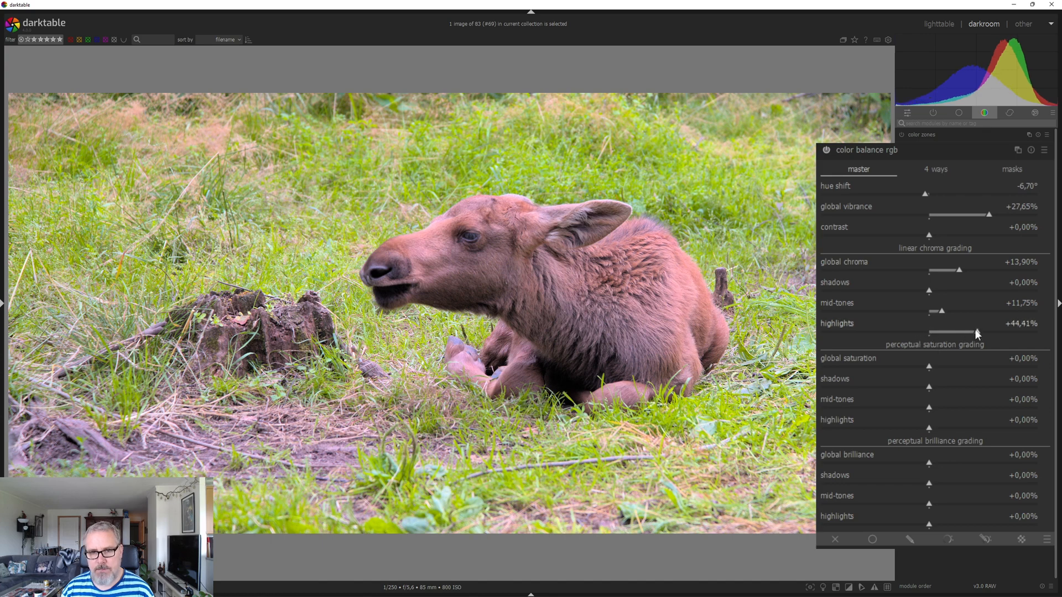
pyautogui.moveTo(975, 333); pyautogui.dragTo(957, 333)
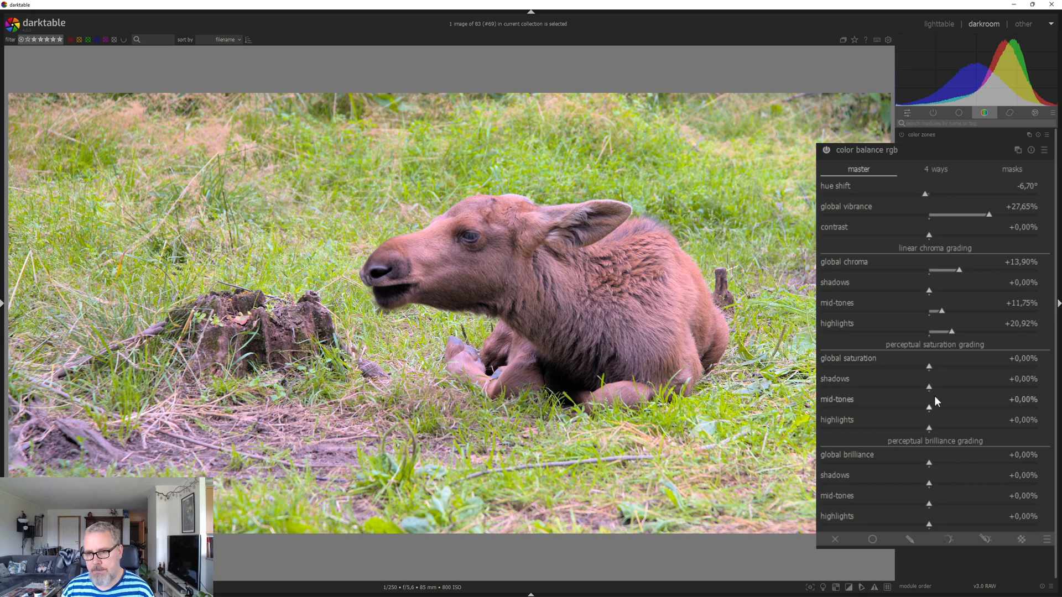
pyautogui.moveTo(930, 407); pyautogui.dragTo(924, 407)
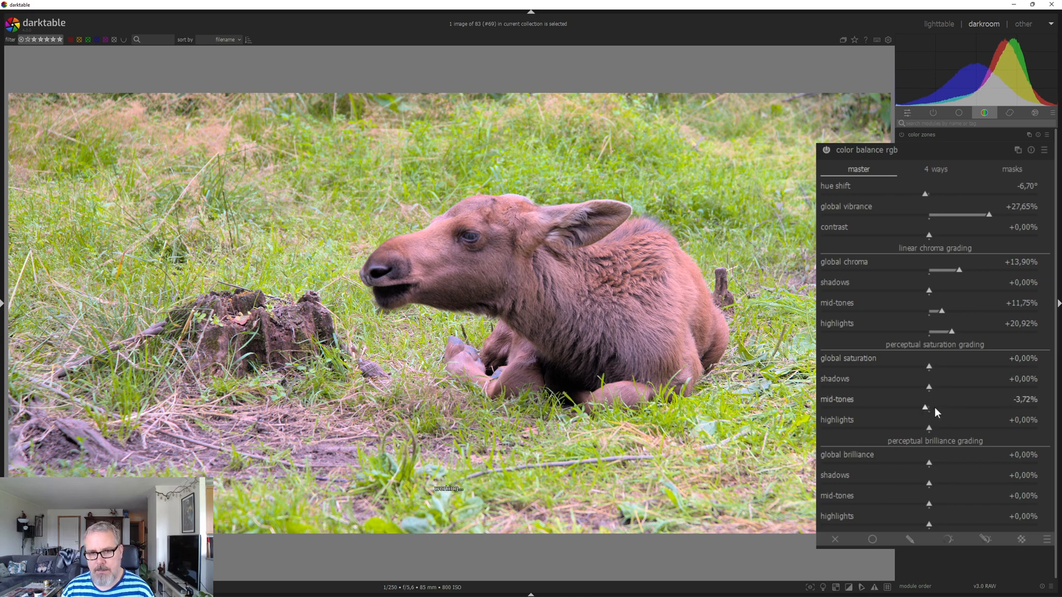
pyautogui.moveTo(926, 408); pyautogui.dragTo(947, 408)
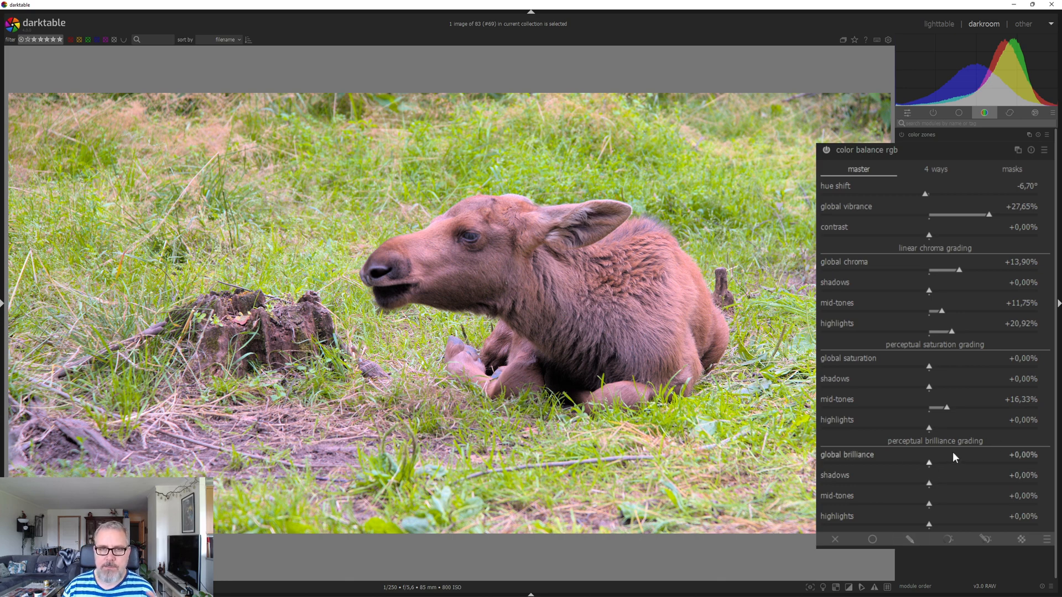
pyautogui.moveTo(948, 464)
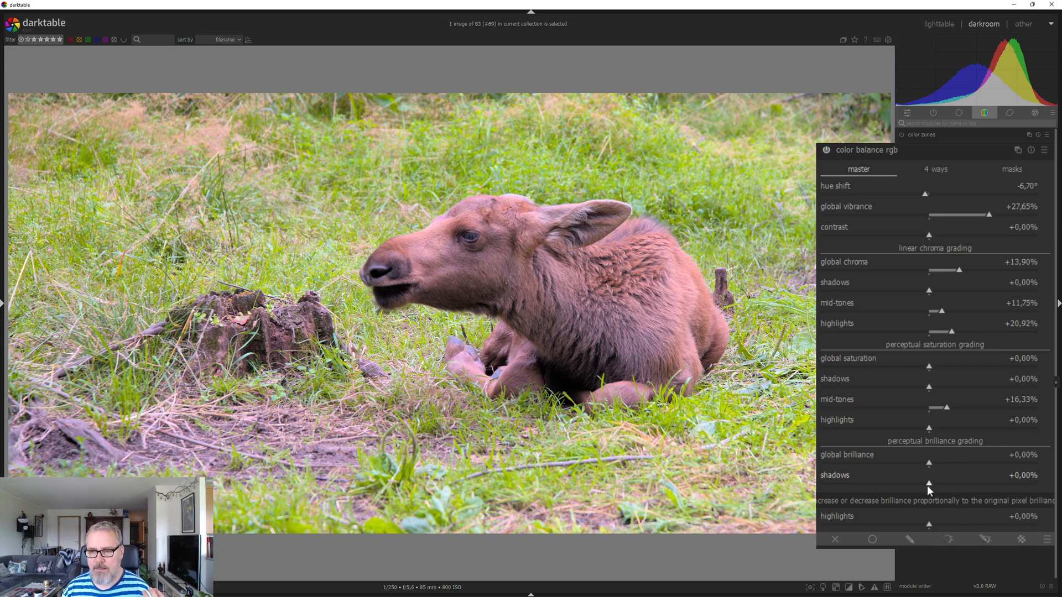
pyautogui.moveTo(928, 486)
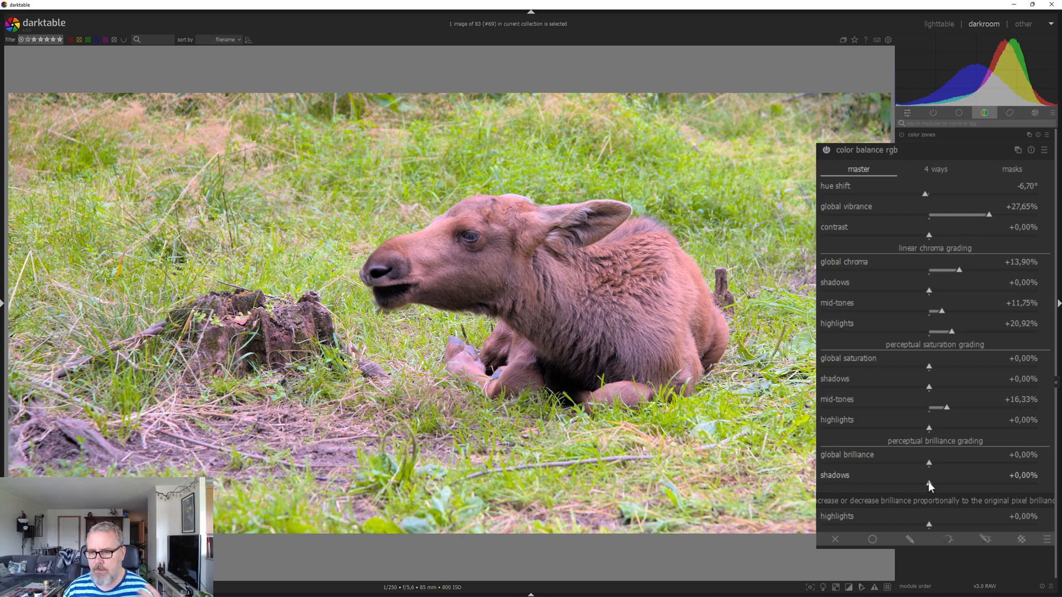
# In brilliance grading, lift shadows about +6.6% and lower mid-tones and highlights about −9% and −10%
pyautogui.moveTo(928, 484); pyautogui.dragTo(933, 484)
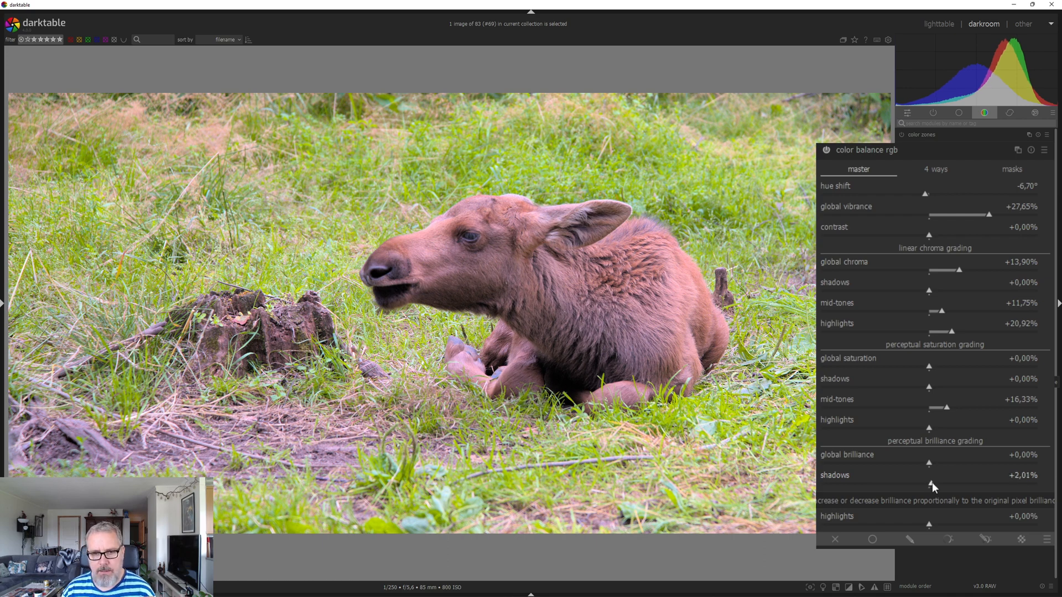
pyautogui.moveTo(945, 484); pyautogui.dragTo(928, 489)
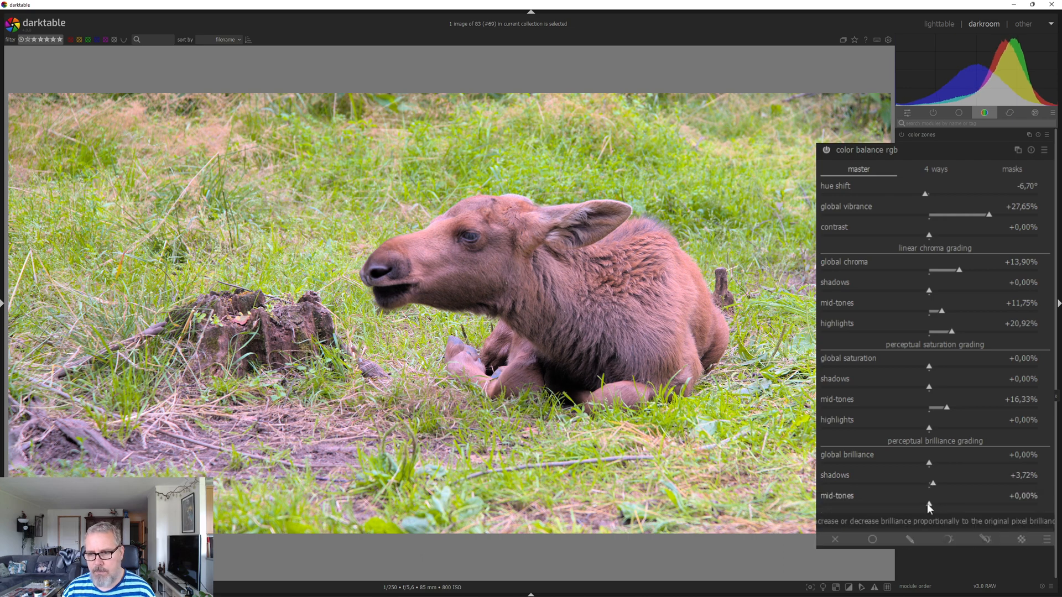
pyautogui.moveTo(928, 504); pyautogui.dragTo(924, 505)
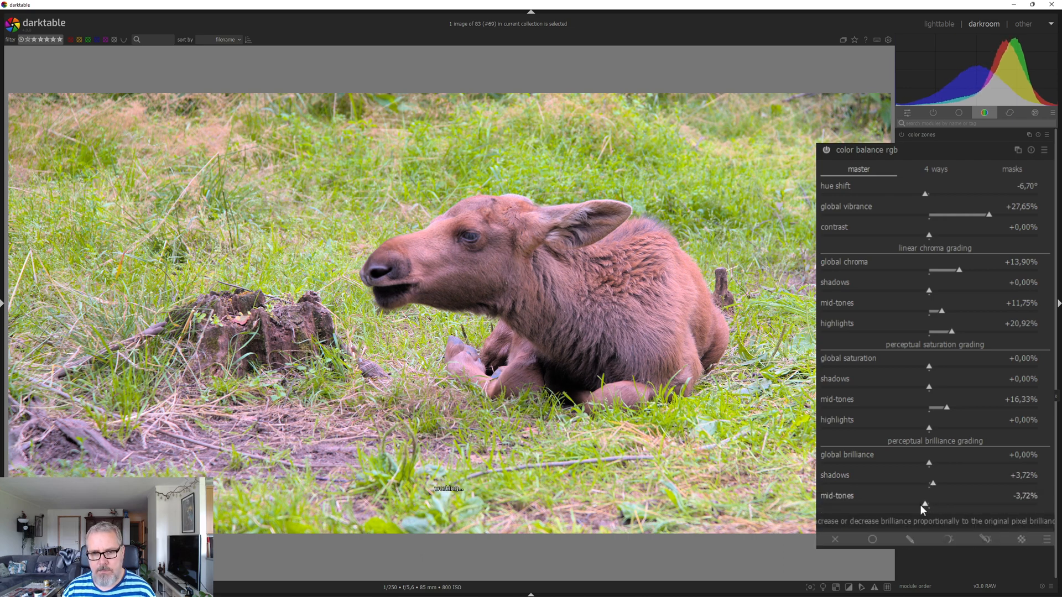
pyautogui.moveTo(925, 504); pyautogui.dragTo(919, 504)
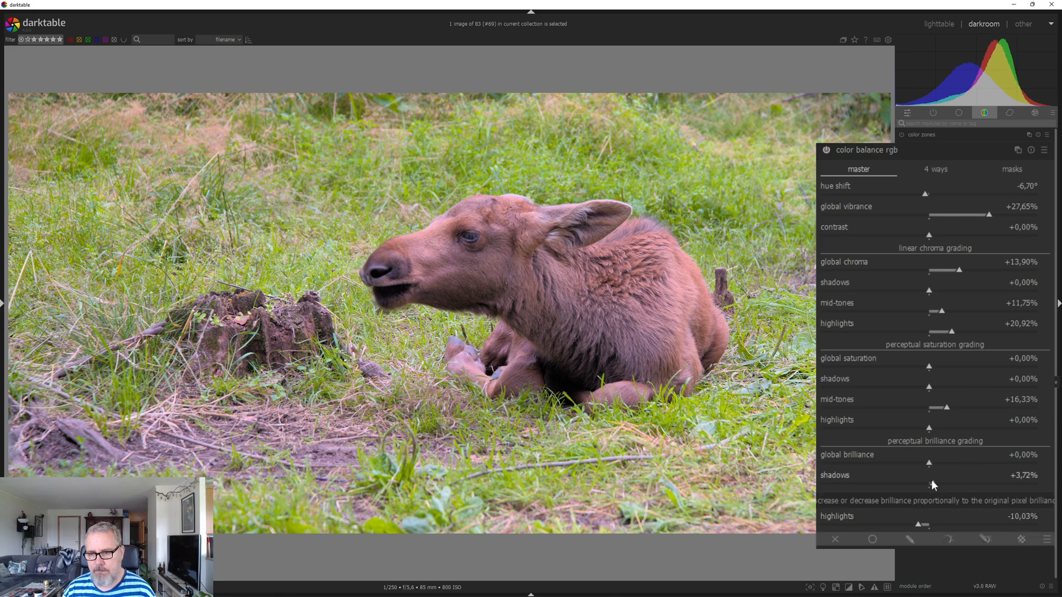
pyautogui.moveTo(925, 488); pyautogui.dragTo(935, 487)
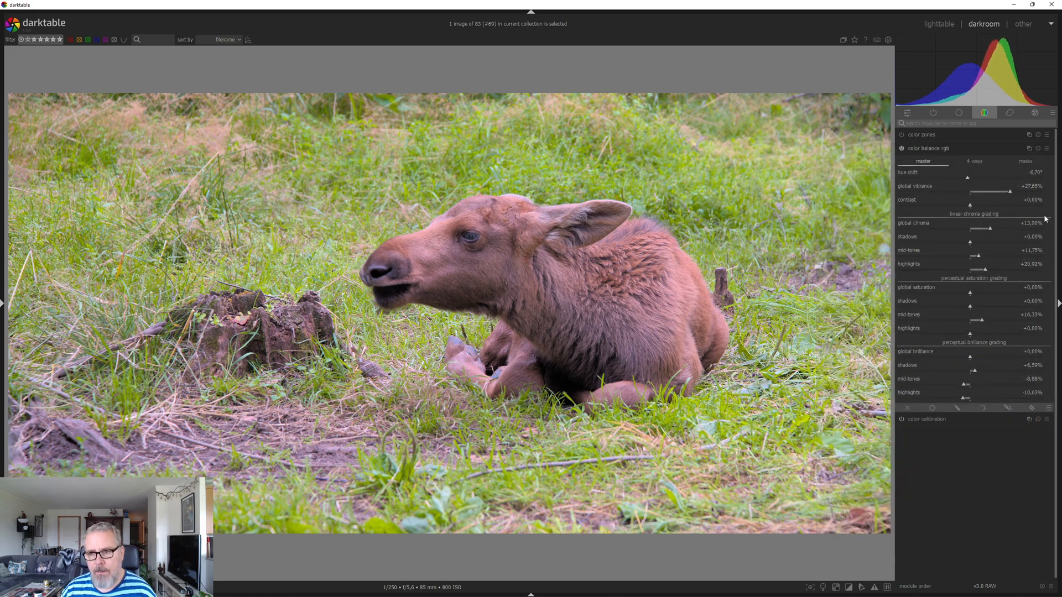
# Fold colour balance rgb and show the history panel with a snapshot for comparison
pyautogui.click(929, 148)
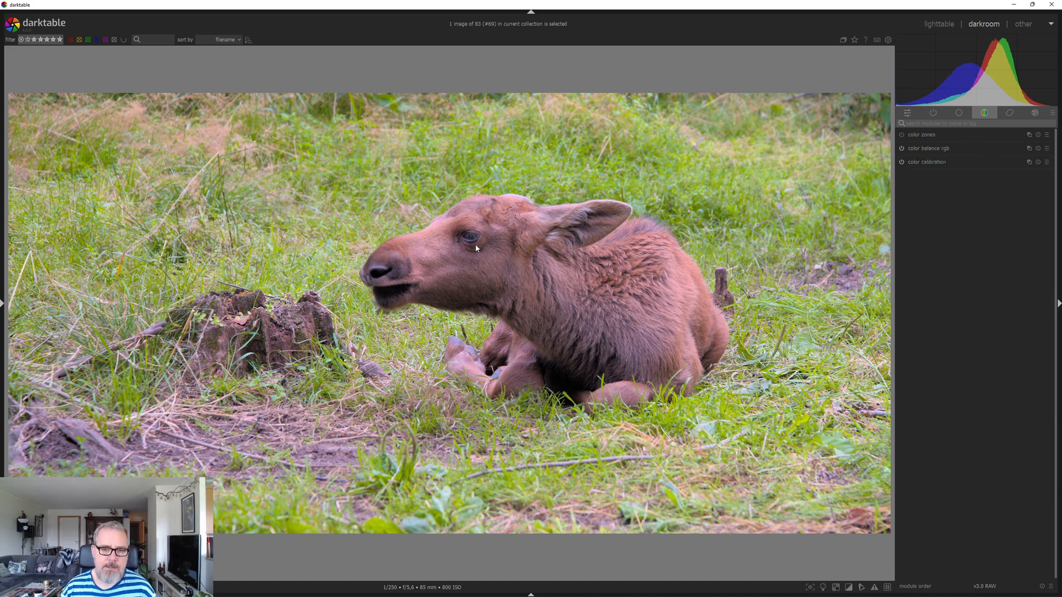
pyautogui.moveTo(467, 230)
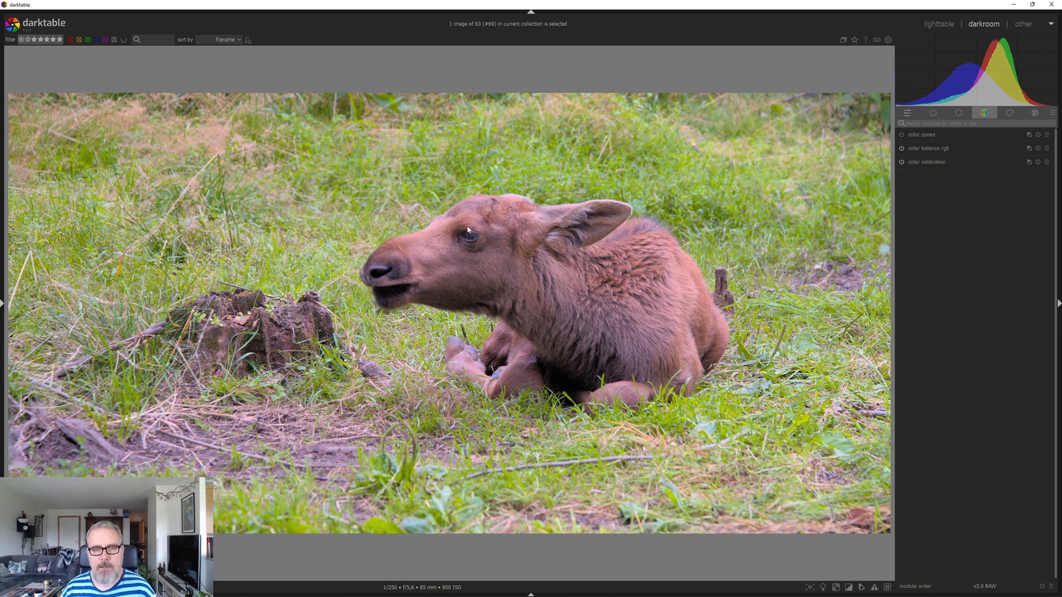
pyautogui.moveTo(290, 267)
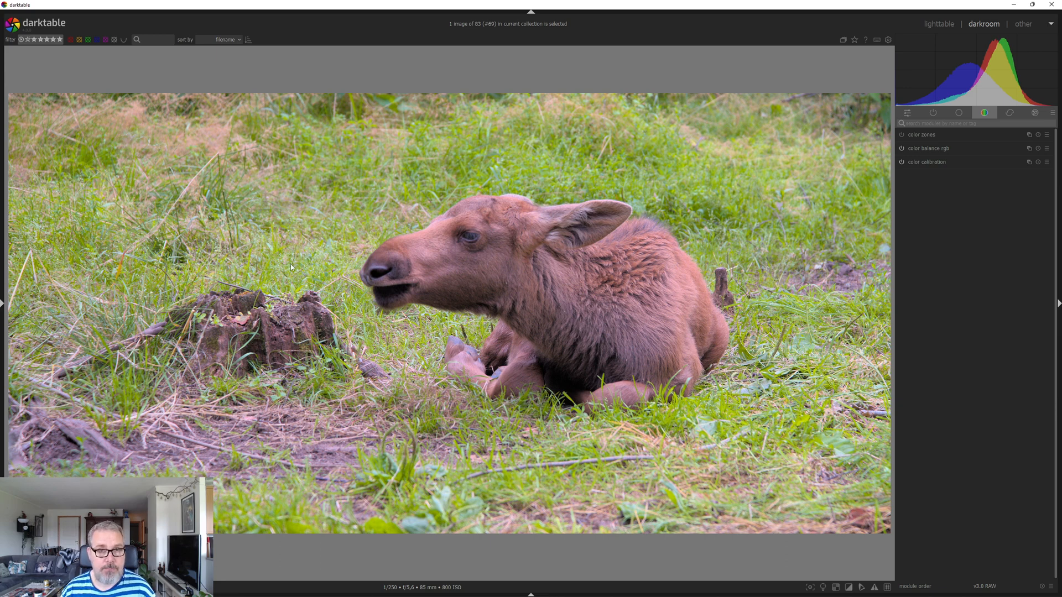
pyautogui.moveTo(430, 351)
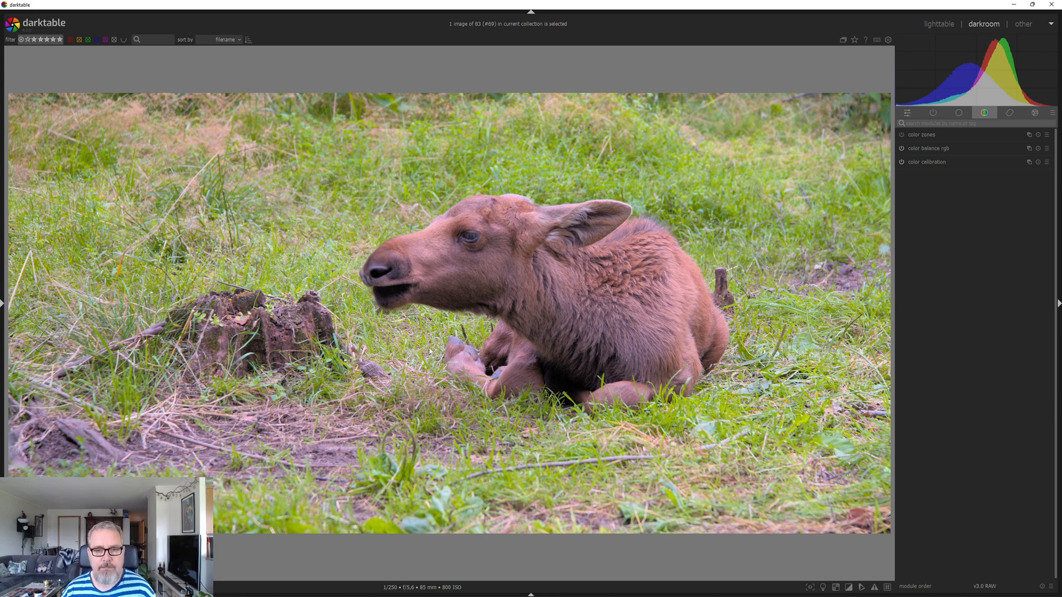
pyautogui.moveTo(270, 287)
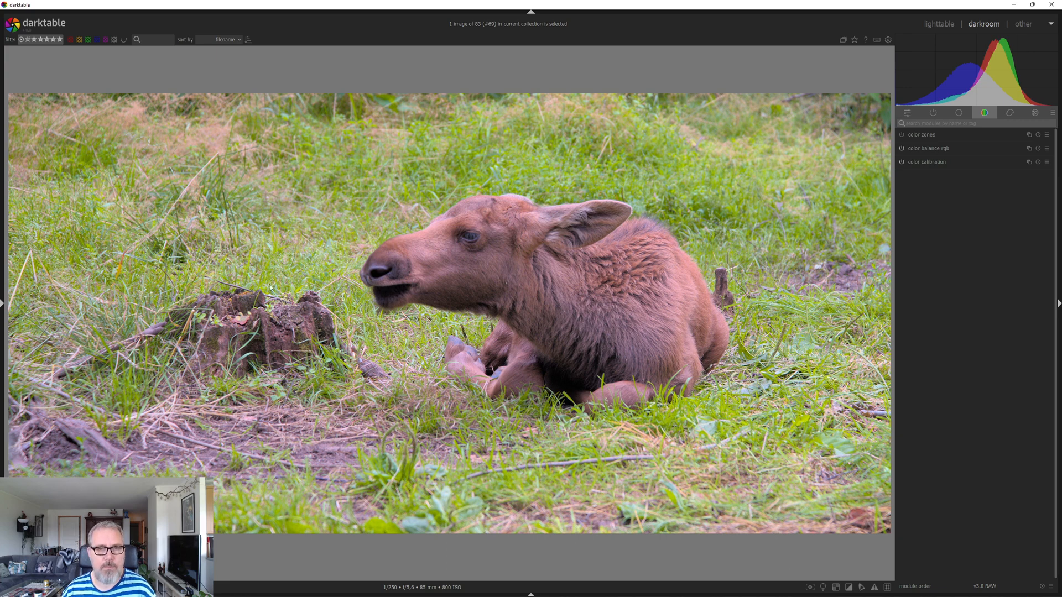
pyautogui.click(2, 303)
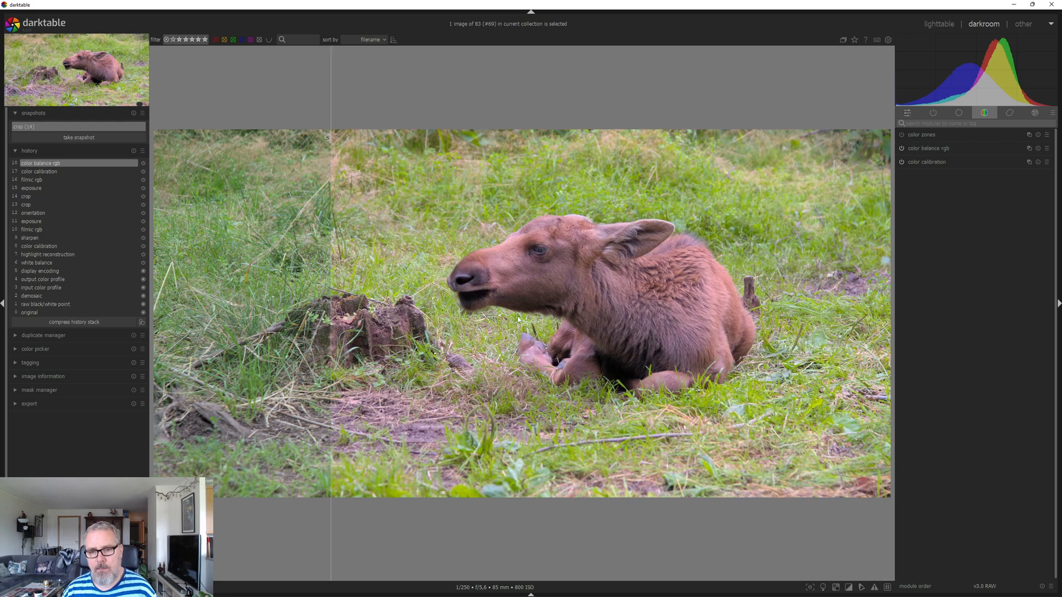
pyautogui.moveTo(580, 306)
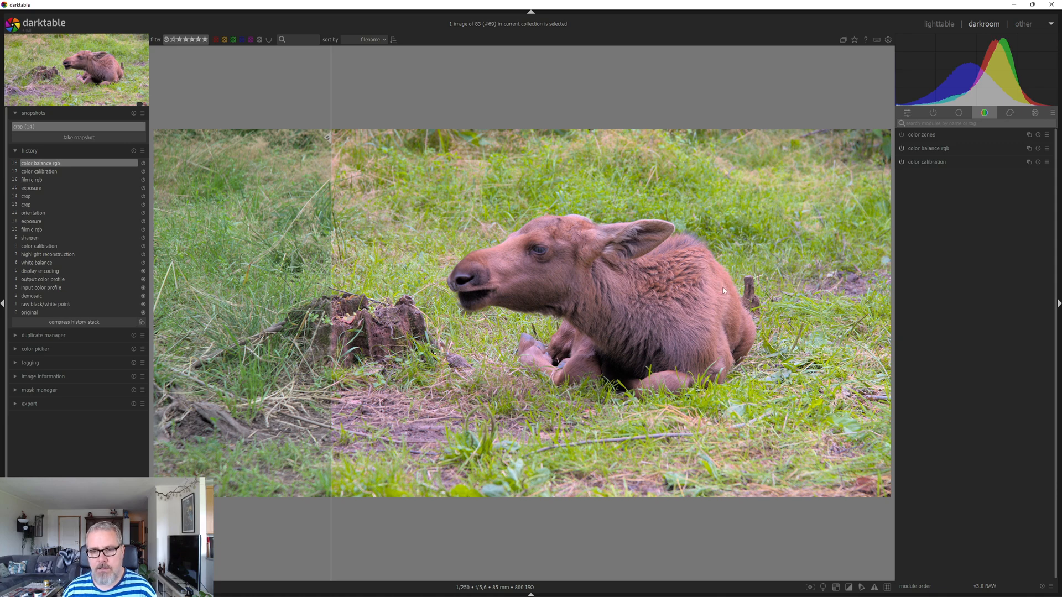
pyautogui.moveTo(439, 180)
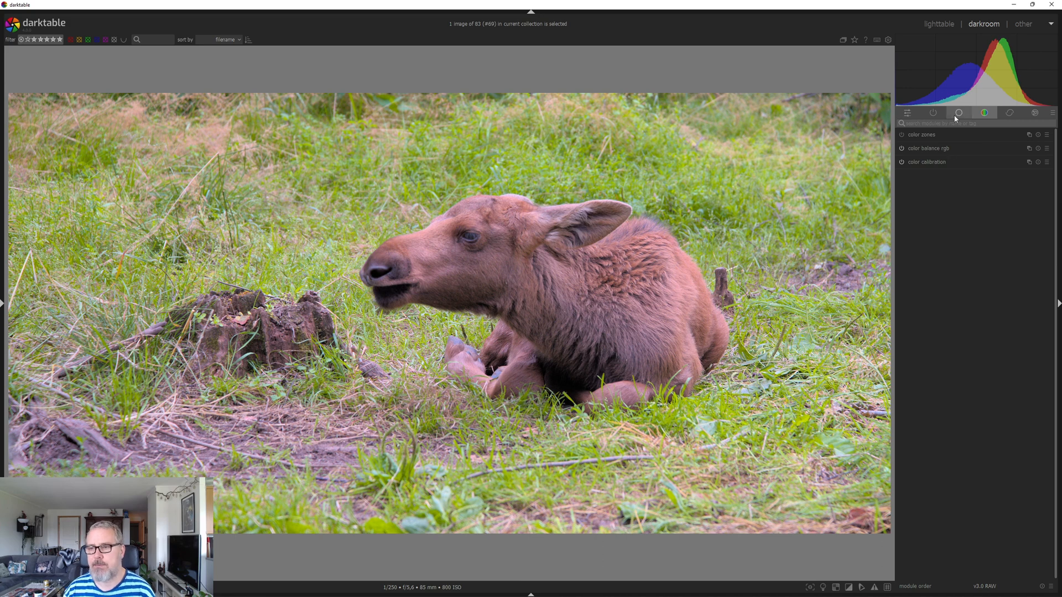
# Create a second local contrast instance with detail around 133% on the moose photo
pyautogui.click(958, 113)
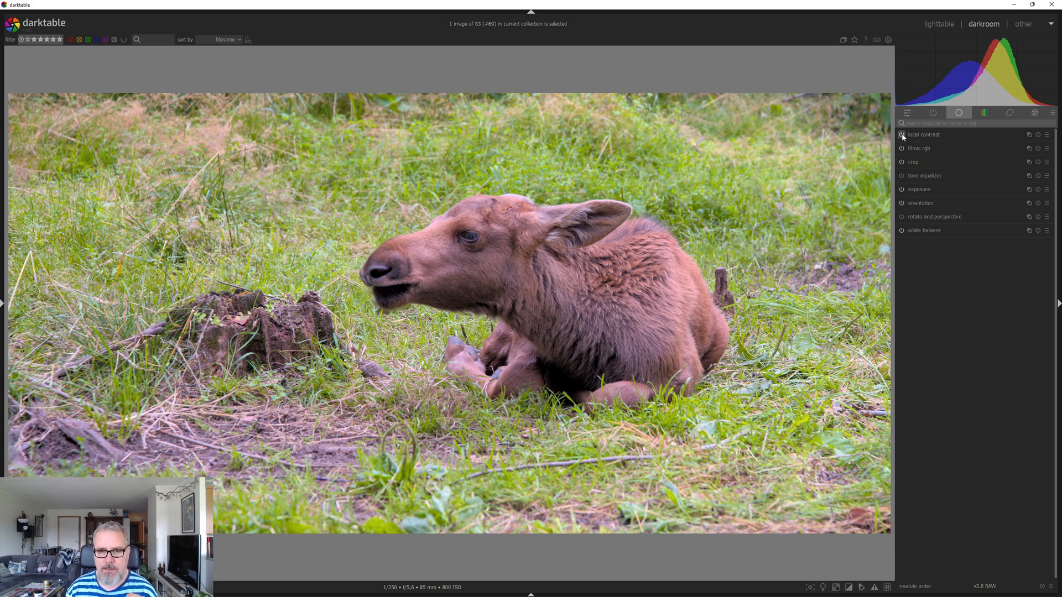
pyautogui.click(901, 134)
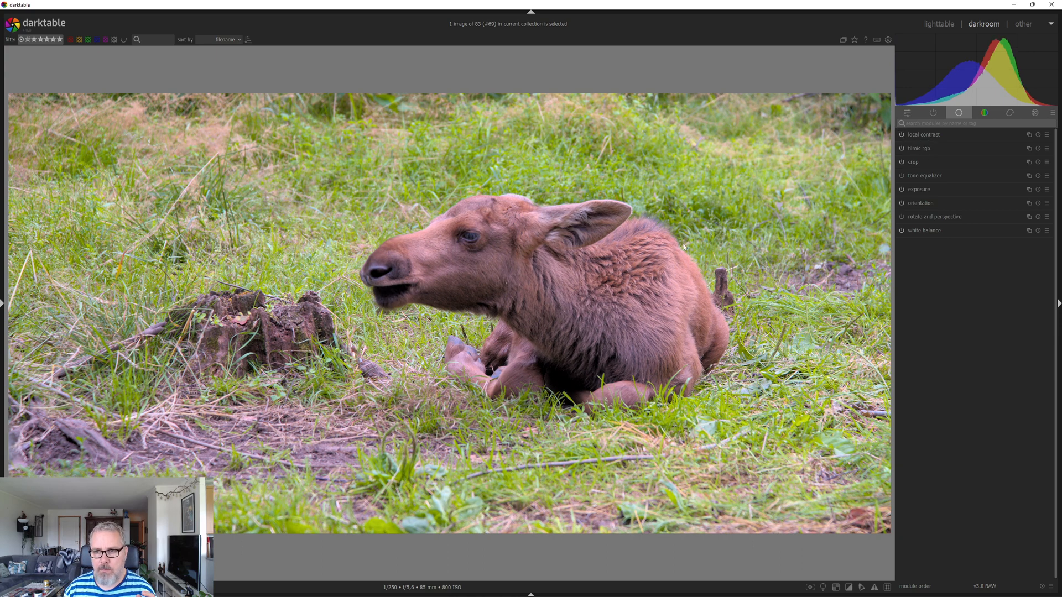
pyautogui.moveTo(1030, 140)
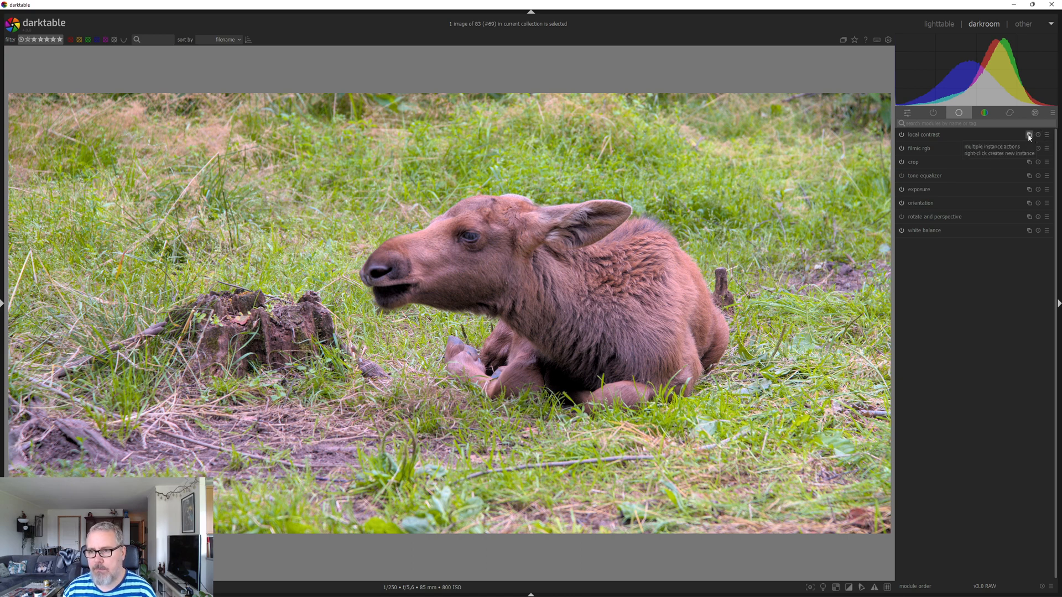
pyautogui.click(923, 134)
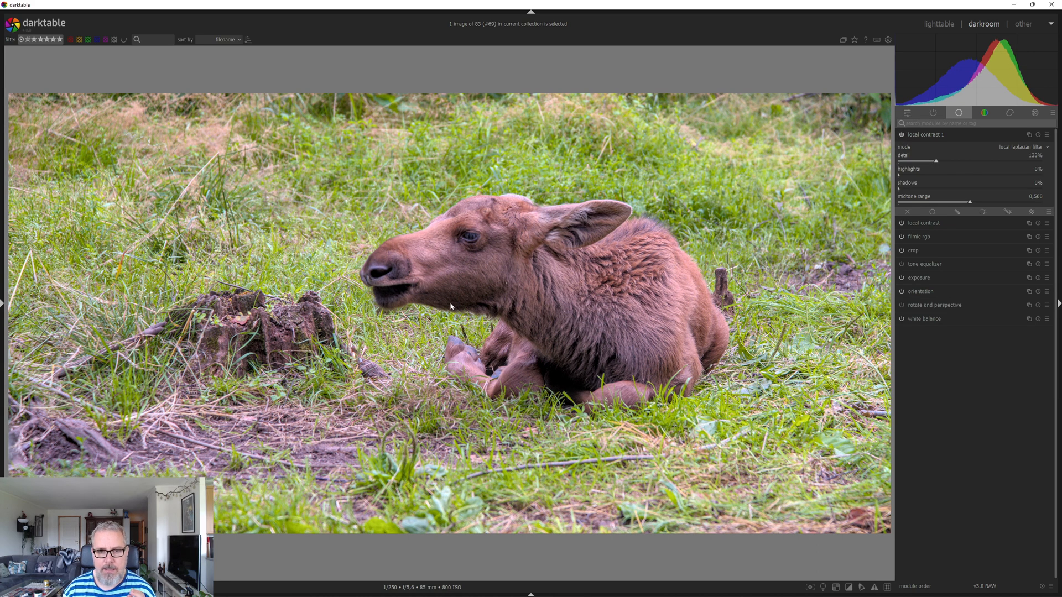
pyautogui.moveTo(934, 262)
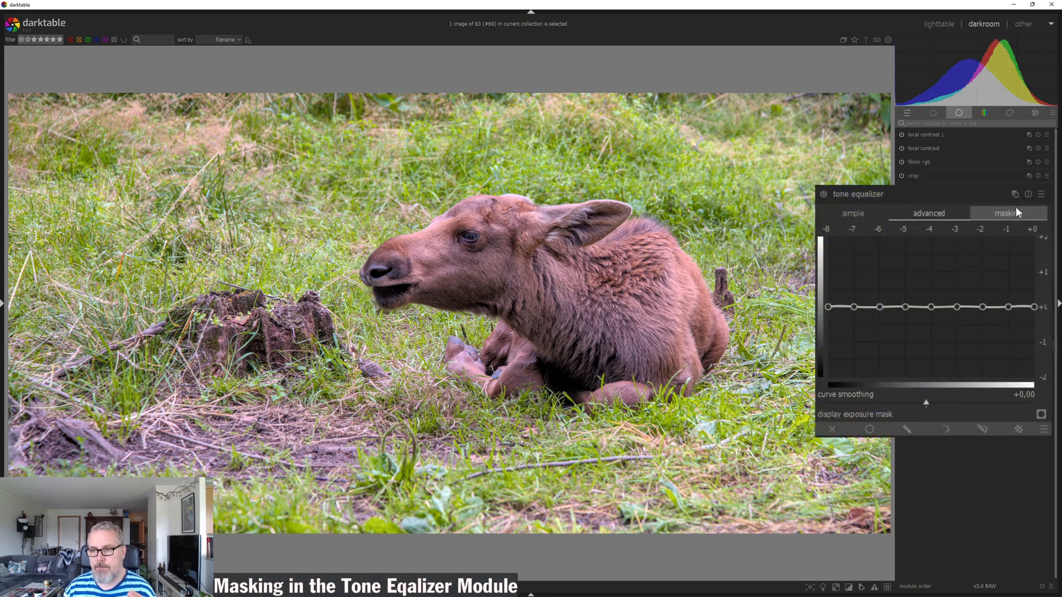
# In tone equalizer's advanced curve, lift darker midtones and slightly pull down the brightest tones
pyautogui.click(1009, 214)
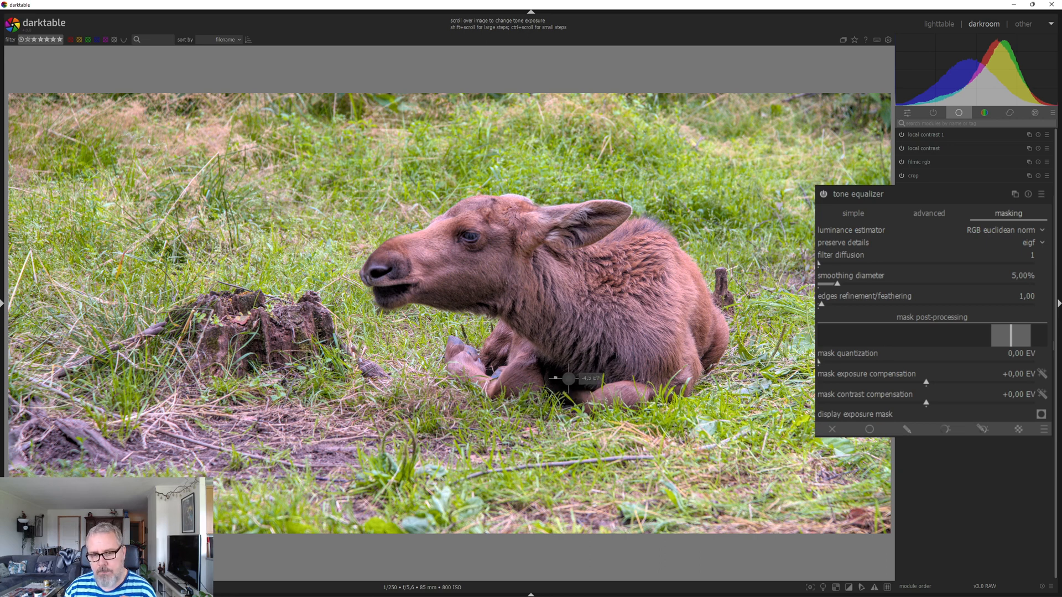
pyautogui.click(927, 213)
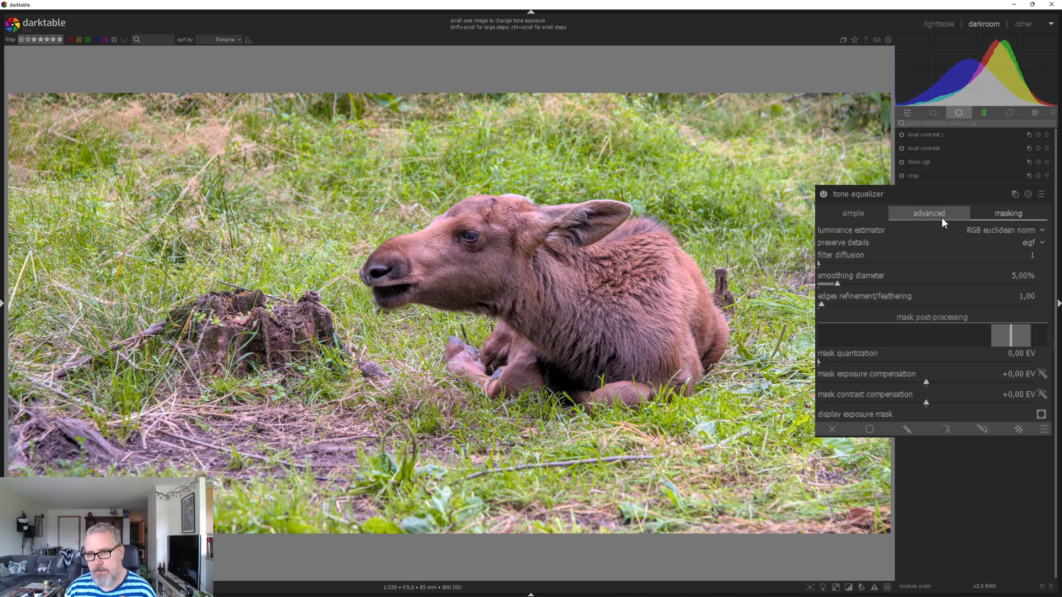
pyautogui.click(928, 213)
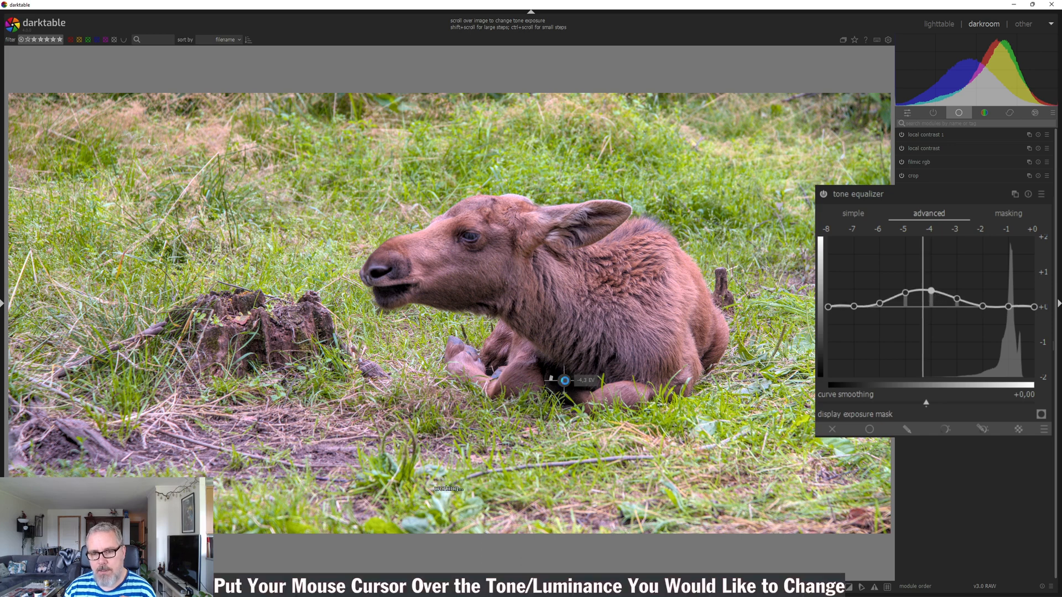
pyautogui.moveTo(667, 340)
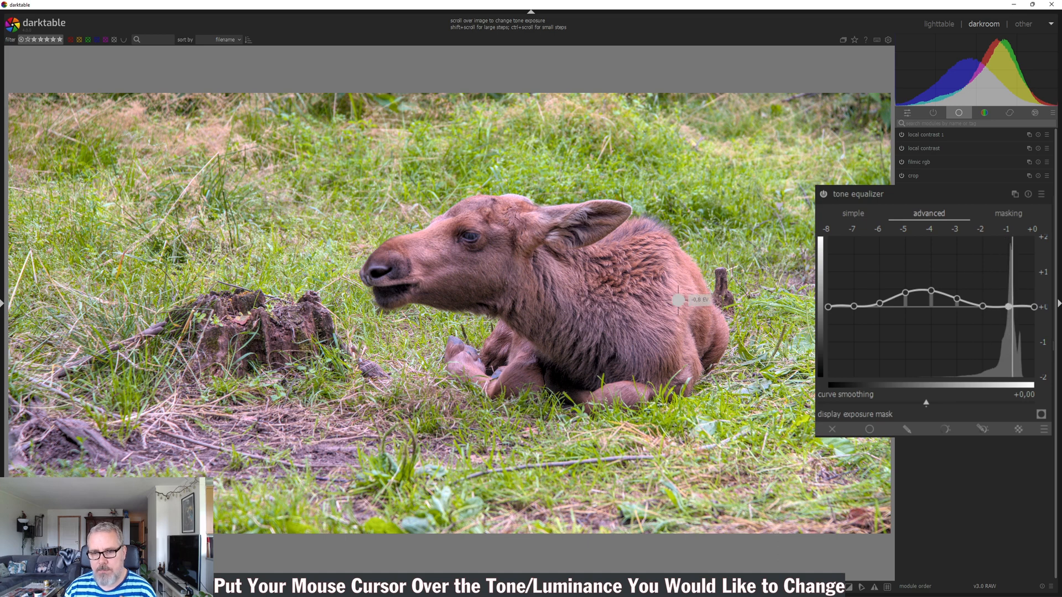
pyautogui.scroll(-3)
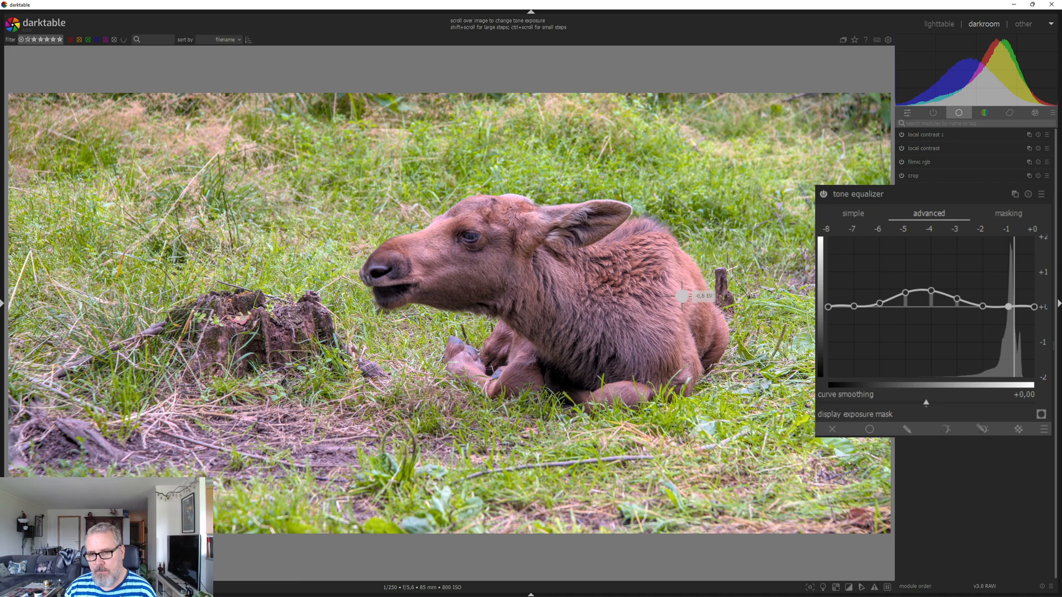
pyautogui.moveTo(683, 292)
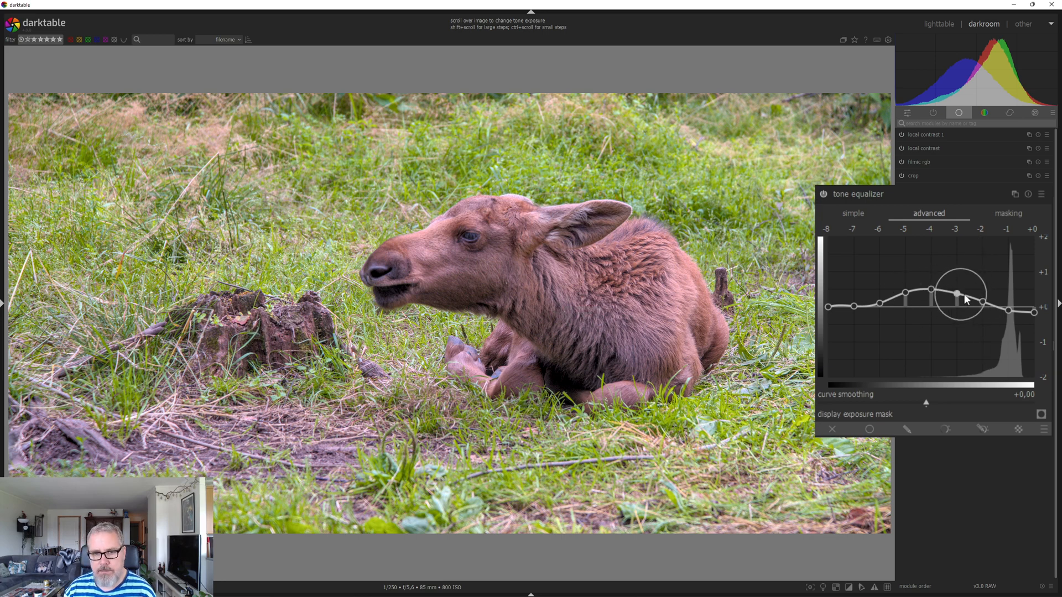
pyautogui.moveTo(957, 300); pyautogui.dragTo(1009, 315)
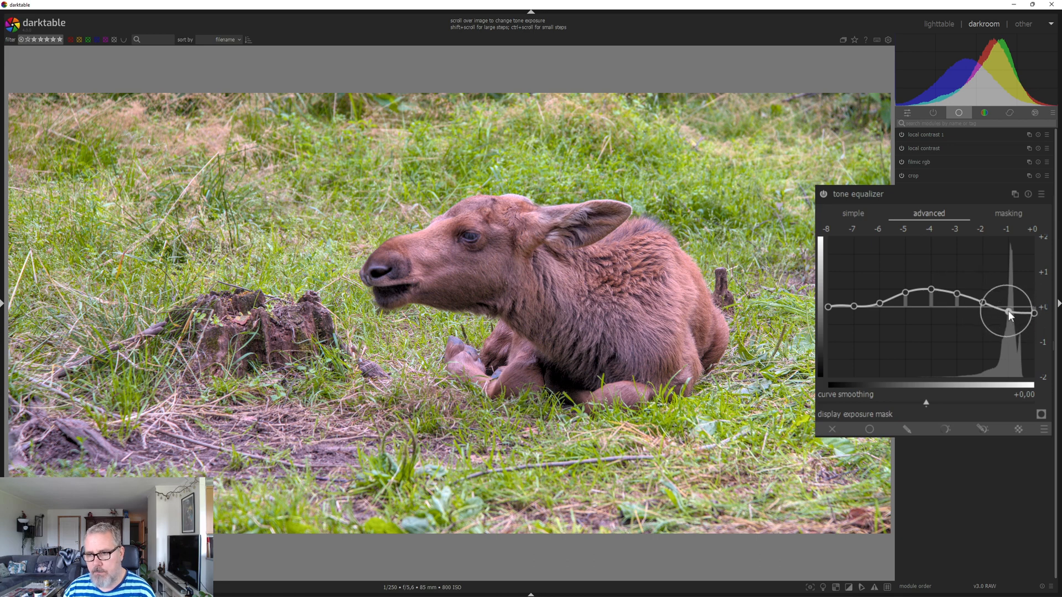
pyautogui.moveTo(1009, 315); pyautogui.dragTo(1039, 318)
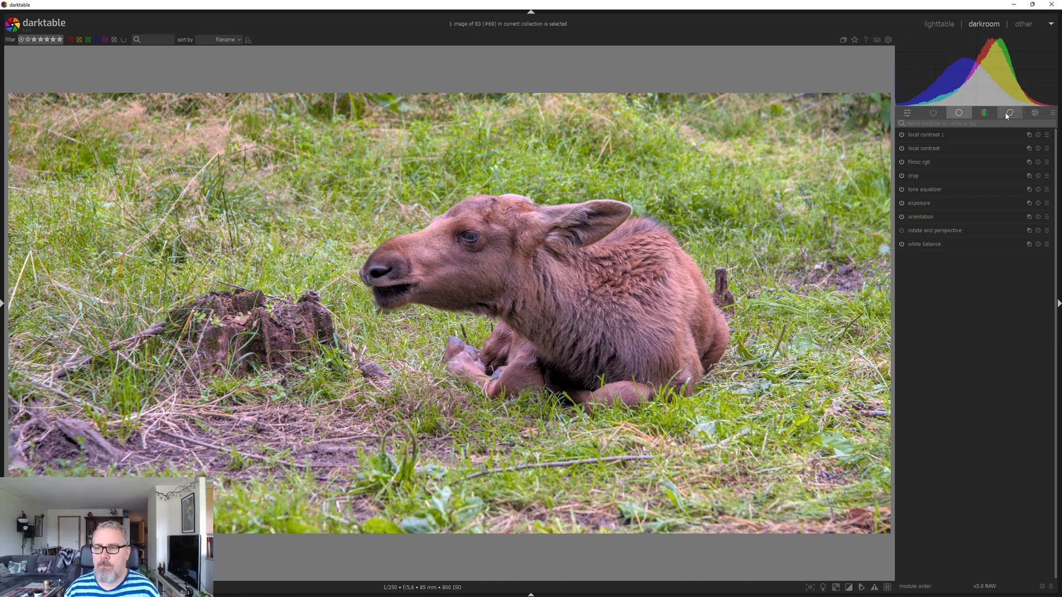
# Compare haze removal off and on in the correction group, leaving it active at strength 0.20, distance 0.200
pyautogui.click(1009, 113)
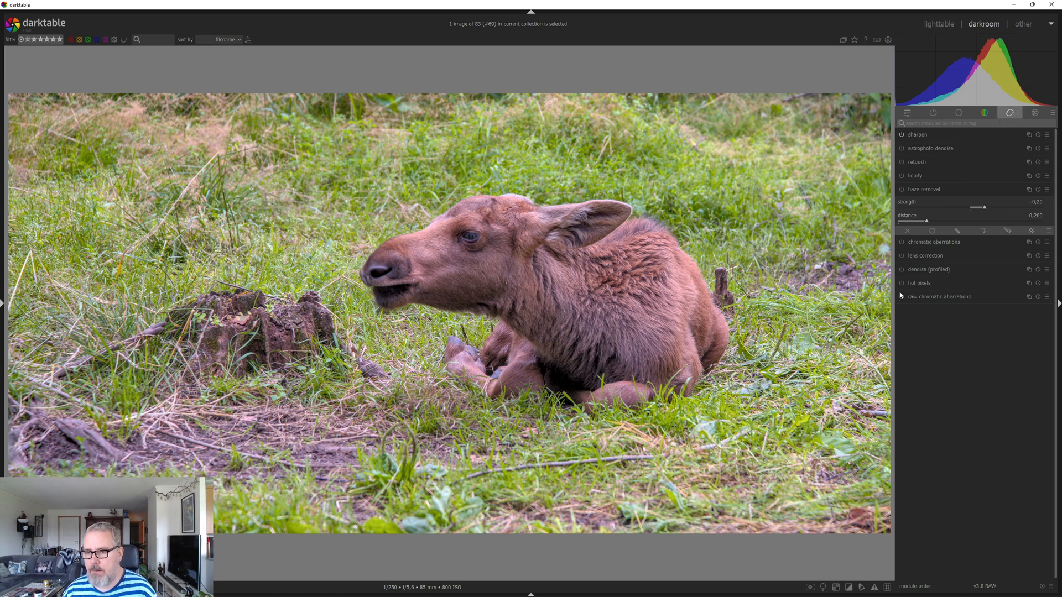
pyautogui.moveTo(901, 270)
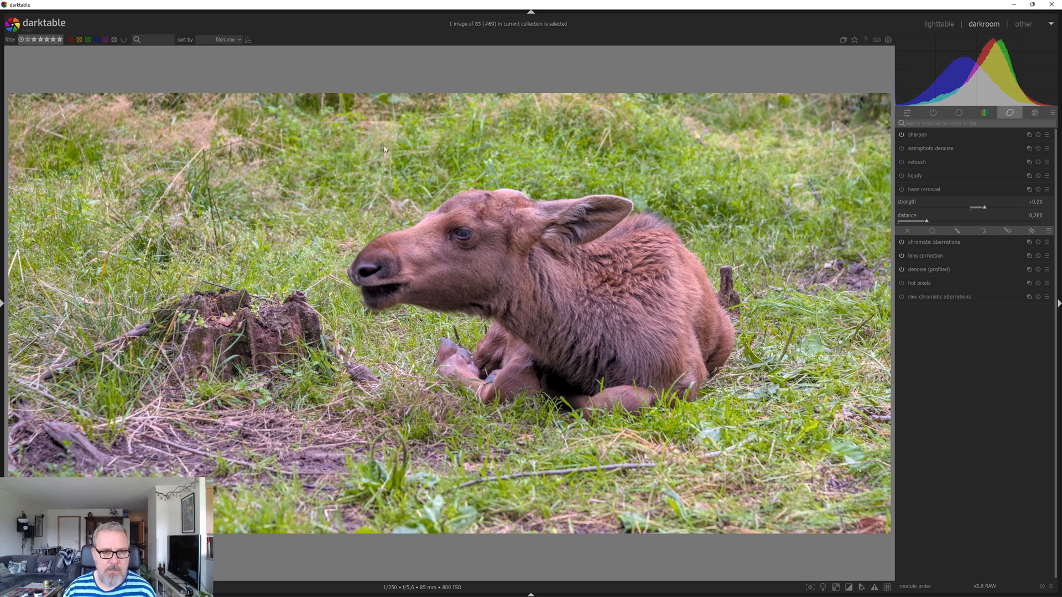
pyautogui.moveTo(660, 266)
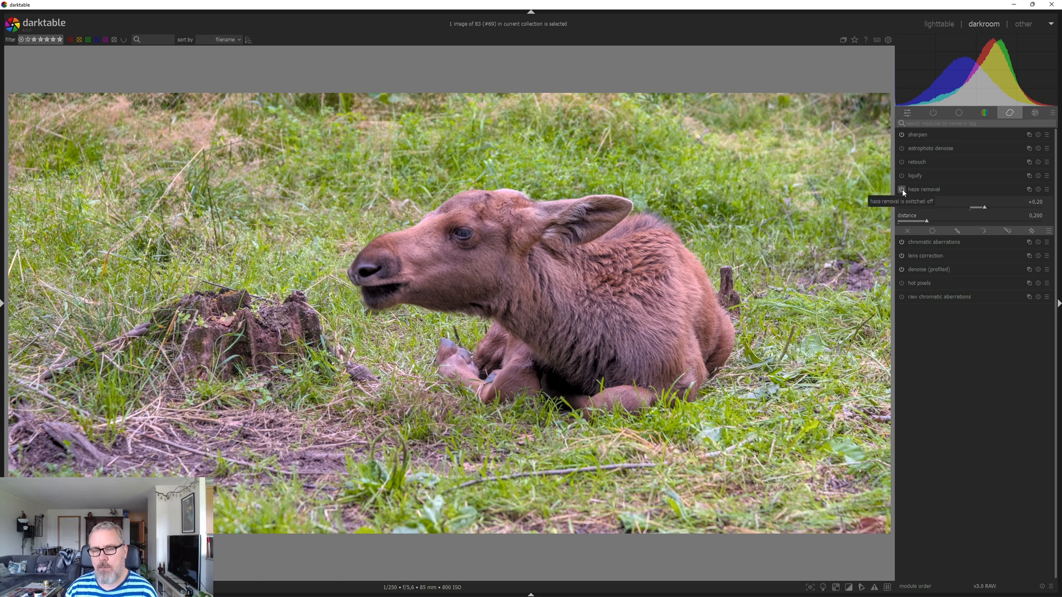
pyautogui.click(902, 189)
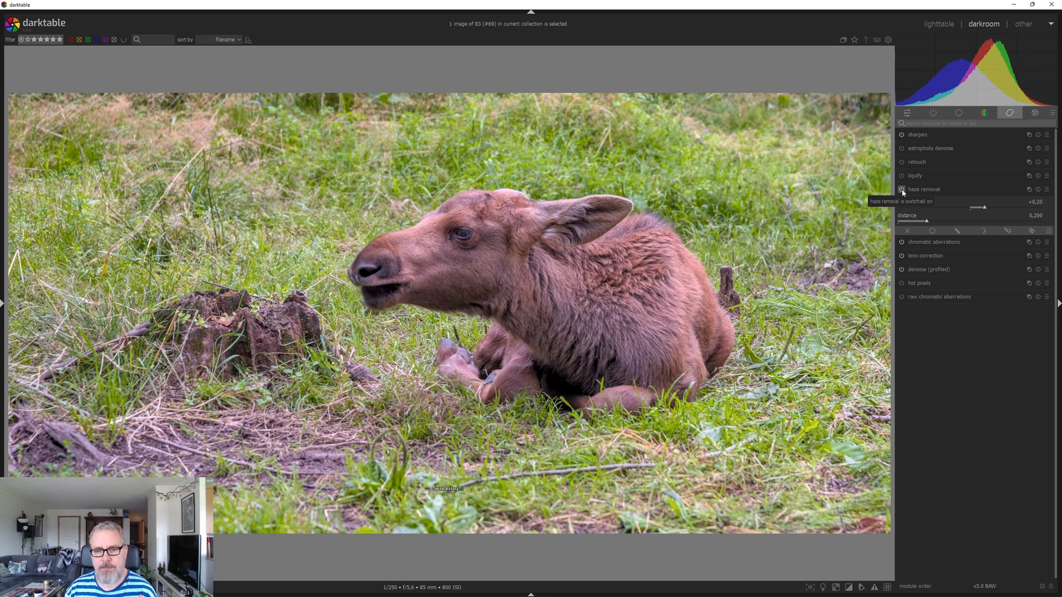
pyautogui.click(903, 189)
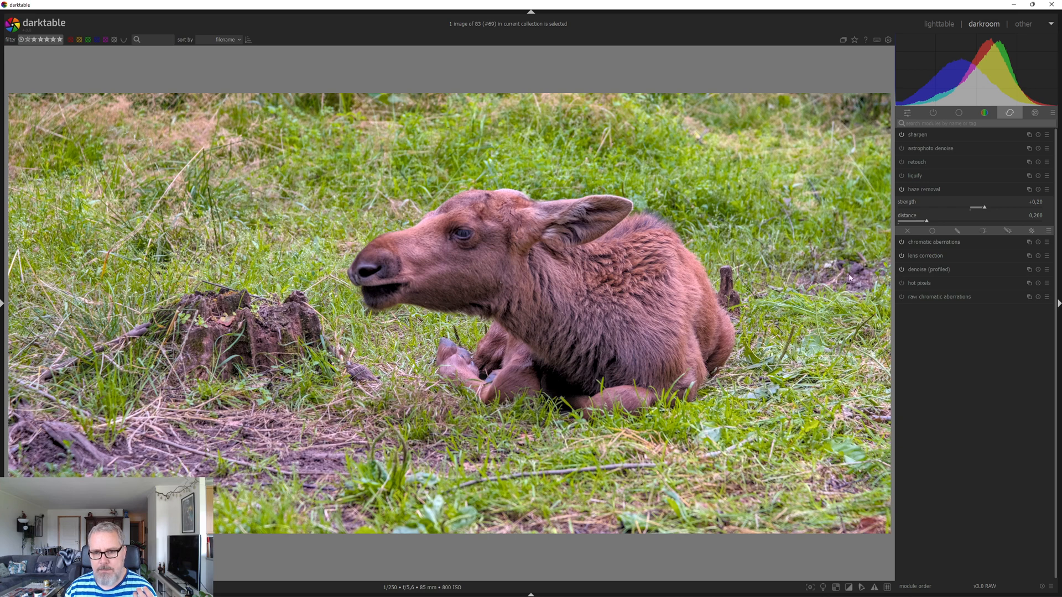
pyautogui.click(924, 189)
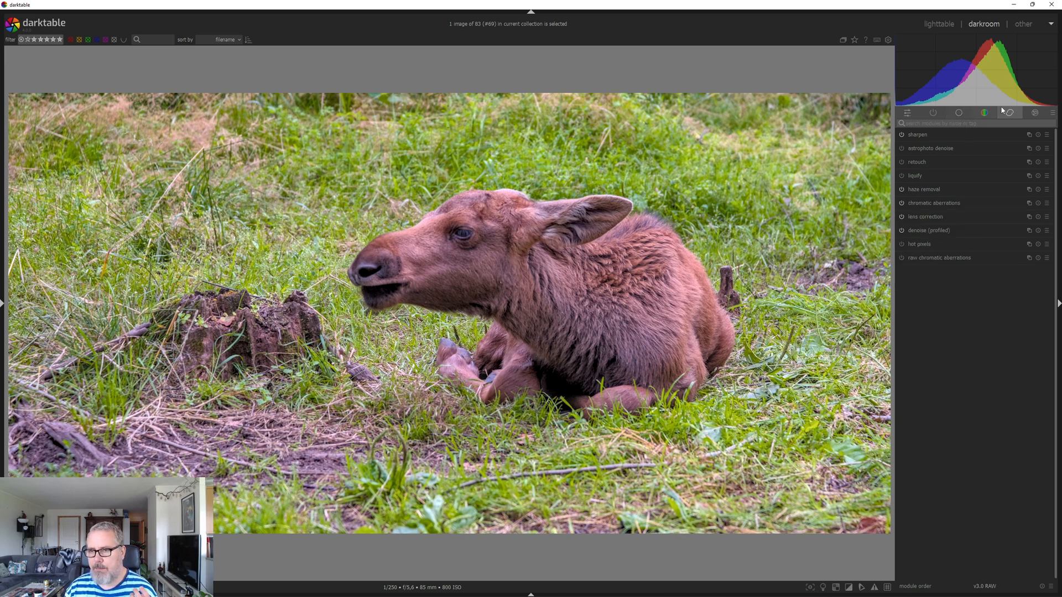
# Raise color balance rgb shadows brilliance to about +21% to lift the moose's darker areas
pyautogui.click(984, 112)
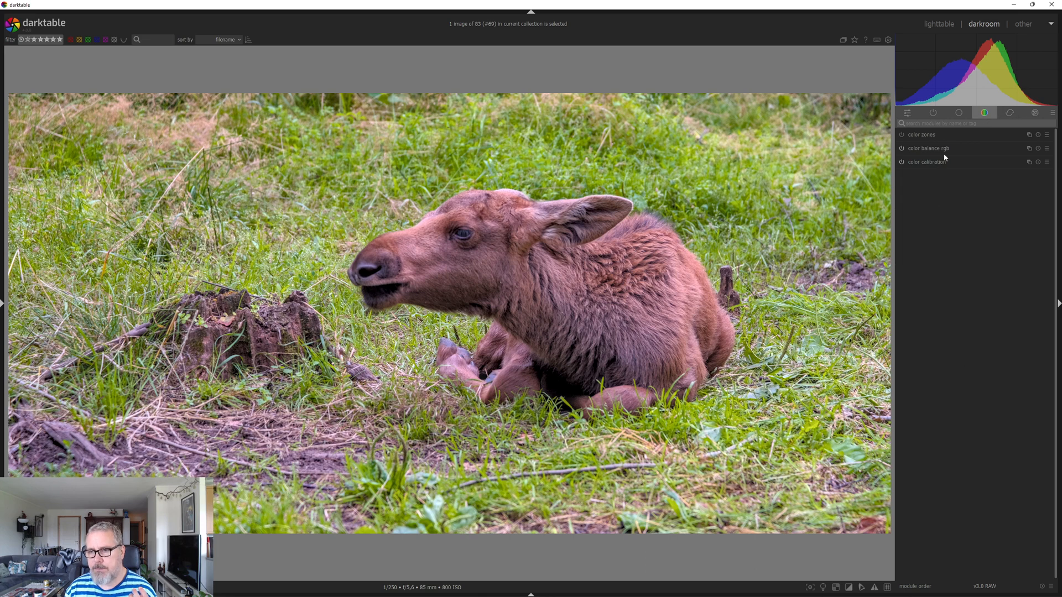
pyautogui.click(926, 147)
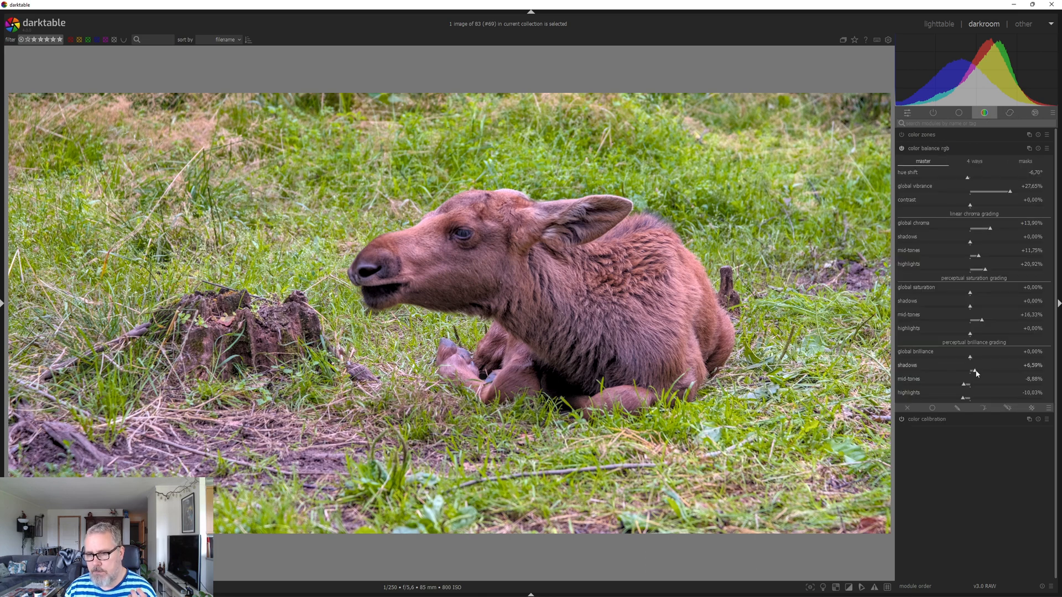
pyautogui.moveTo(965, 371); pyautogui.dragTo(975, 371)
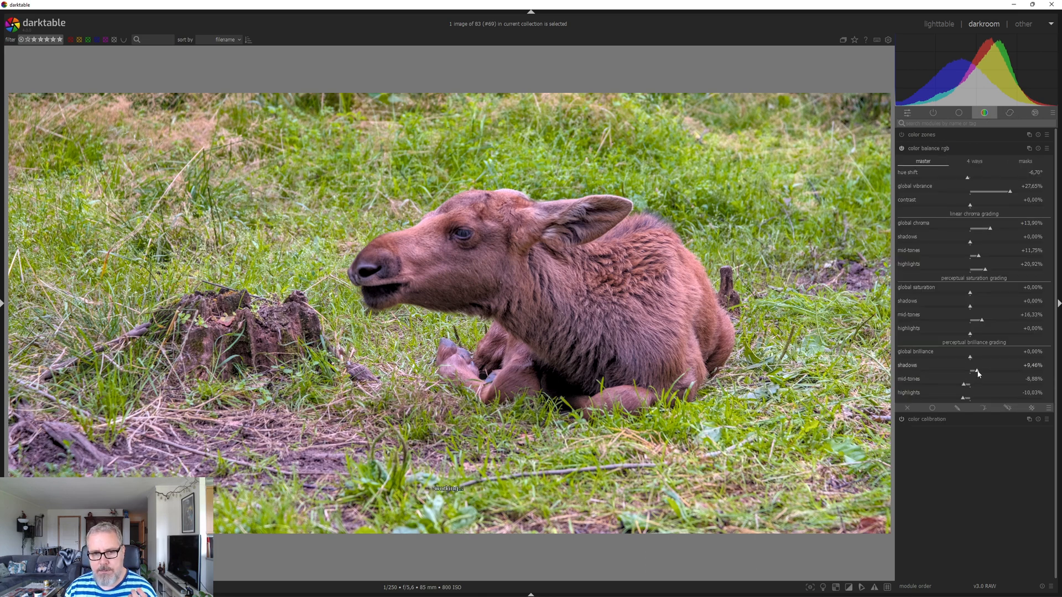
pyautogui.moveTo(968, 371); pyautogui.dragTo(982, 371)
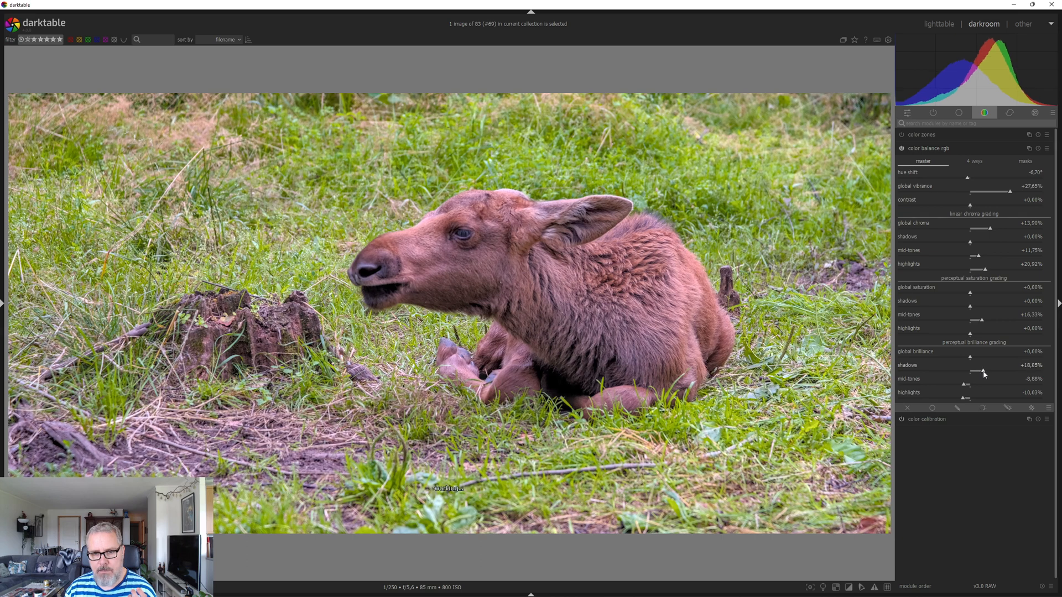
pyautogui.moveTo(983, 371); pyautogui.dragTo(986, 372)
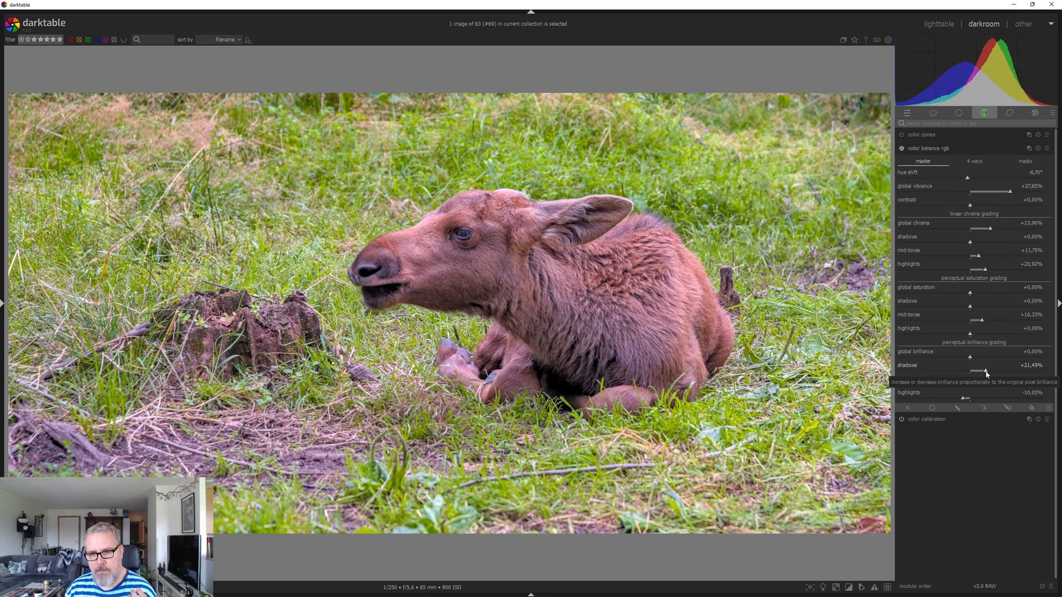
pyautogui.moveTo(987, 372); pyautogui.dragTo(980, 372)
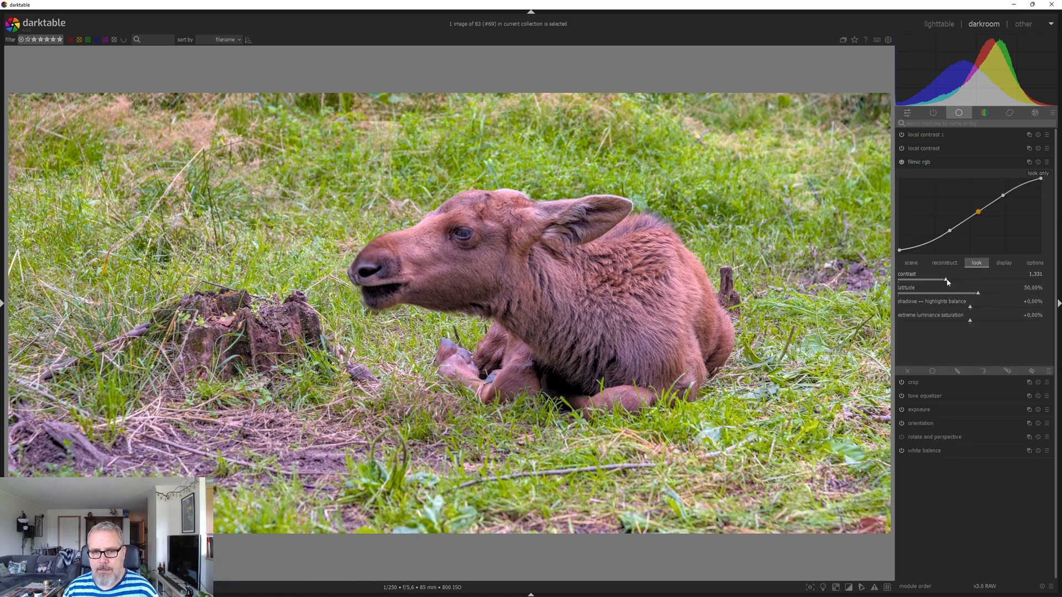
# Raise filmic rgb look contrast to about 1.417 and exposure to about +1.25 EV
pyautogui.moveTo(946, 281); pyautogui.dragTo(951, 280)
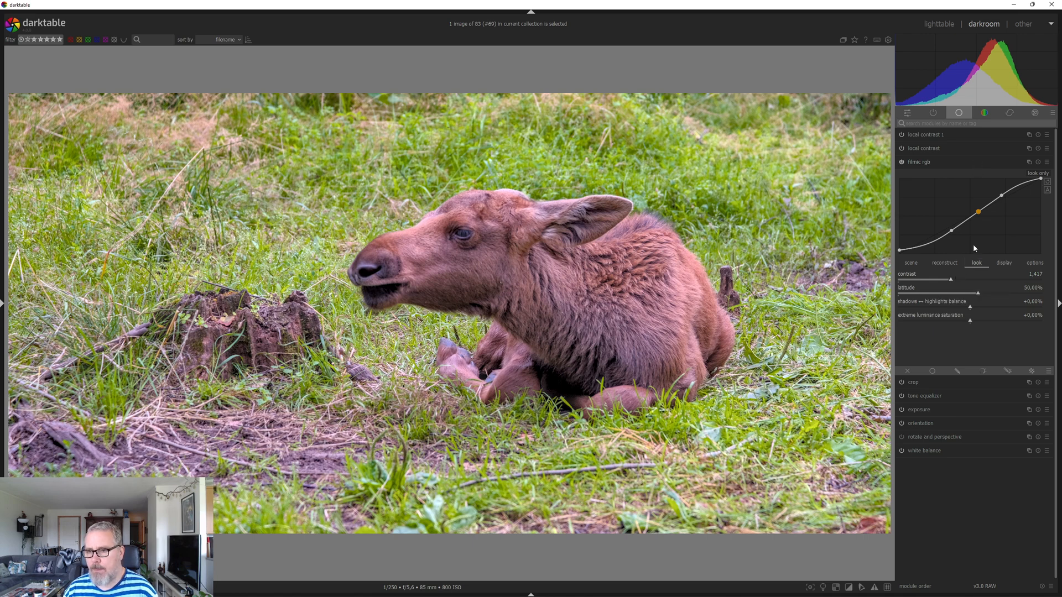
pyautogui.click(919, 203)
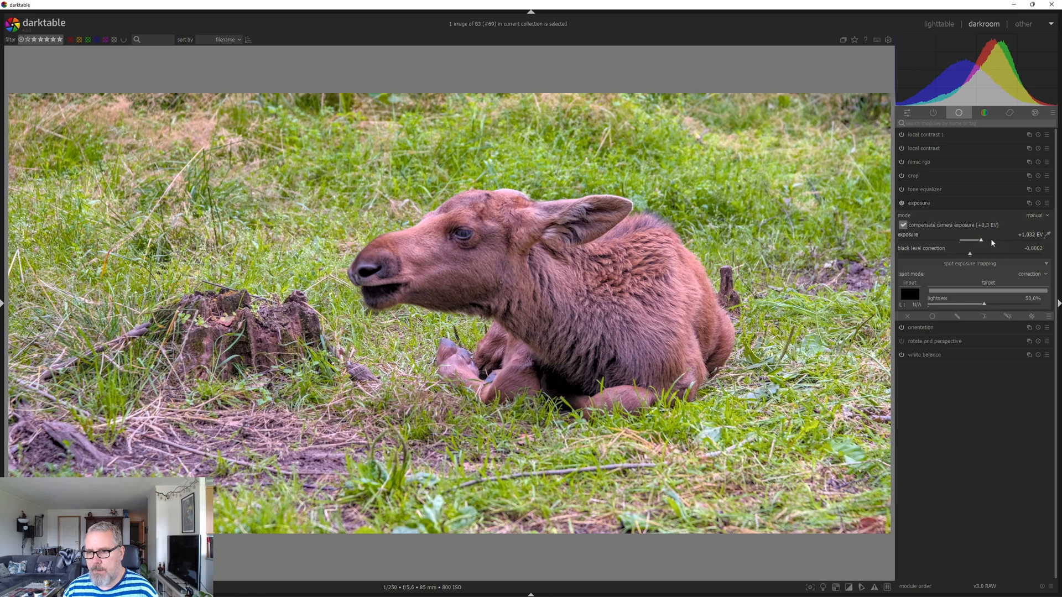
pyautogui.moveTo(981, 242)
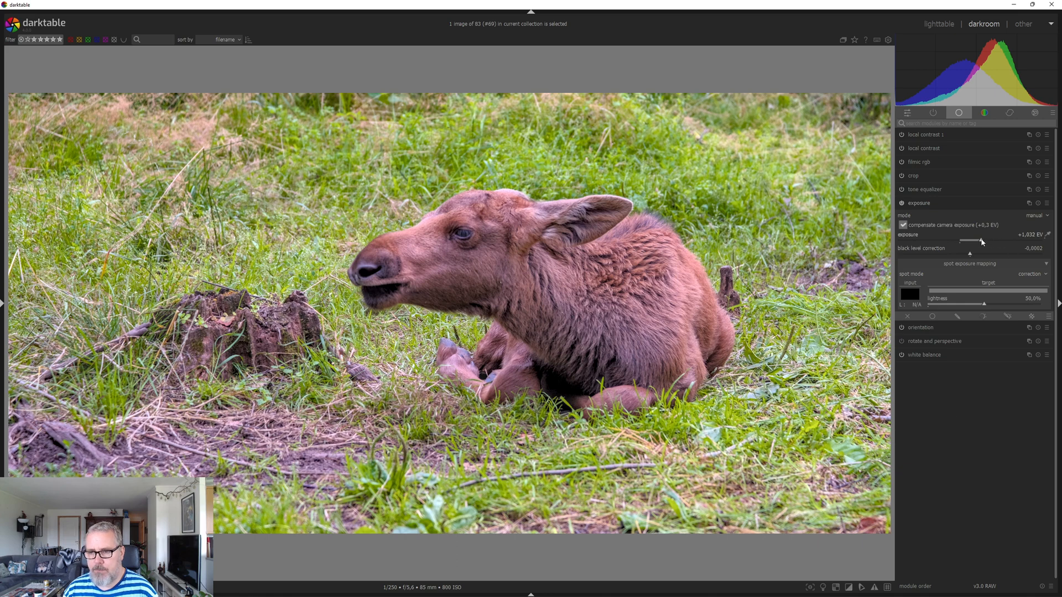
pyautogui.moveTo(979, 240); pyautogui.dragTo(983, 240)
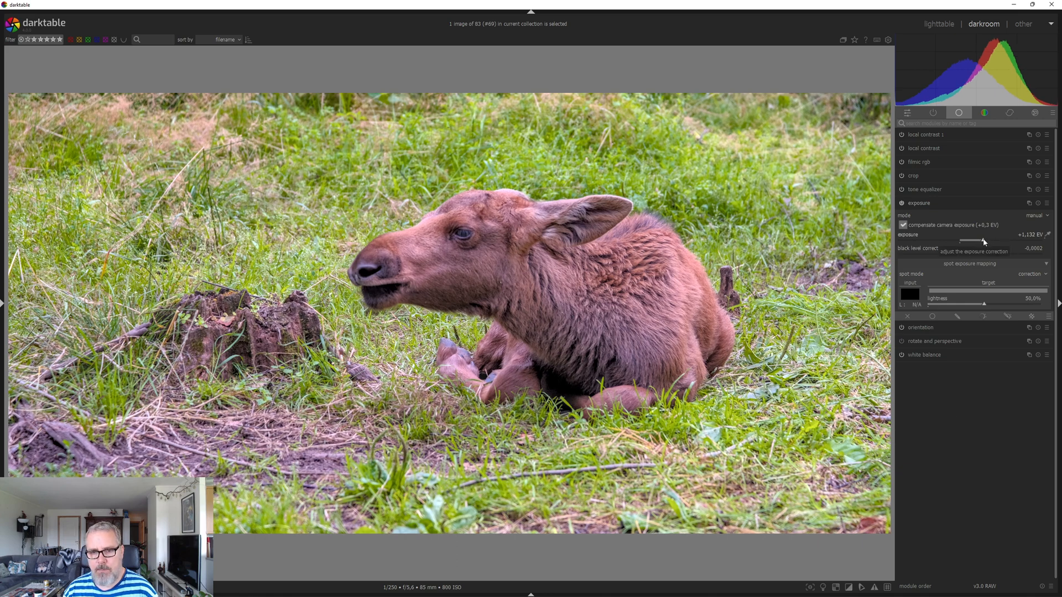
pyautogui.moveTo(975, 241); pyautogui.dragTo(985, 241)
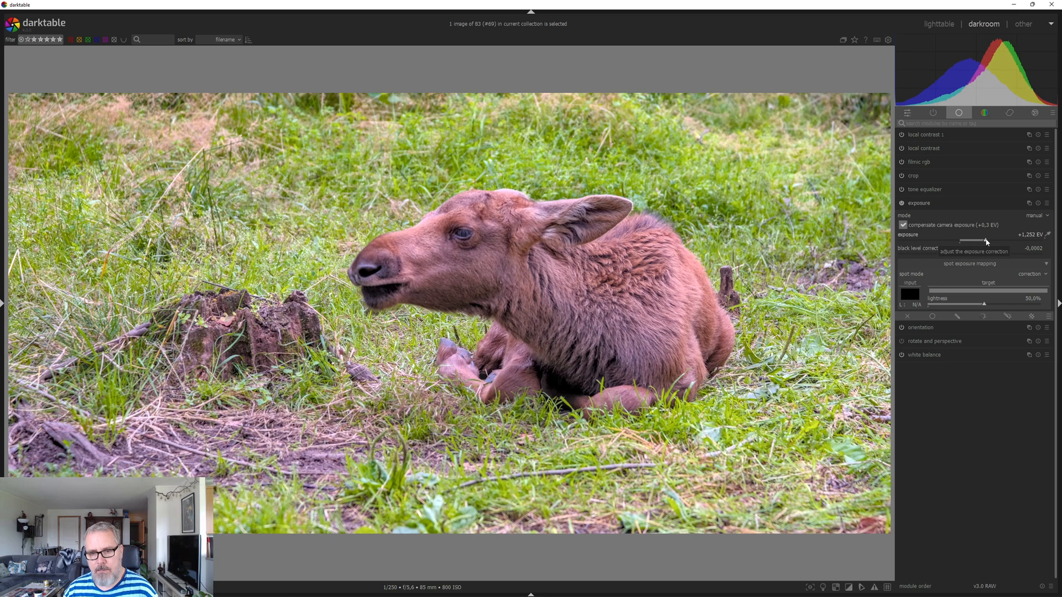
pyautogui.moveTo(971, 204)
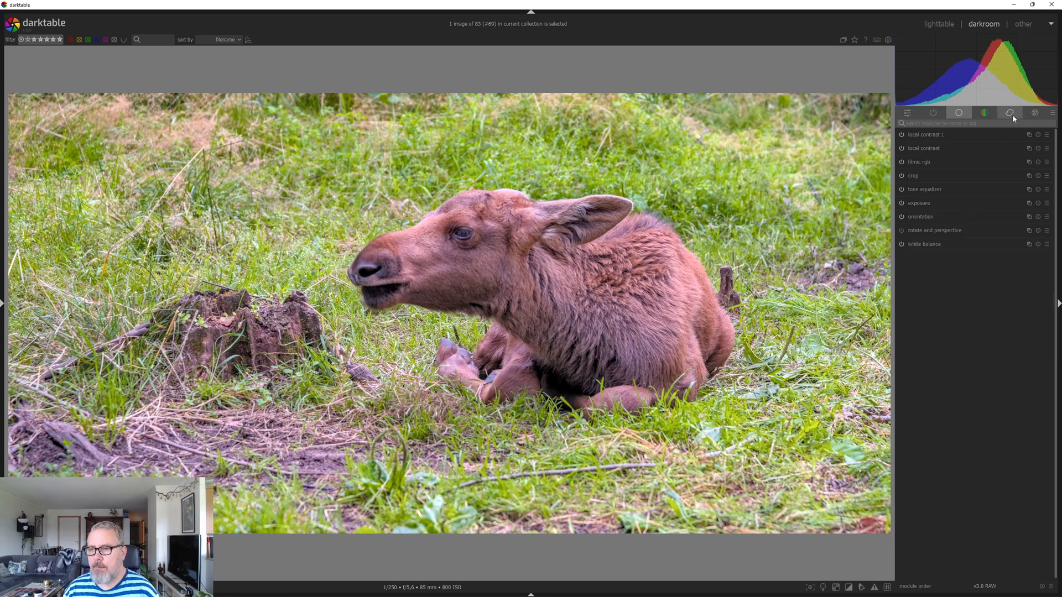
# Apply a contrast equalizer preset from the effect group to the moose photo
pyautogui.click(1035, 113)
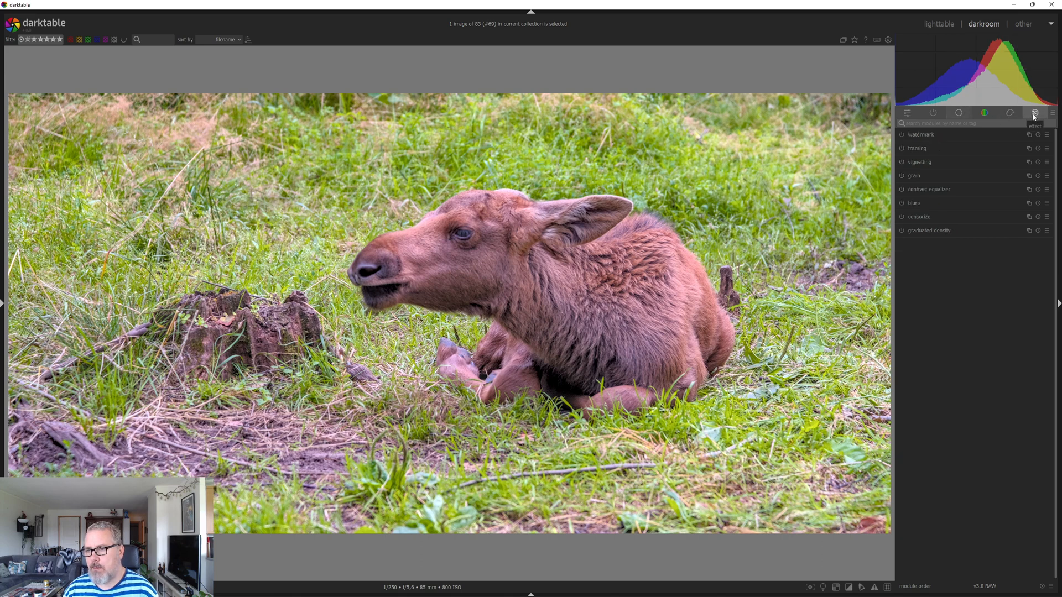
pyautogui.moveTo(1018, 197)
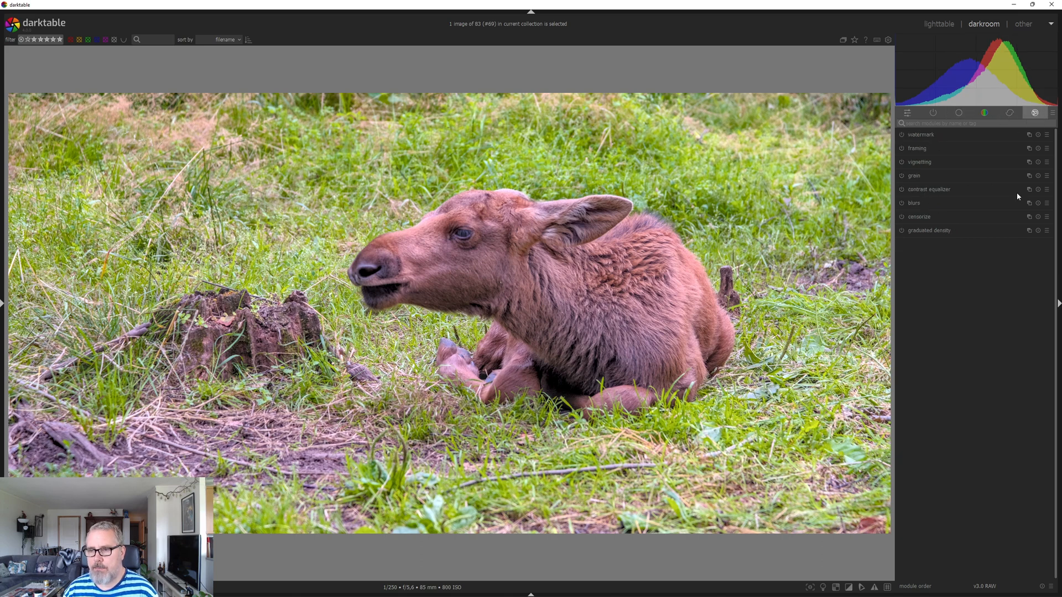
pyautogui.click(1038, 190)
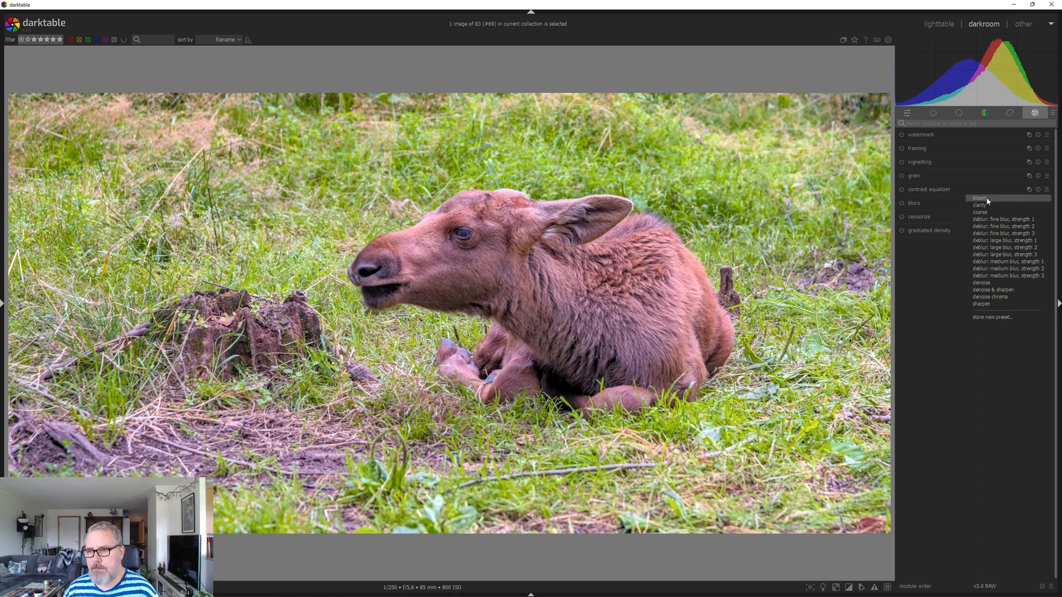
pyautogui.click(981, 198)
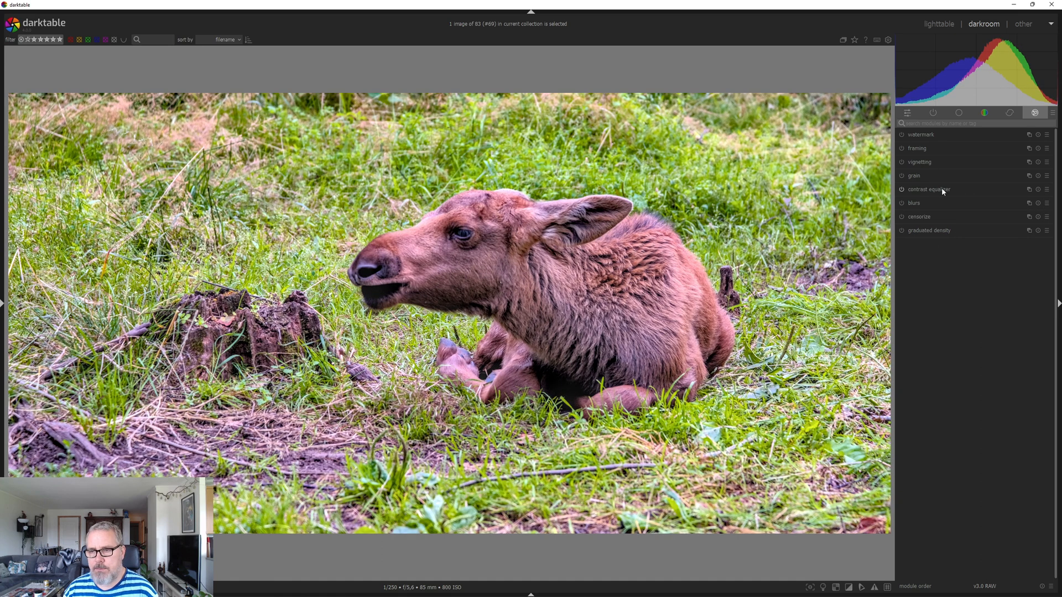
pyautogui.click(929, 189)
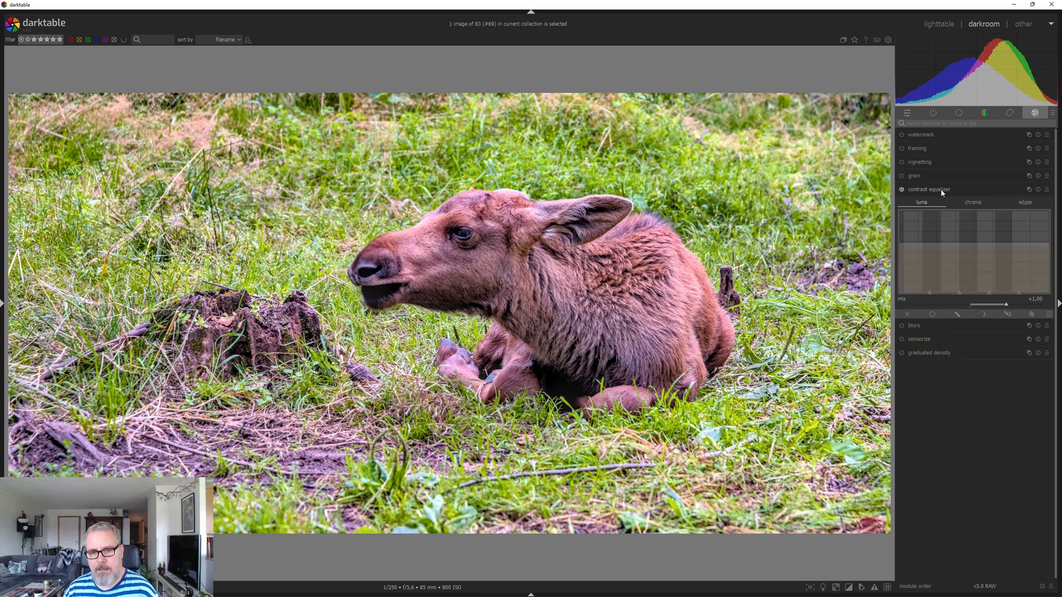
# Lower the contrast equalizer's blending opacity to about 8%
pyautogui.click(927, 190)
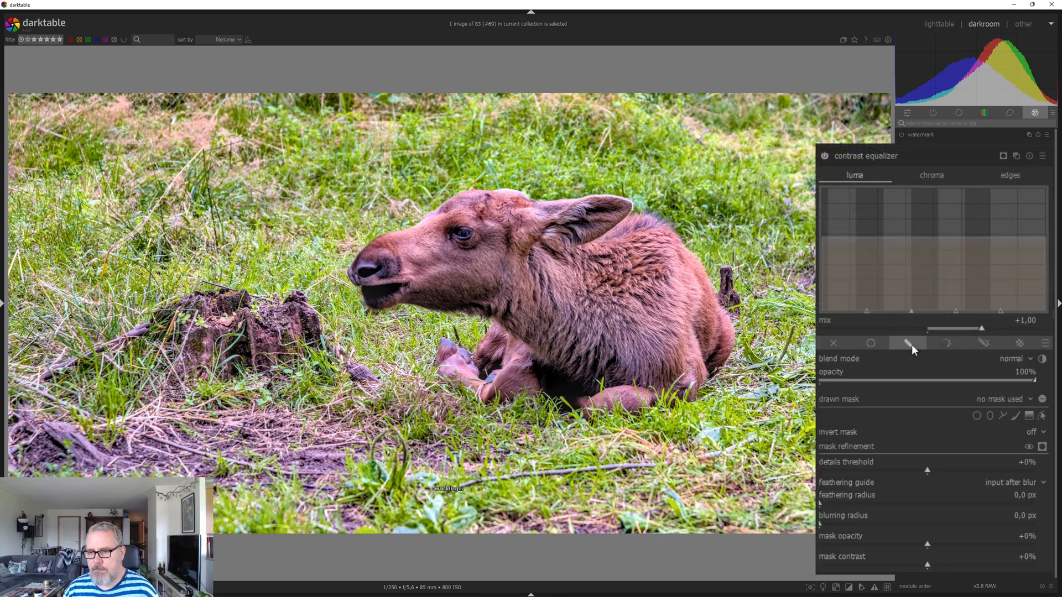
pyautogui.moveTo(908, 354)
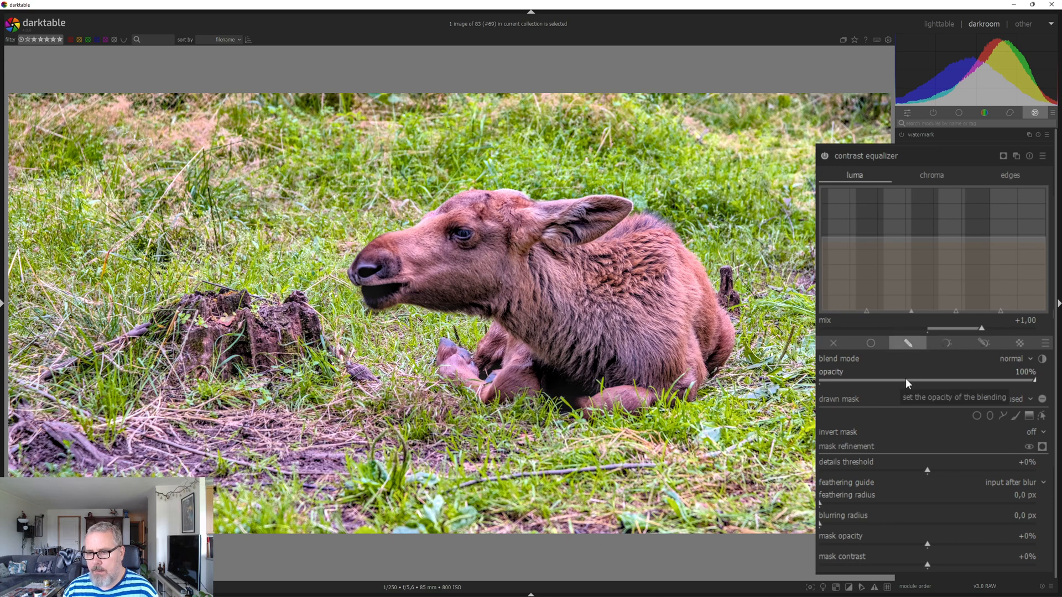
pyautogui.moveTo(1030, 381); pyautogui.dragTo(907, 381)
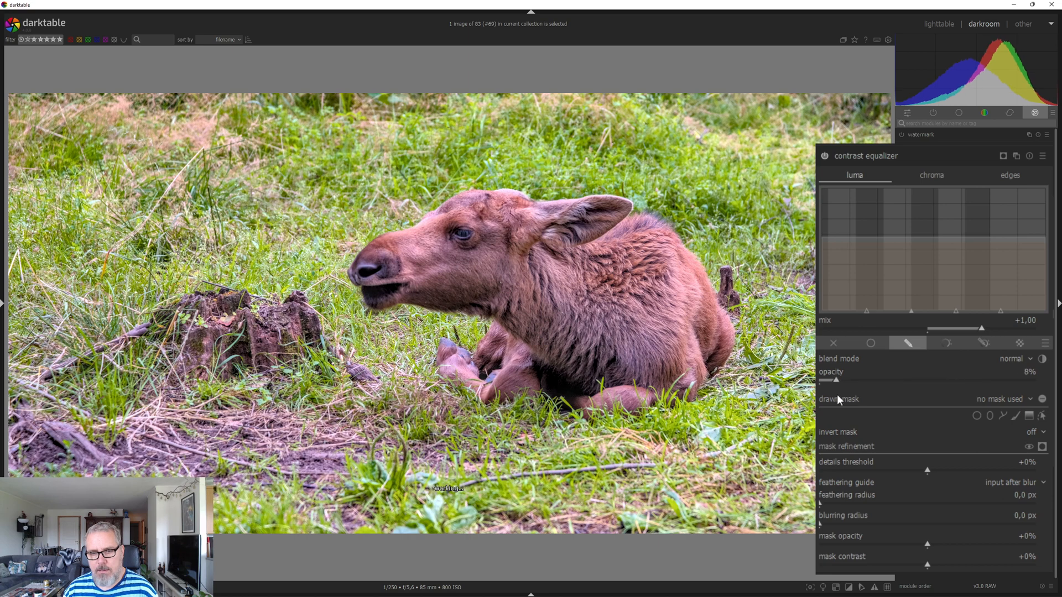
pyautogui.moveTo(828, 379); pyautogui.dragTo(955, 380)
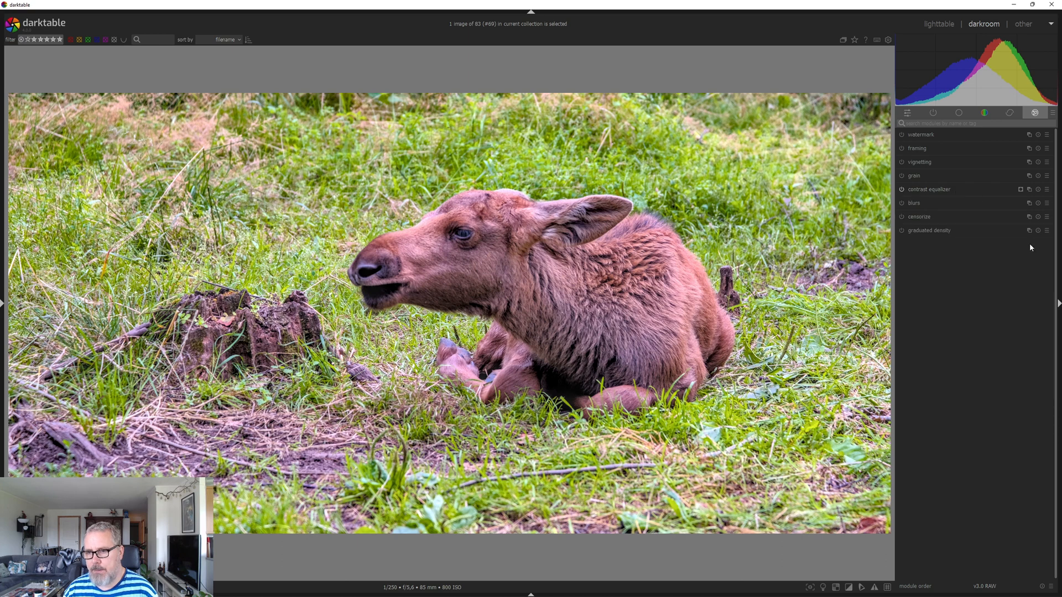
# Shape a vignette around the calf, slightly right of centre, with almost no desaturation
pyautogui.click(919, 162)
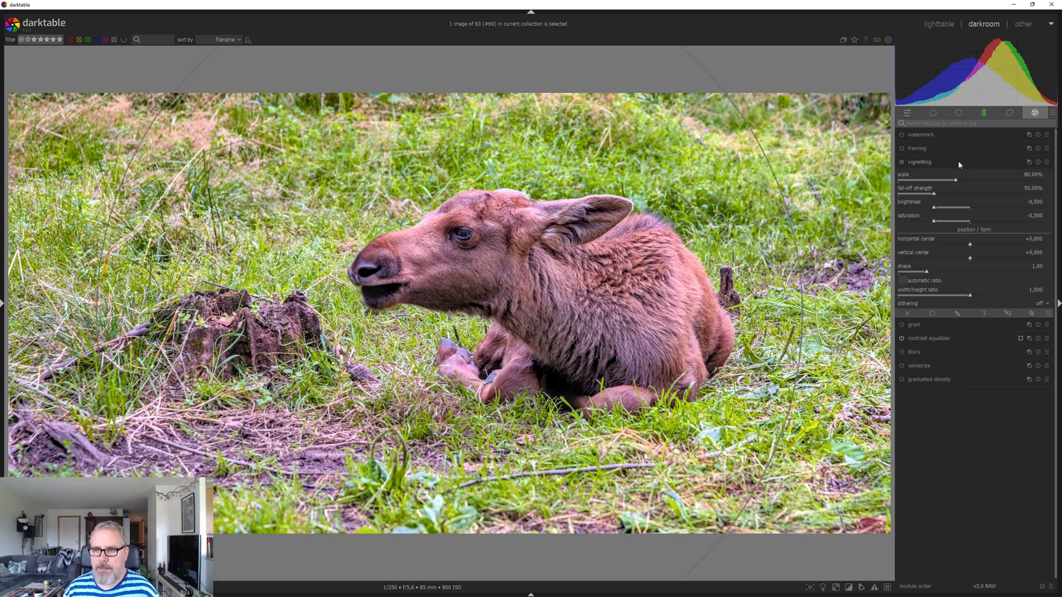
pyautogui.moveTo(954, 180); pyautogui.dragTo(934, 180)
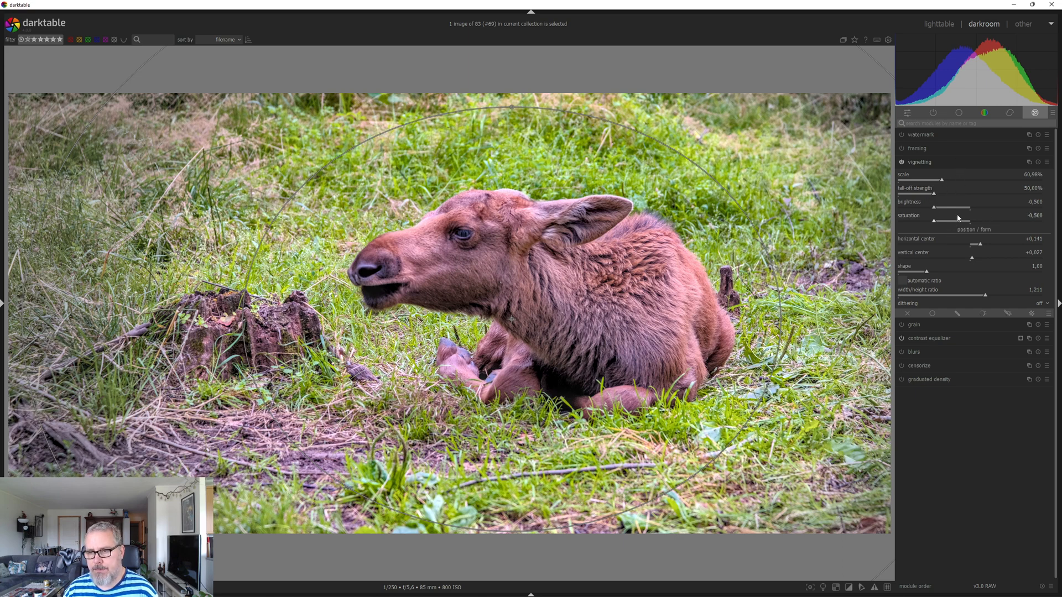
pyautogui.moveTo(933, 221); pyautogui.dragTo(964, 222)
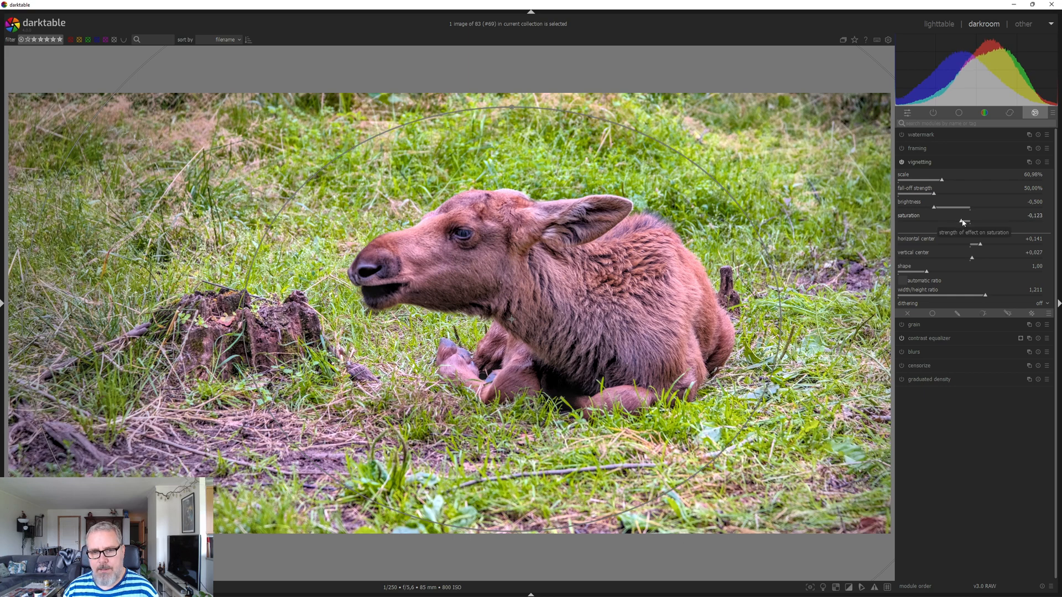
pyautogui.moveTo(966, 221); pyautogui.dragTo(962, 222)
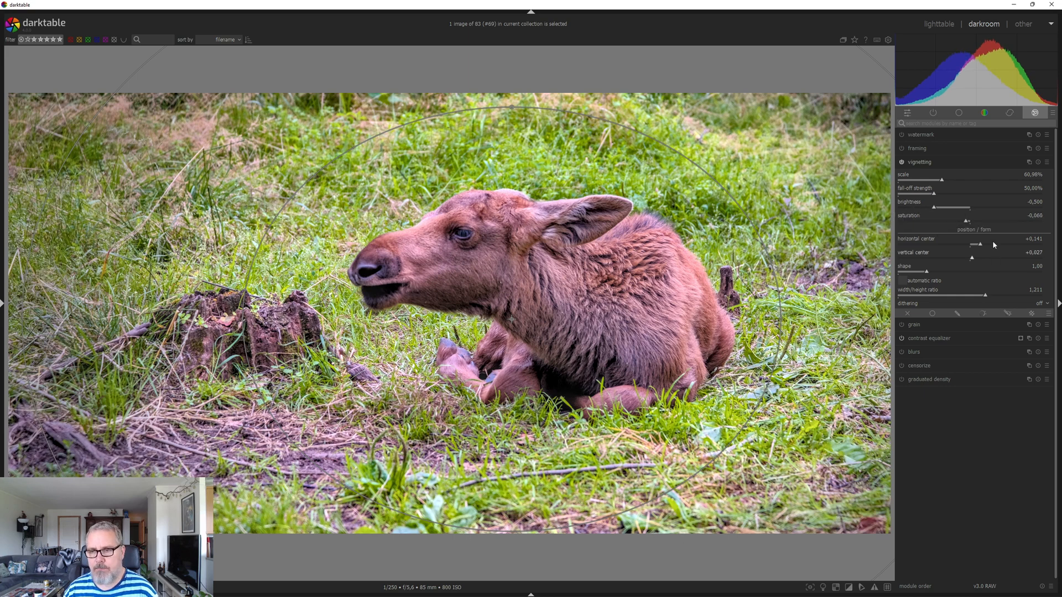
# Tune the vignette fall-off strength and darken edges to brightness about −0.63
pyautogui.moveTo(935, 195); pyautogui.dragTo(937, 195)
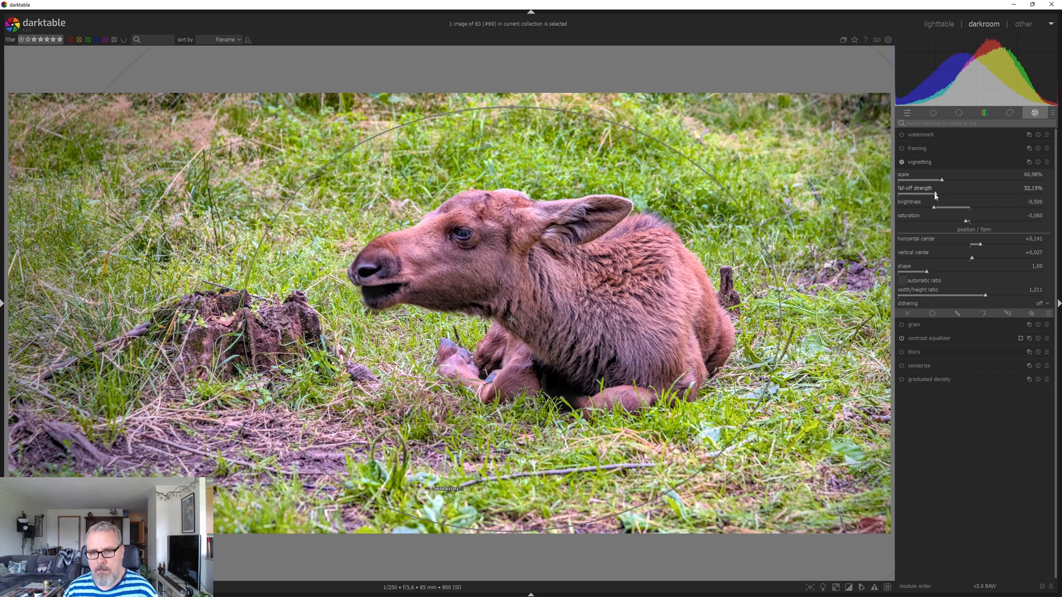
pyautogui.moveTo(935, 194); pyautogui.dragTo(938, 193)
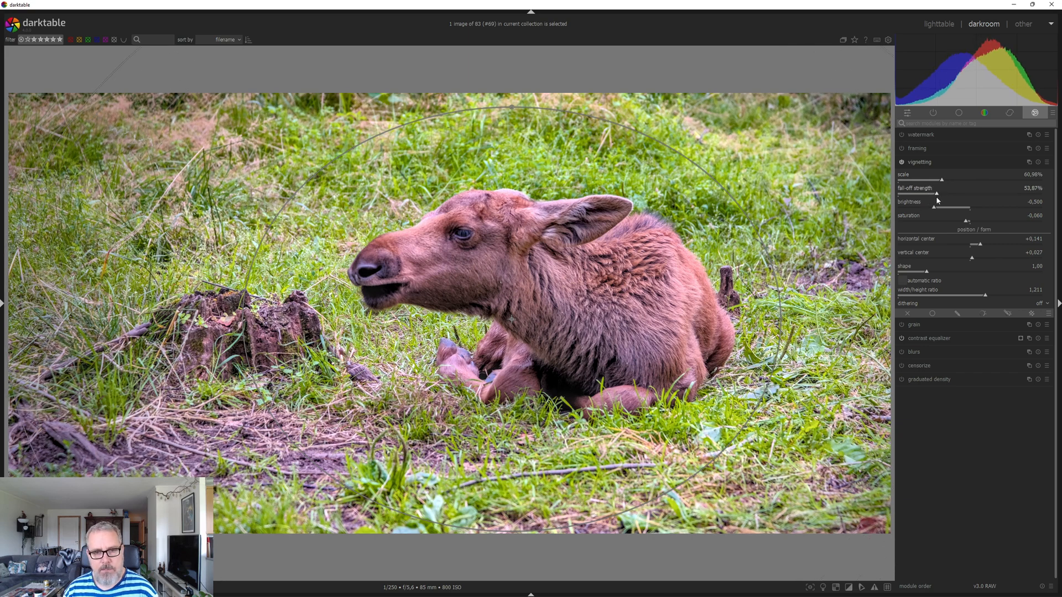
pyautogui.moveTo(936, 193); pyautogui.dragTo(934, 193)
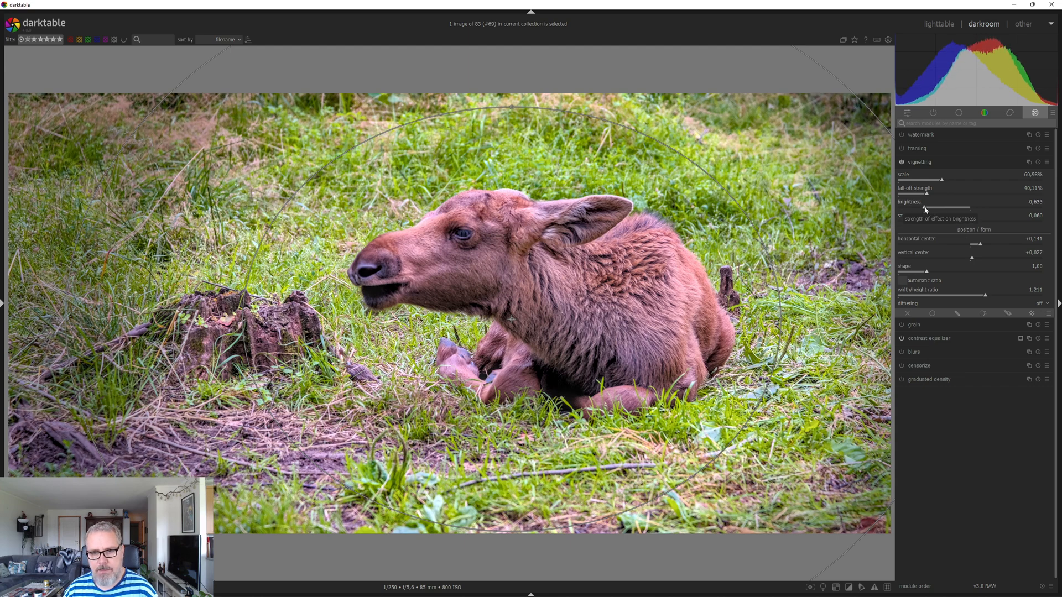
pyautogui.click(919, 161)
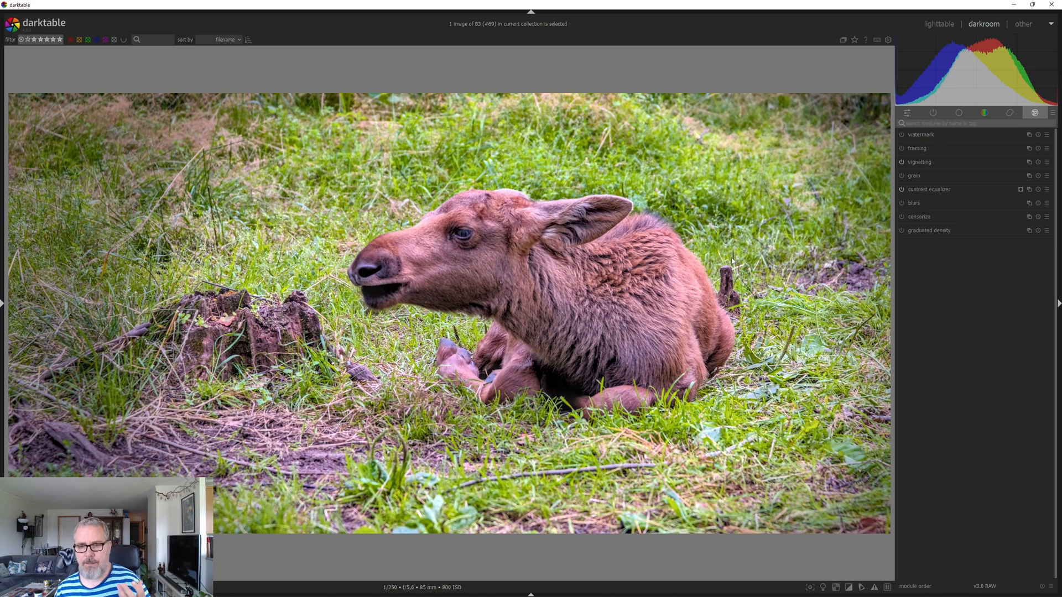
pyautogui.moveTo(507, 264)
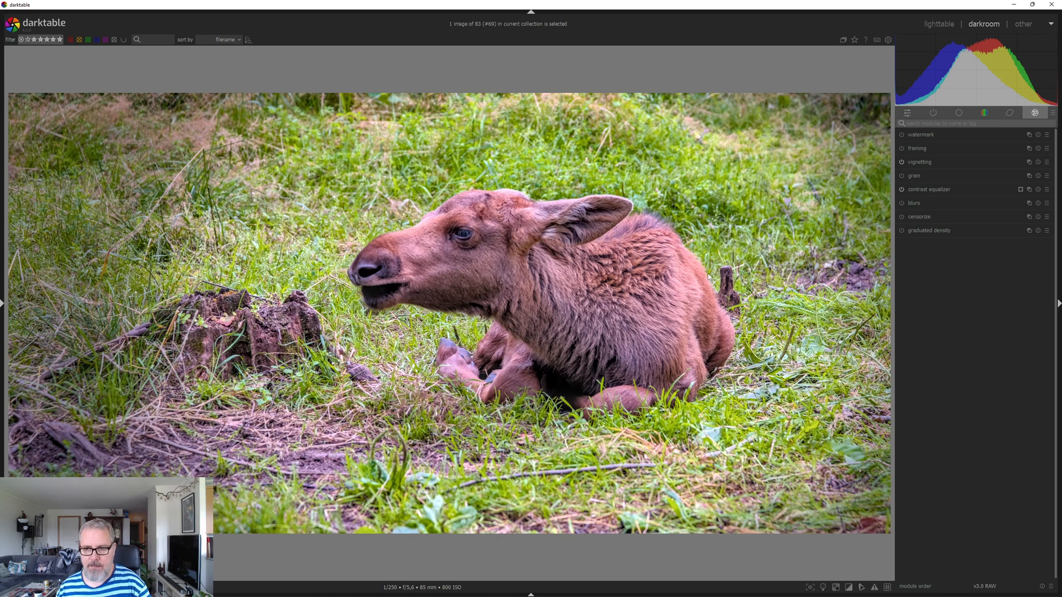
pyautogui.moveTo(713, 249)
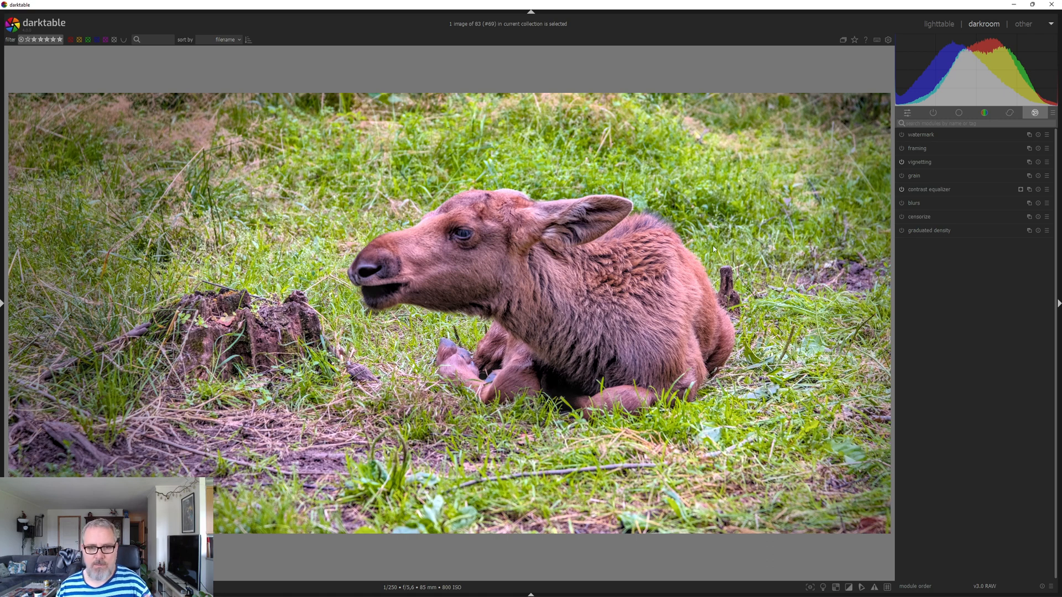
pyautogui.moveTo(712, 255)
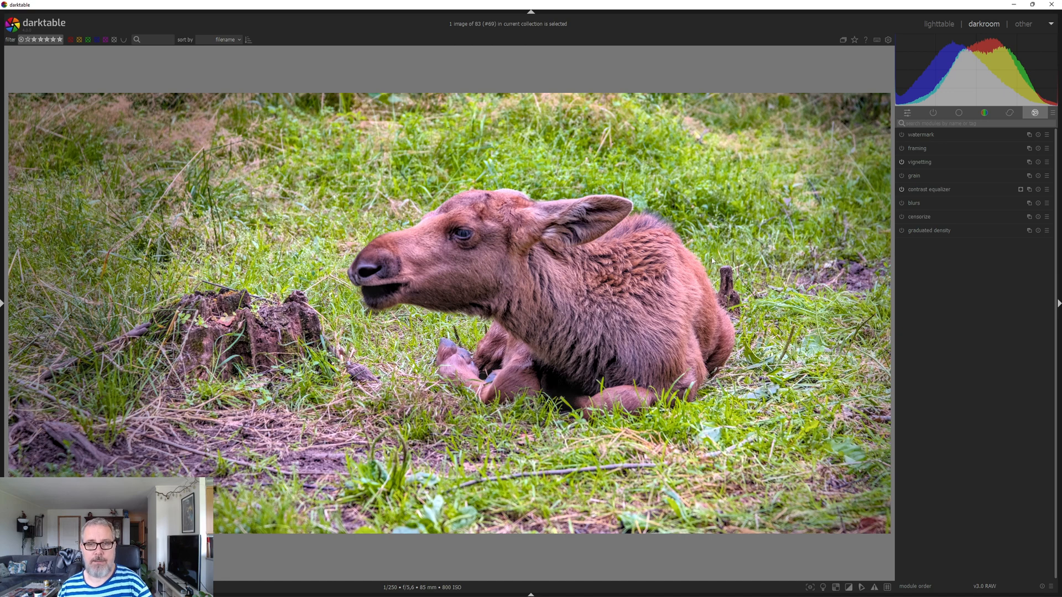
pyautogui.moveTo(775, 254)
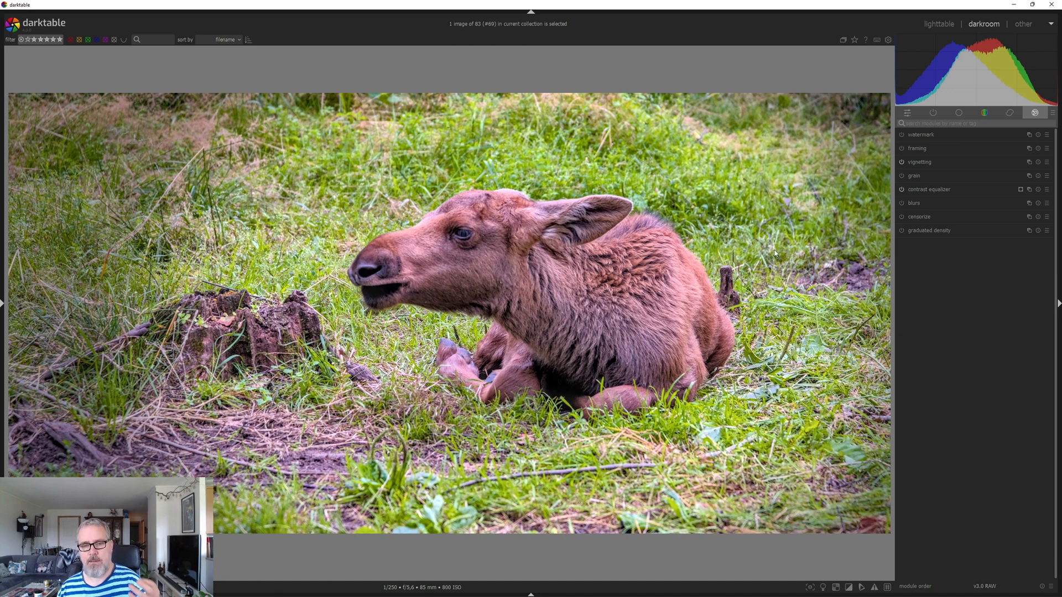
pyautogui.moveTo(773, 253)
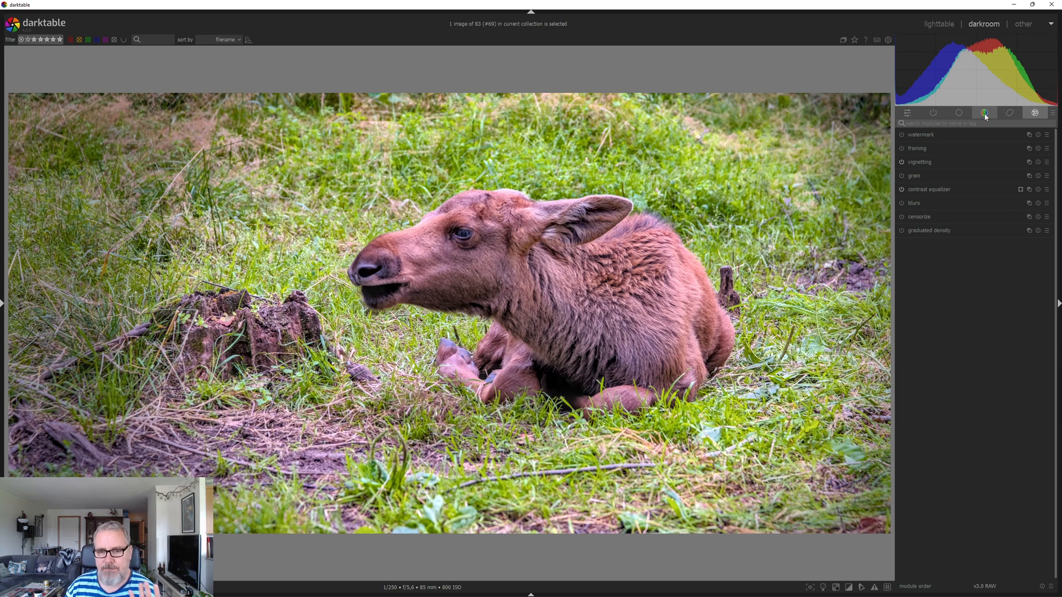
pyautogui.moveTo(984, 113)
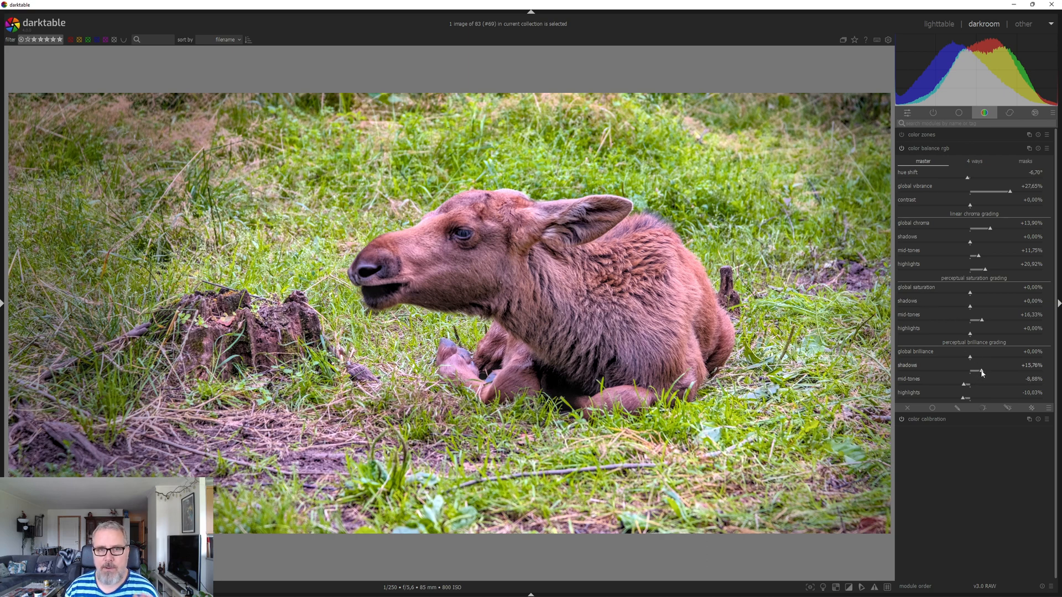
pyautogui.moveTo(982, 373)
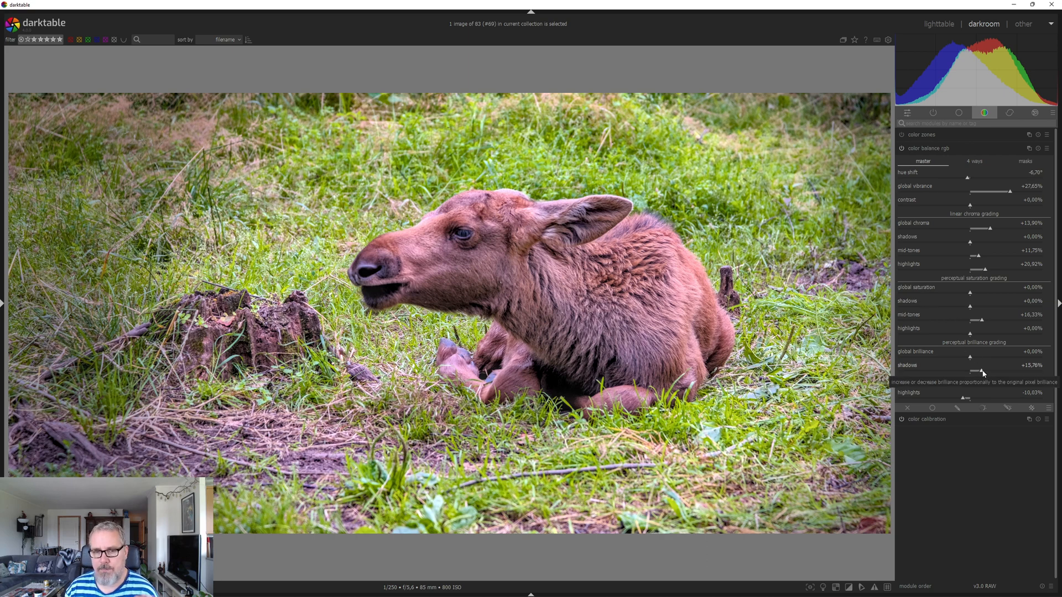
# Nudge color balance rgb shadow brilliance up to about +18.6%
pyautogui.moveTo(975, 371); pyautogui.dragTo(982, 372)
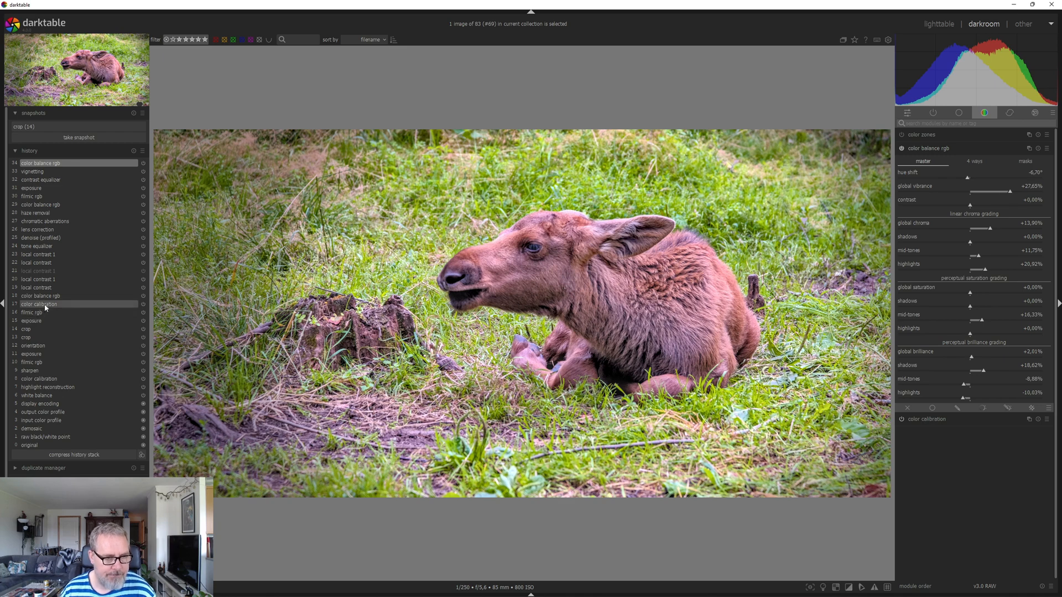
pyautogui.moveTo(40, 304)
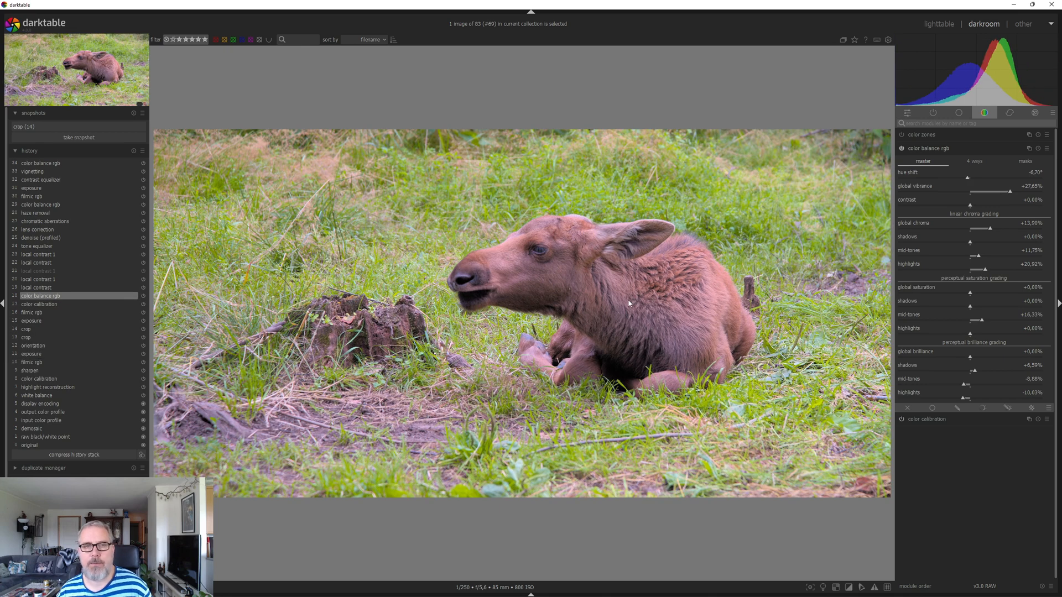
pyautogui.moveTo(611, 318)
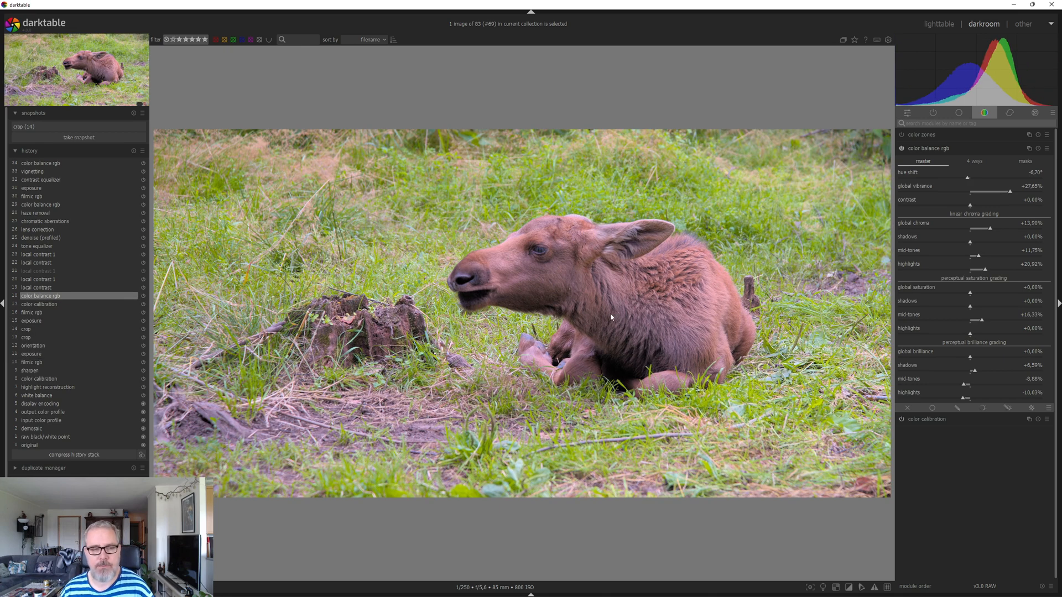
pyautogui.moveTo(603, 303)
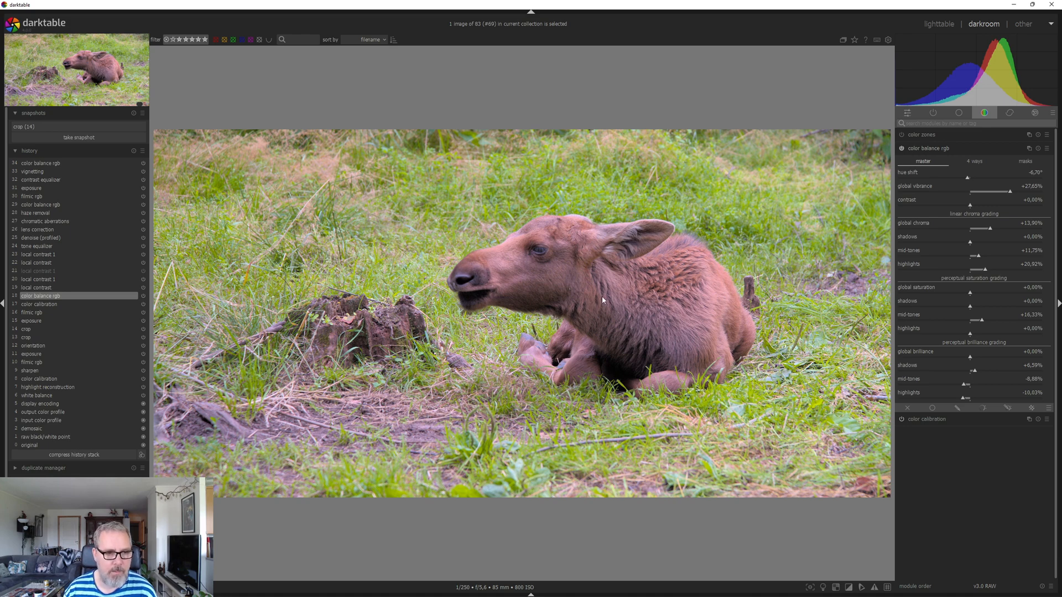
pyautogui.moveTo(461, 274)
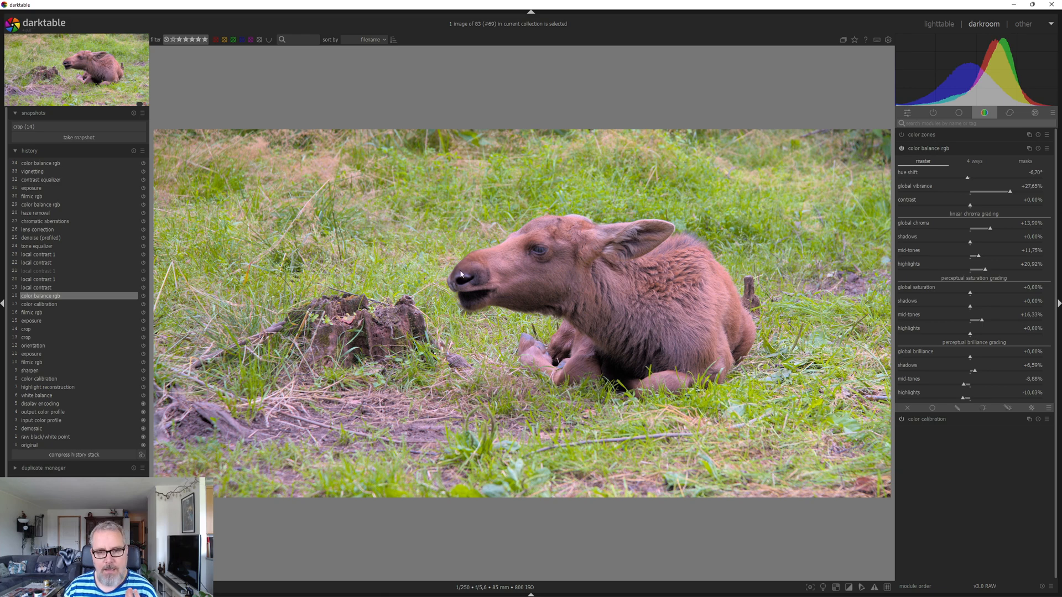
pyautogui.moveTo(584, 285)
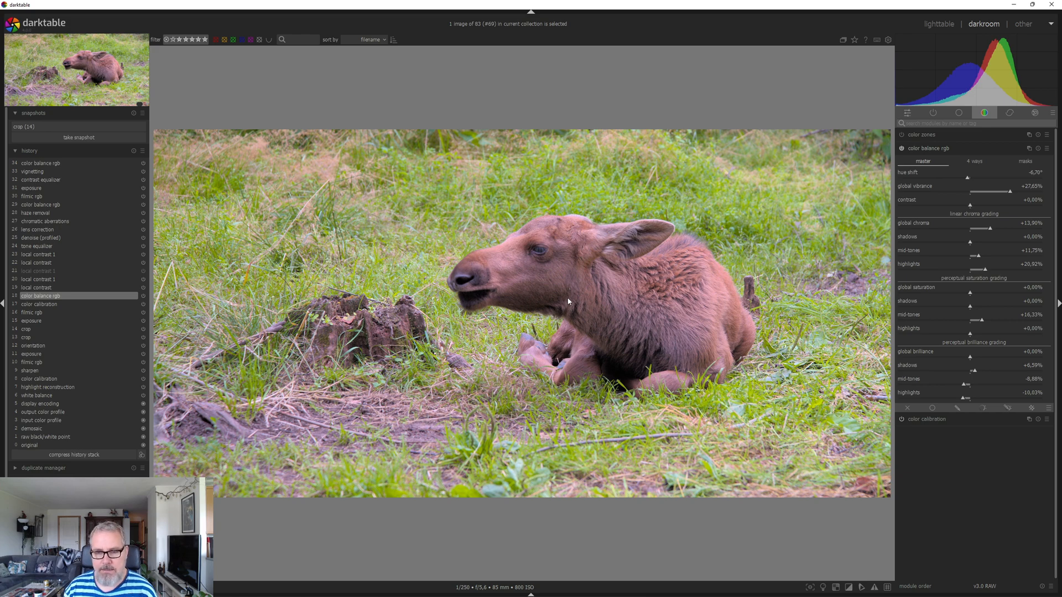
pyautogui.moveTo(412, 329)
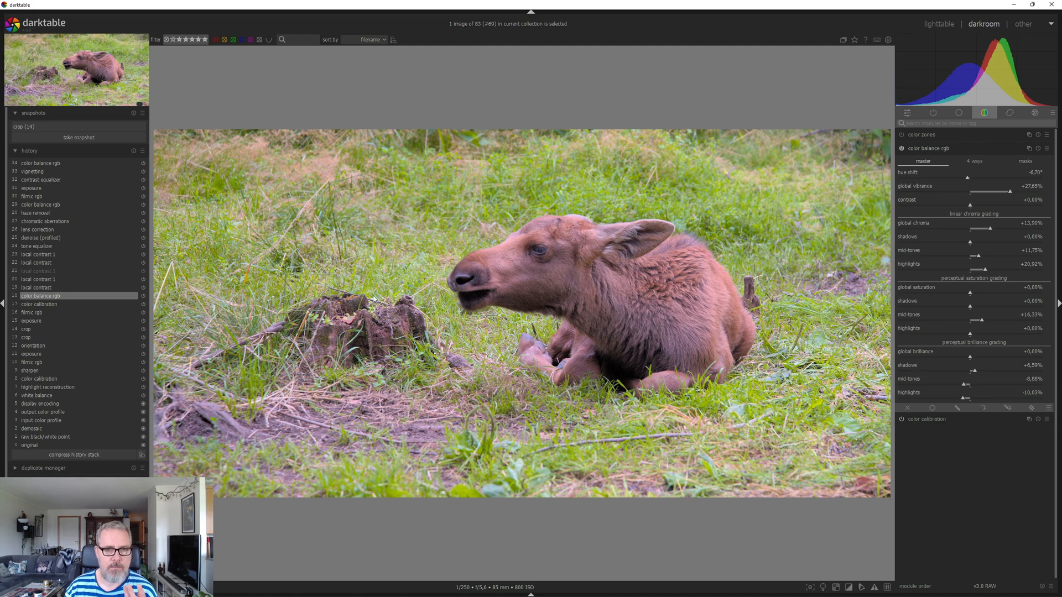
pyautogui.moveTo(581, 302)
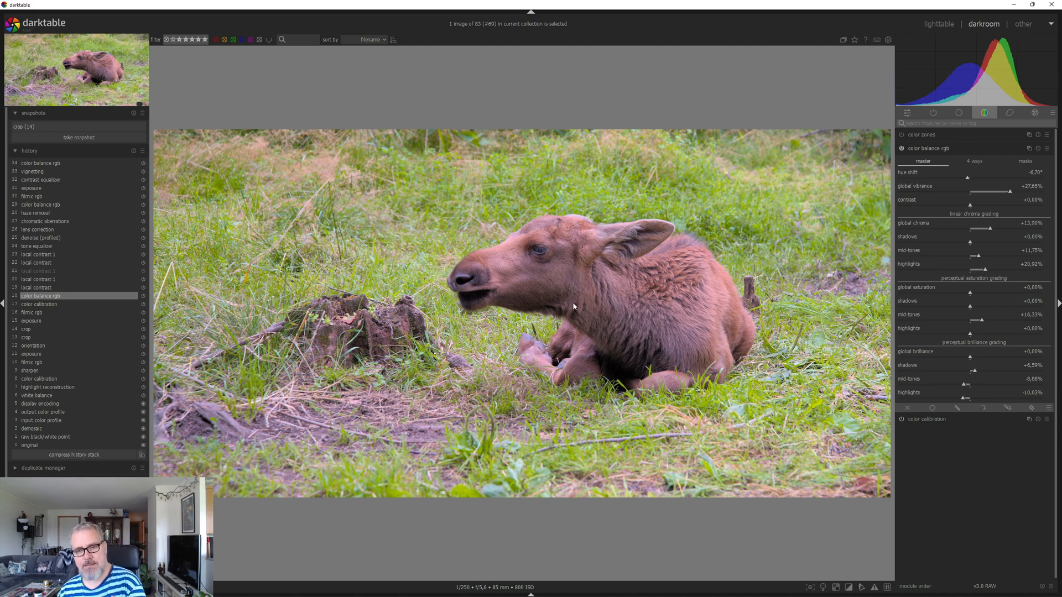
pyautogui.moveTo(580, 297)
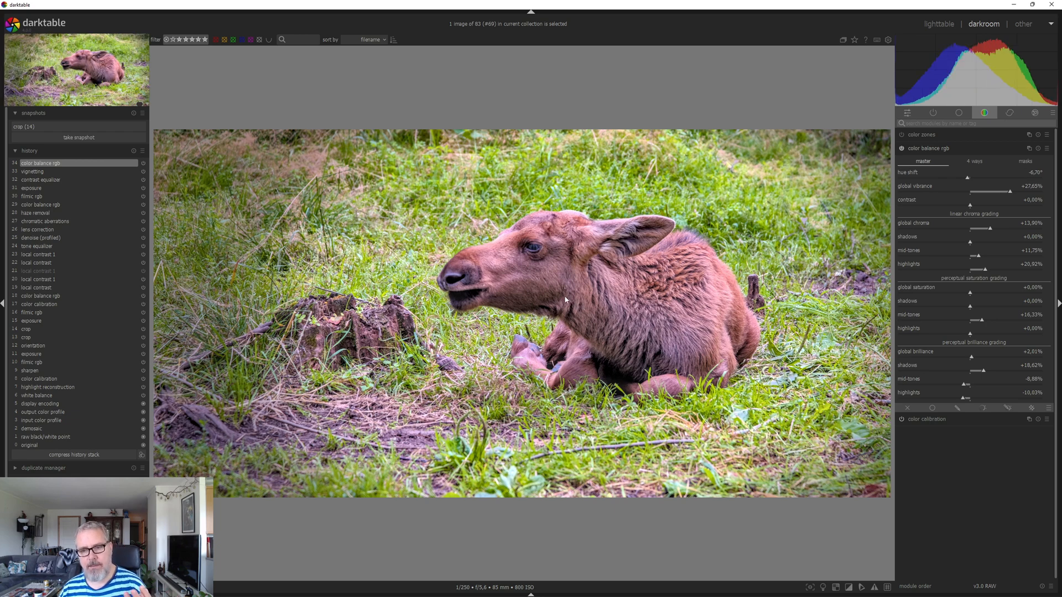
pyautogui.moveTo(448, 336)
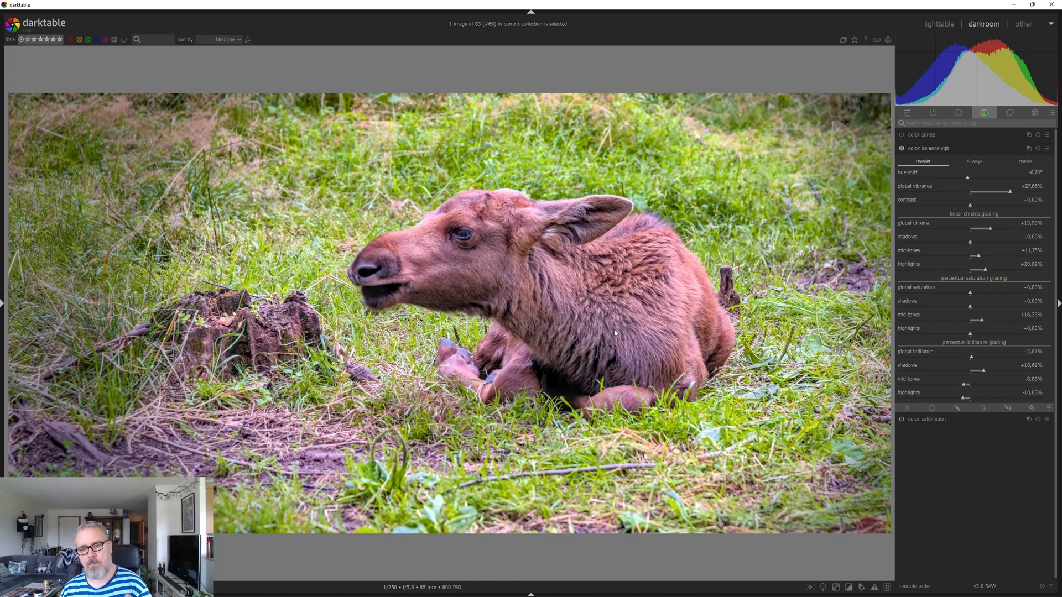
pyautogui.moveTo(570, 342)
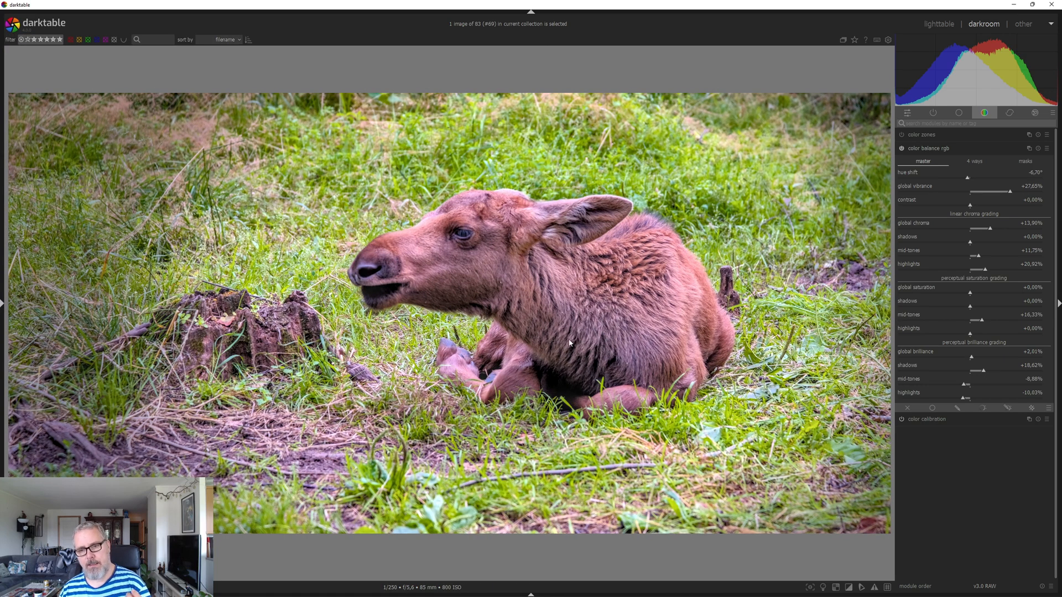
pyautogui.moveTo(601, 305)
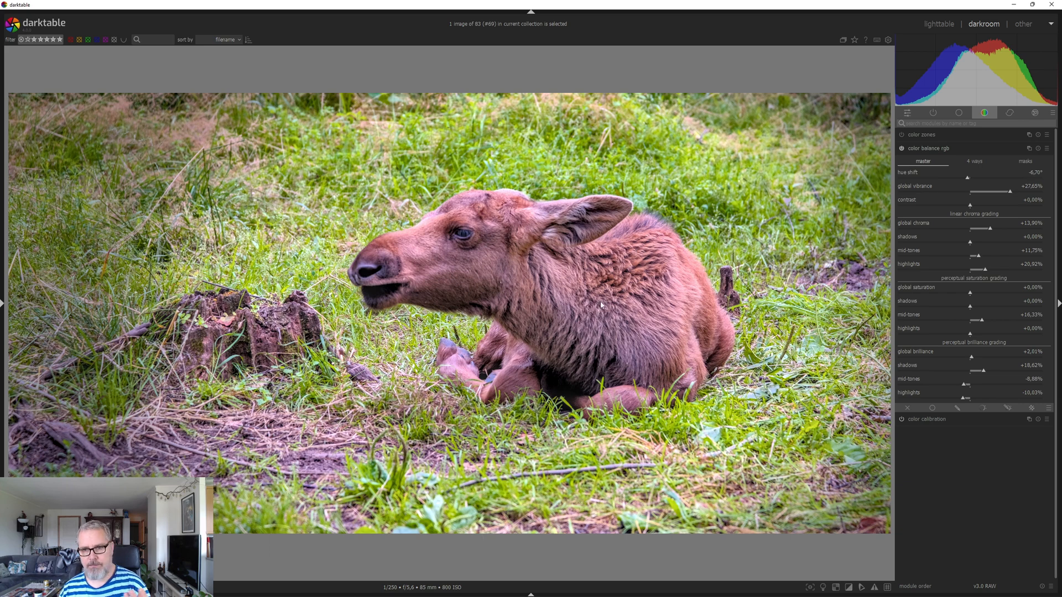
pyautogui.moveTo(459, 200)
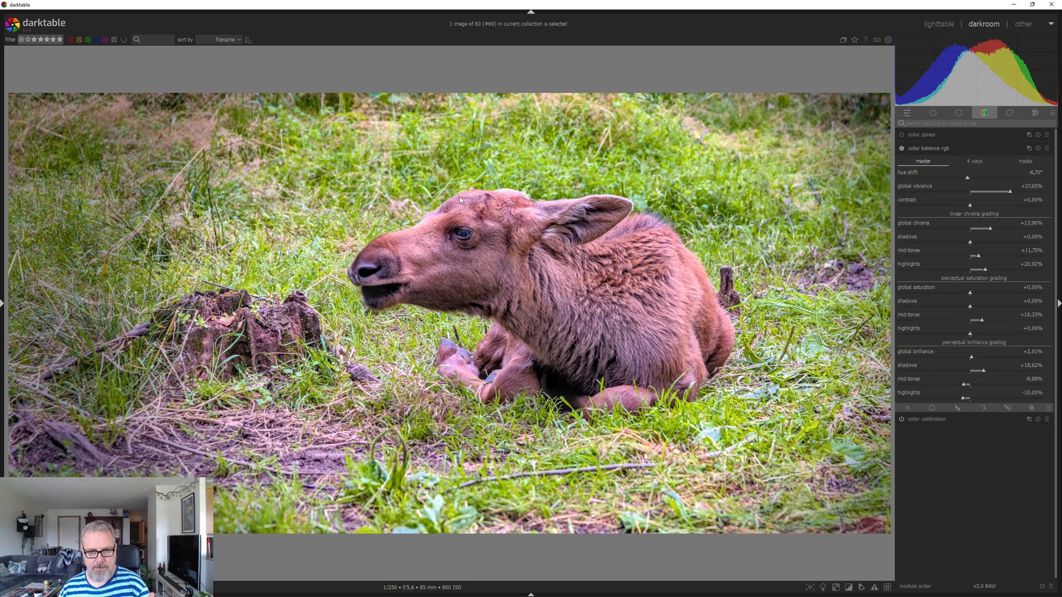
pyautogui.moveTo(558, 387)
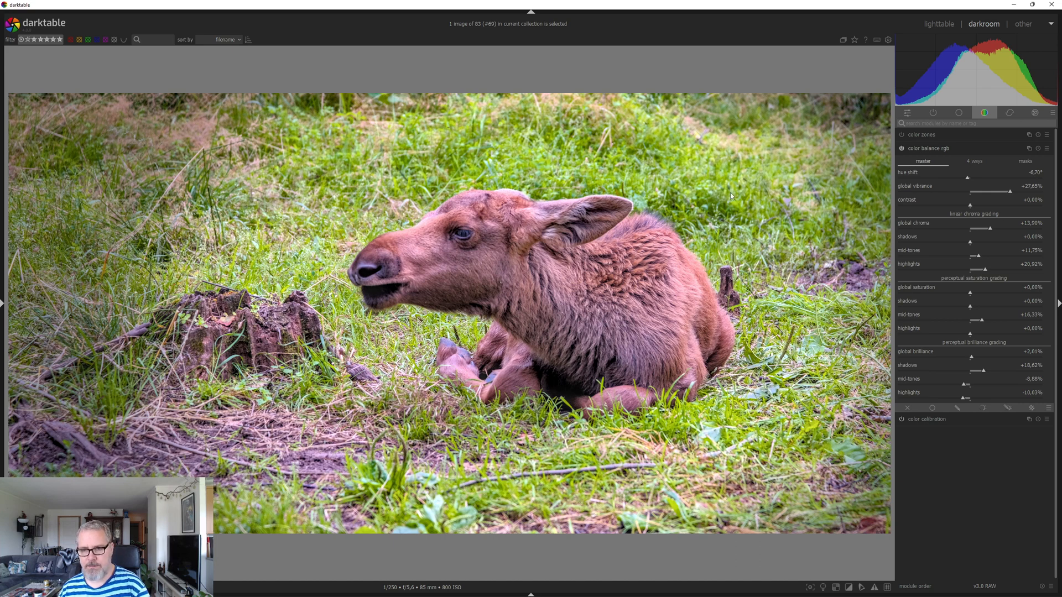
pyautogui.moveTo(707, 172)
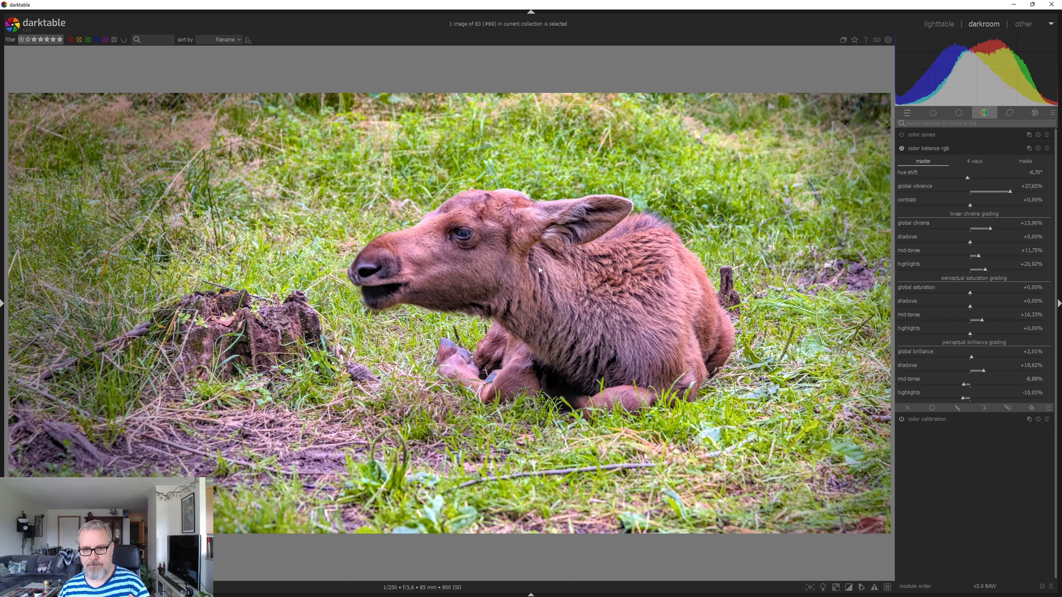
pyautogui.moveTo(423, 270)
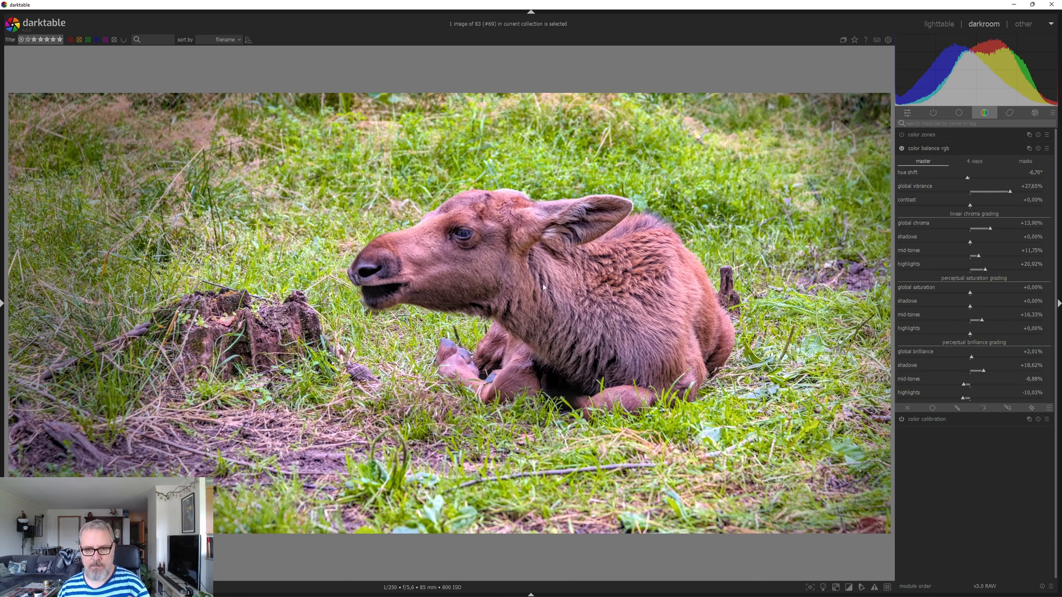
pyautogui.moveTo(437, 263)
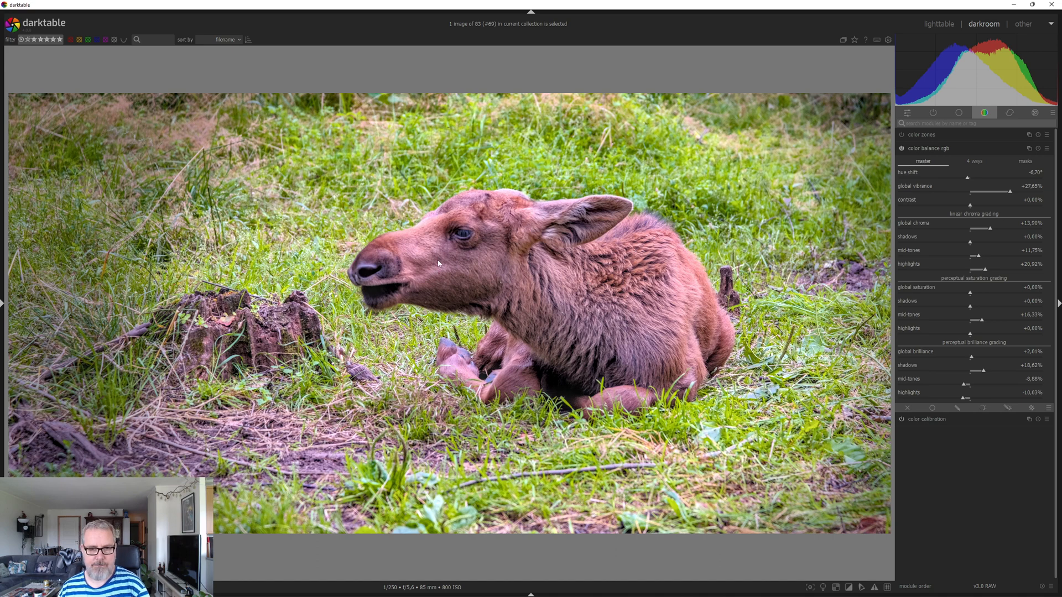
pyautogui.moveTo(581, 334)
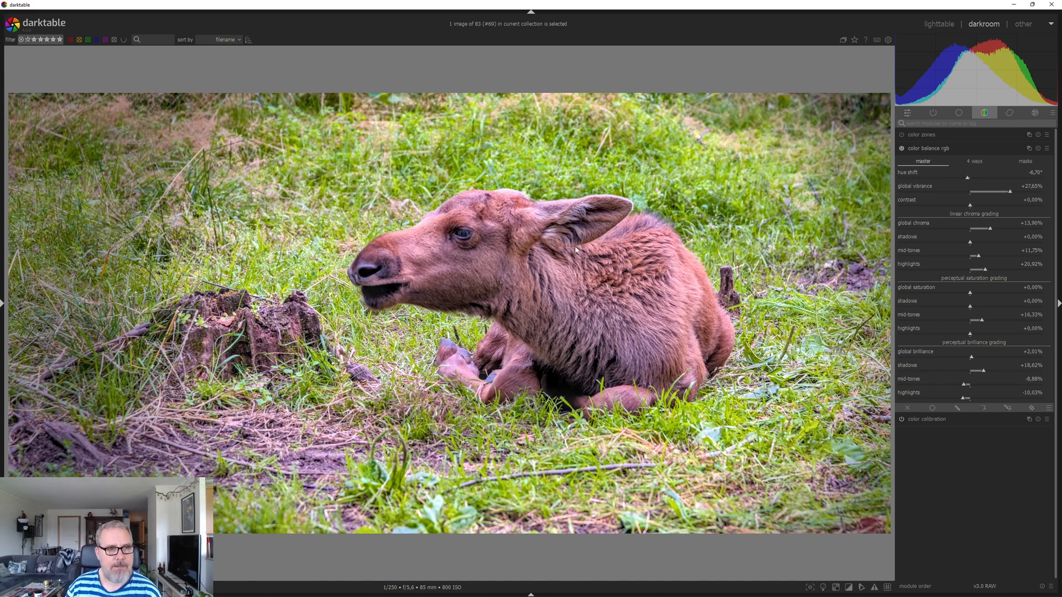
pyautogui.moveTo(601, 297)
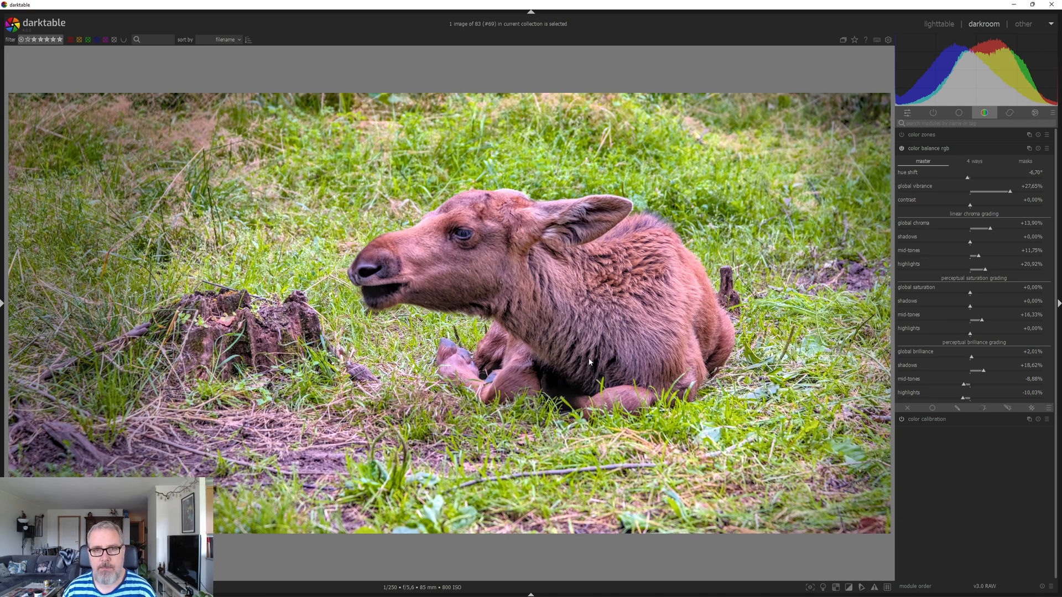
pyautogui.moveTo(586, 361)
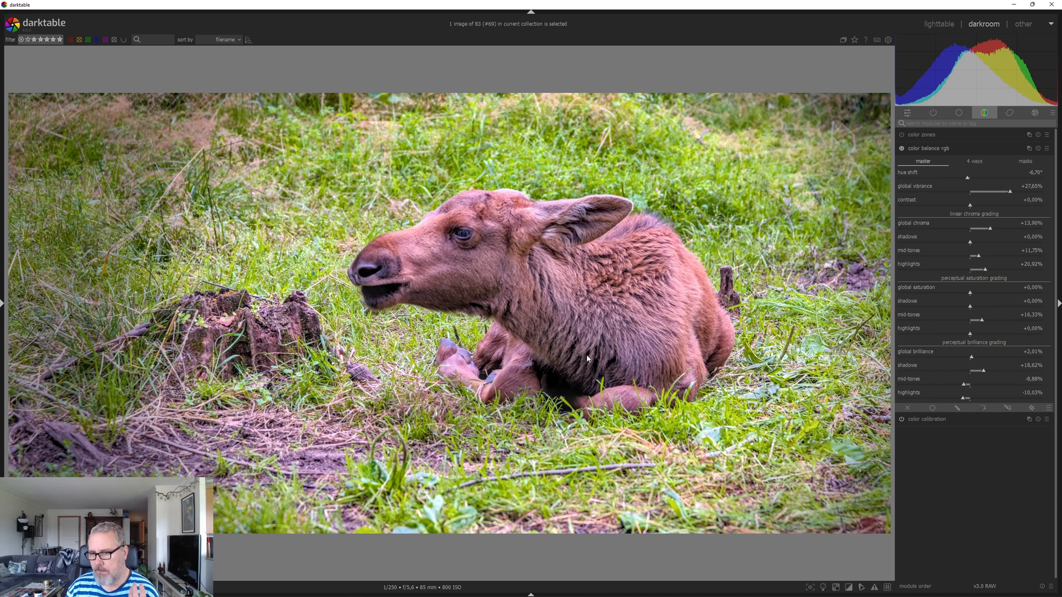
pyautogui.moveTo(574, 364)
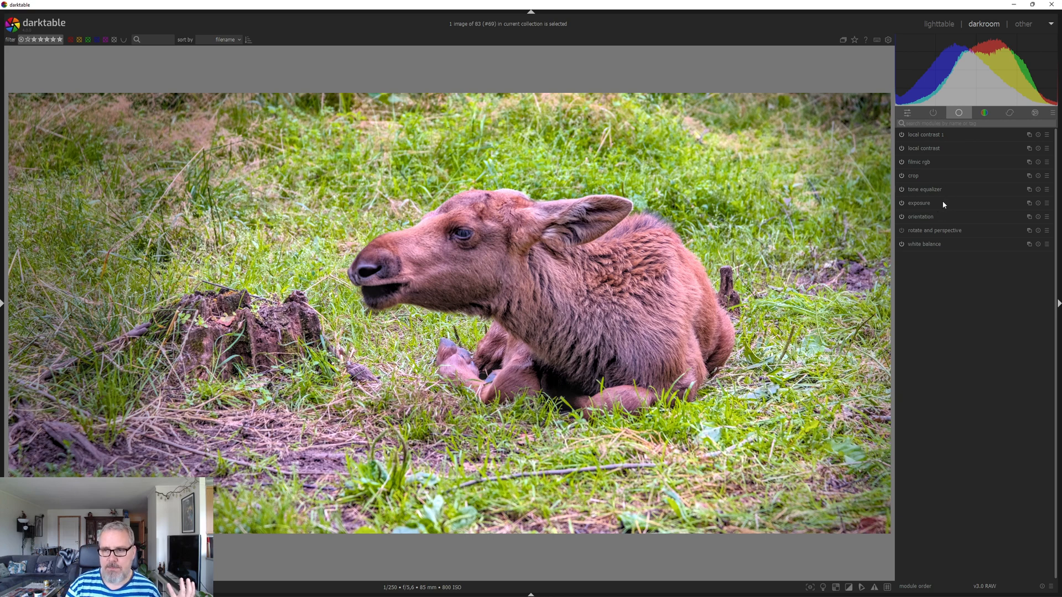
# Review exposure and filmic rgb scene settings, then show the look tab with contrast 1.417, latitude 50%
pyautogui.click(918, 203)
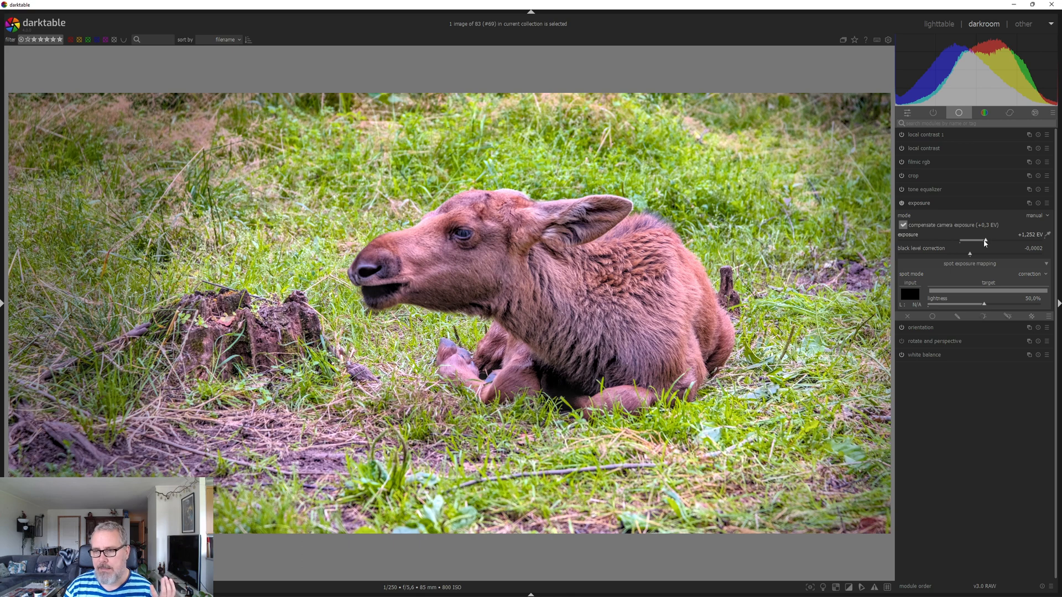
pyautogui.moveTo(949, 170)
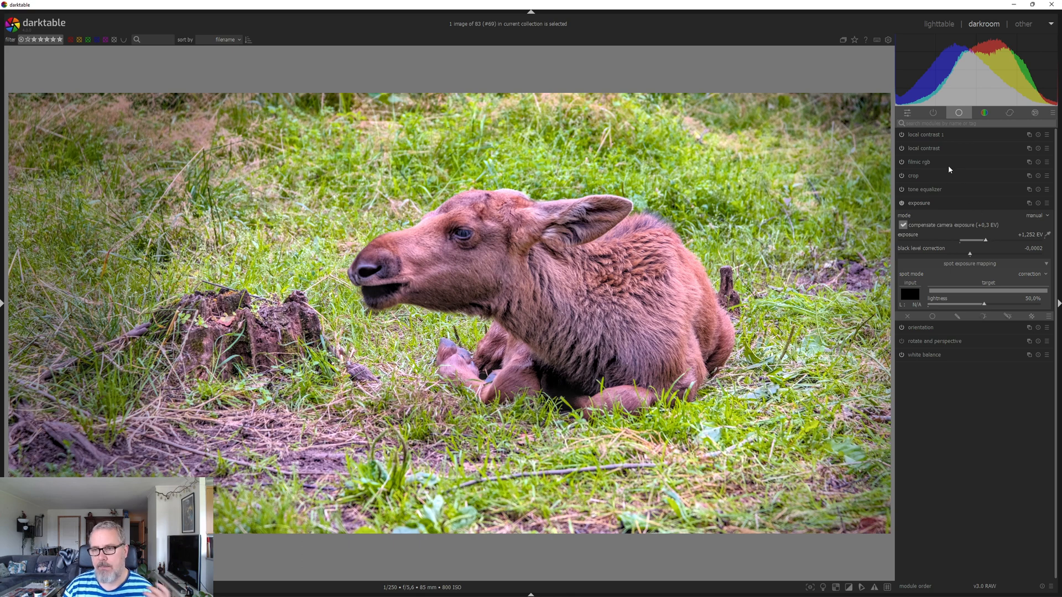
pyautogui.click(918, 162)
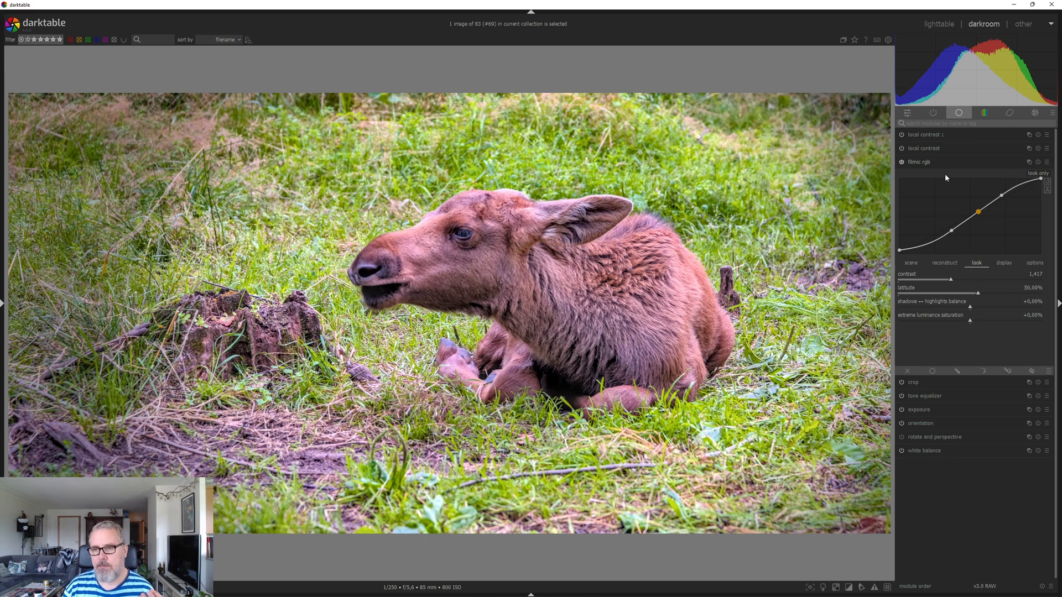
pyautogui.click(910, 264)
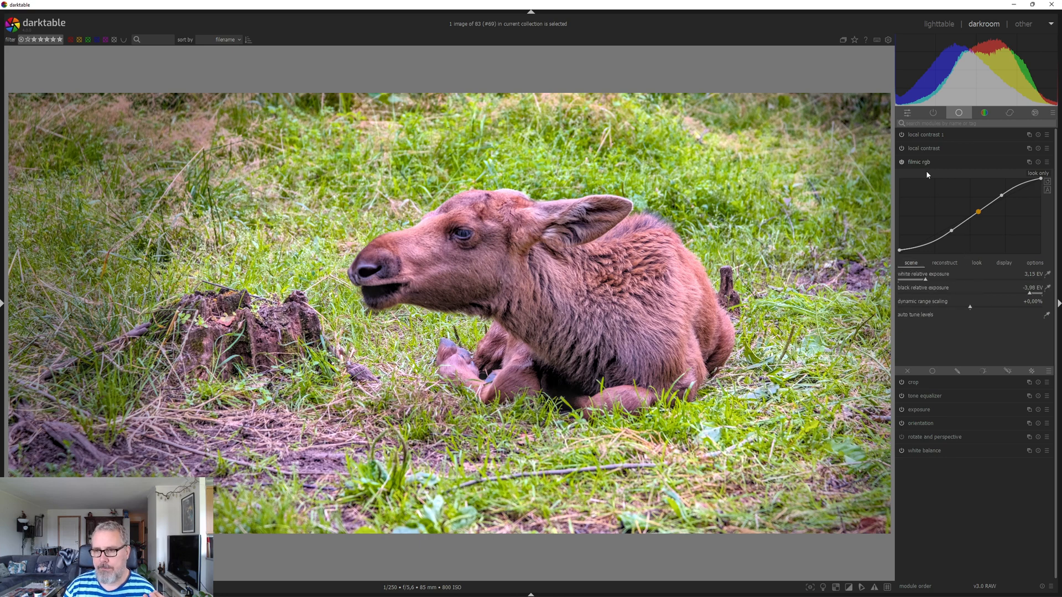
pyautogui.click(976, 264)
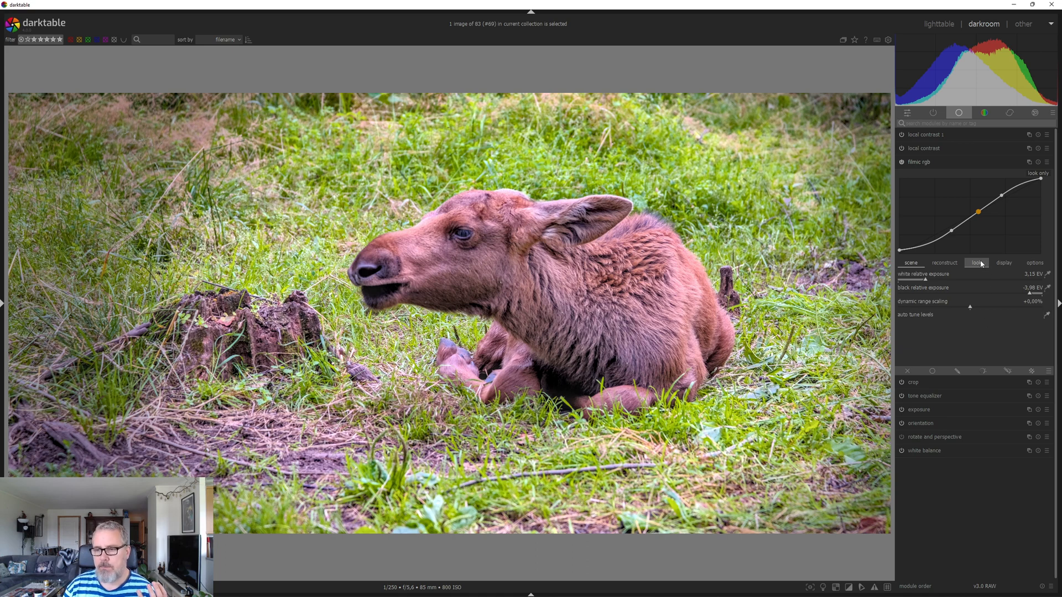
pyautogui.click(975, 263)
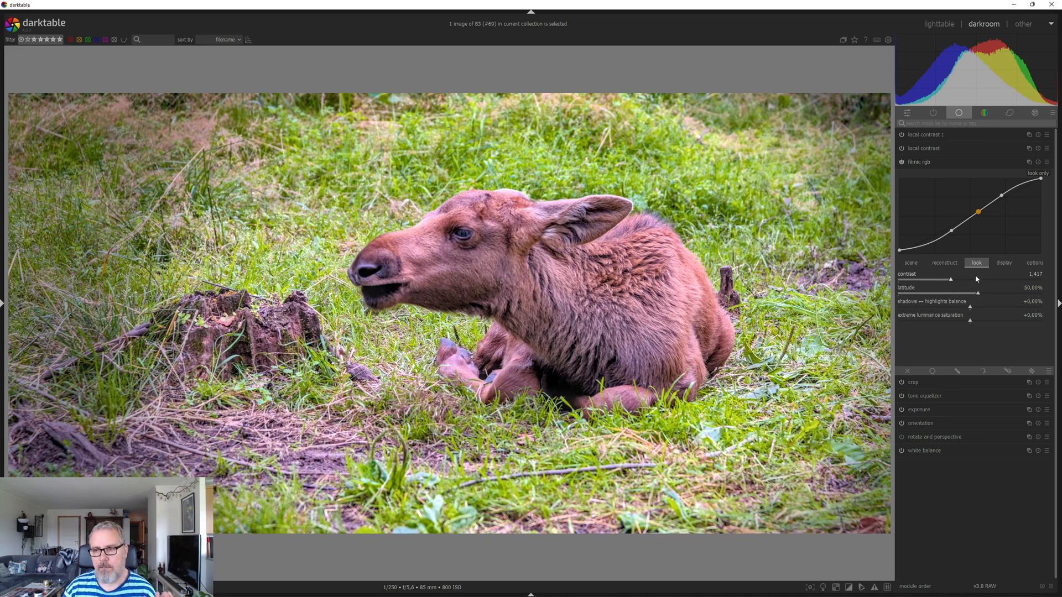
pyautogui.moveTo(960, 288)
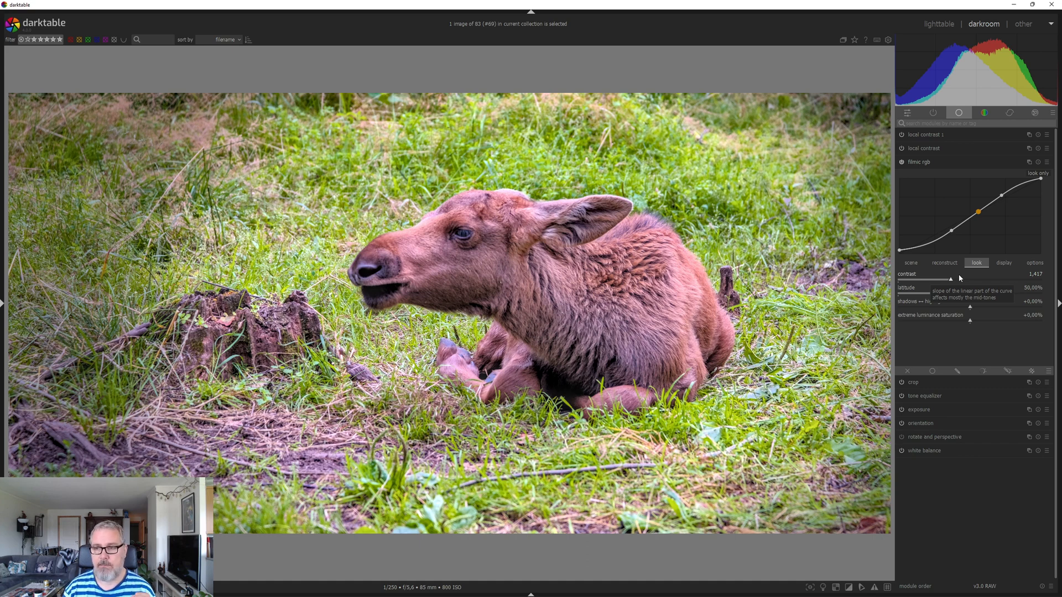
pyautogui.moveTo(945, 167)
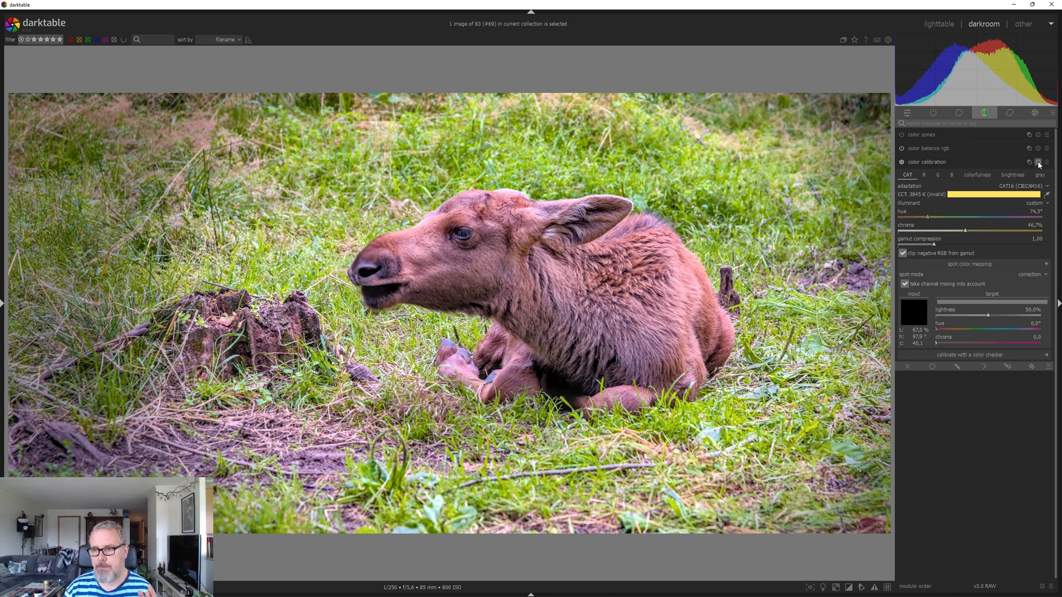
pyautogui.moveTo(1037, 162)
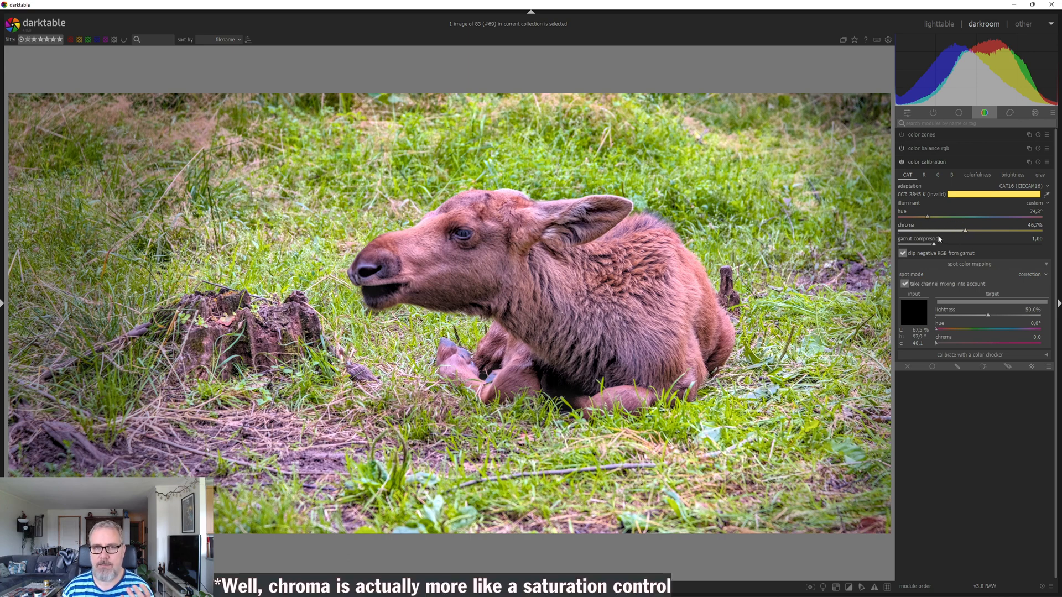
pyautogui.moveTo(915, 180)
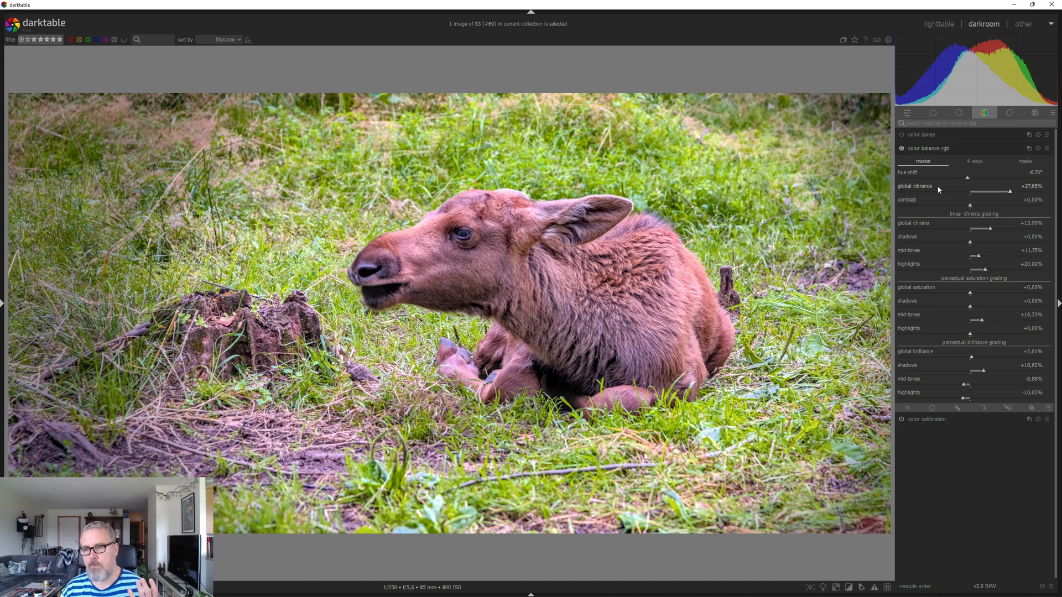
pyautogui.moveTo(928, 148)
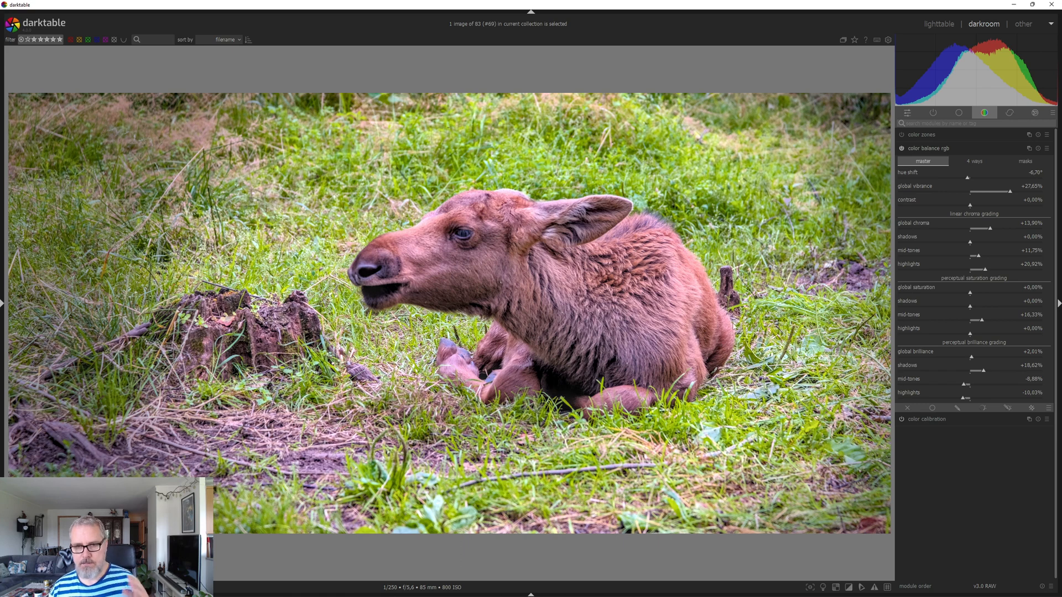
pyautogui.moveTo(761, 272)
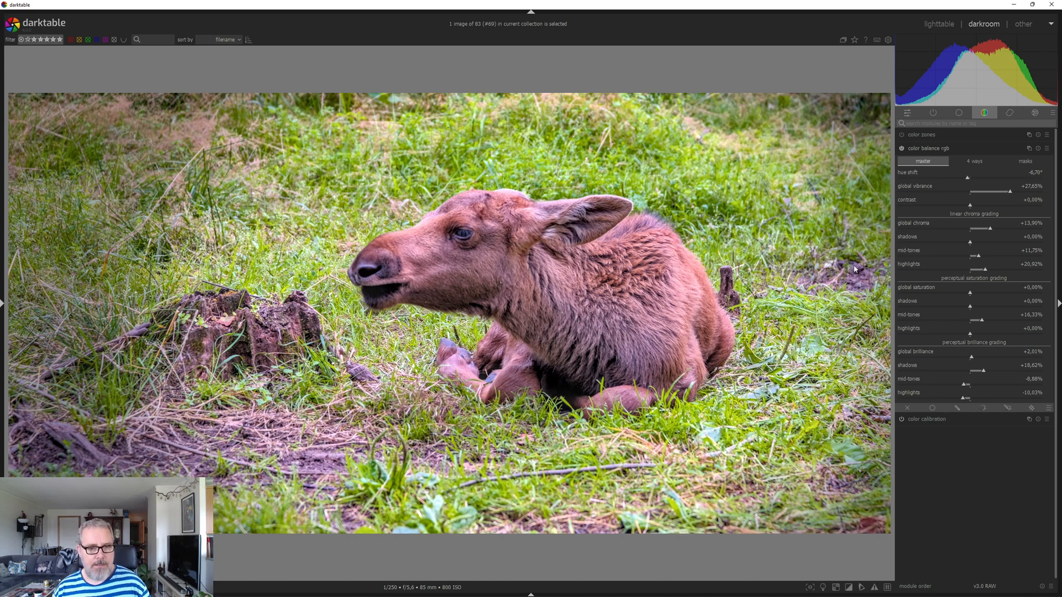
pyautogui.moveTo(864, 251)
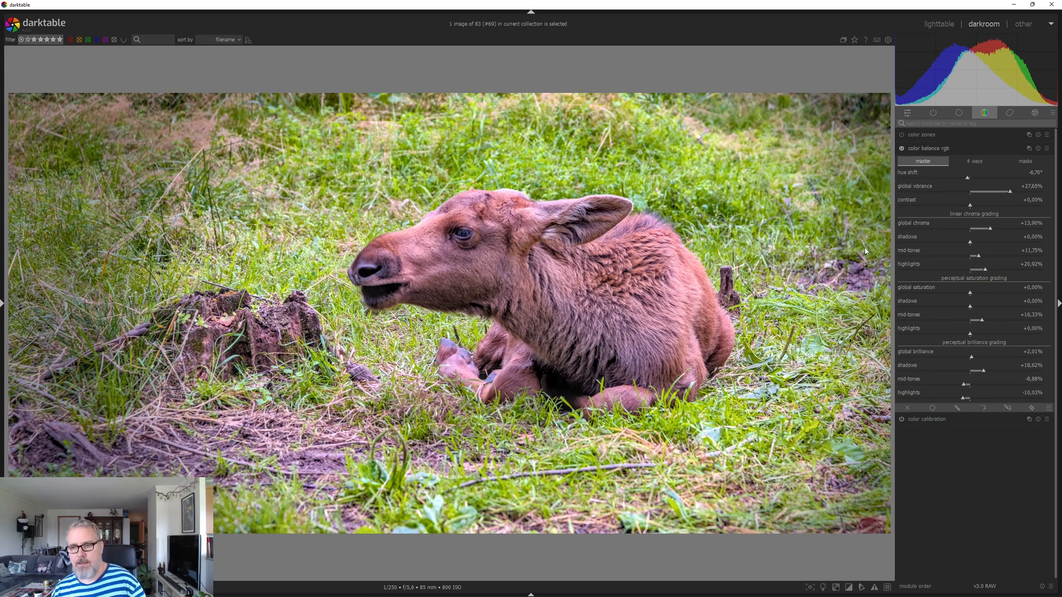